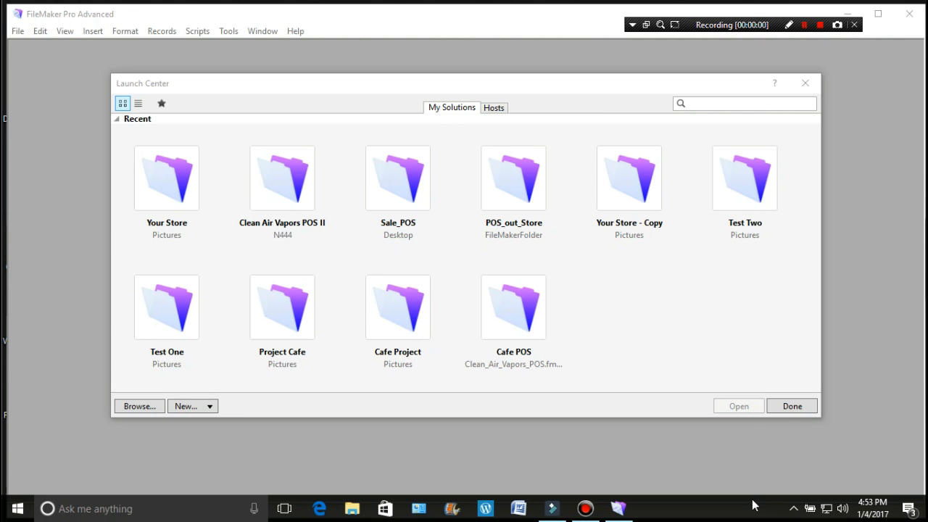
pyautogui.moveTo(713, 328)
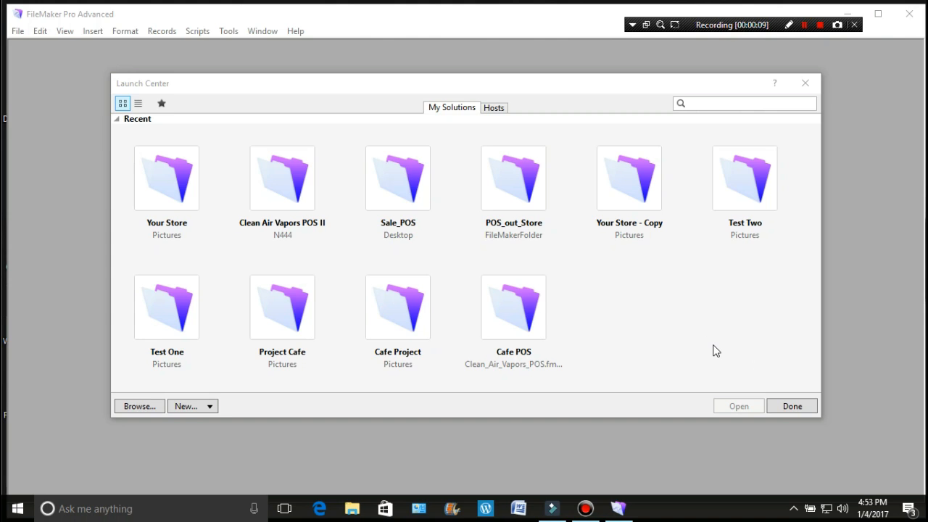
# - Select the Your Store - Copy tile under Recent in the Launch Center
pyautogui.click(629, 191)
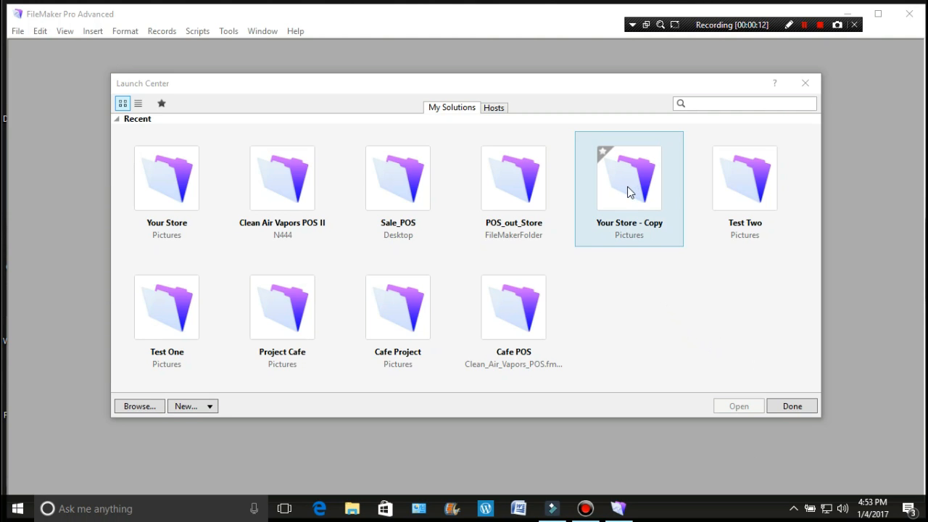
pyautogui.moveTo(633, 192)
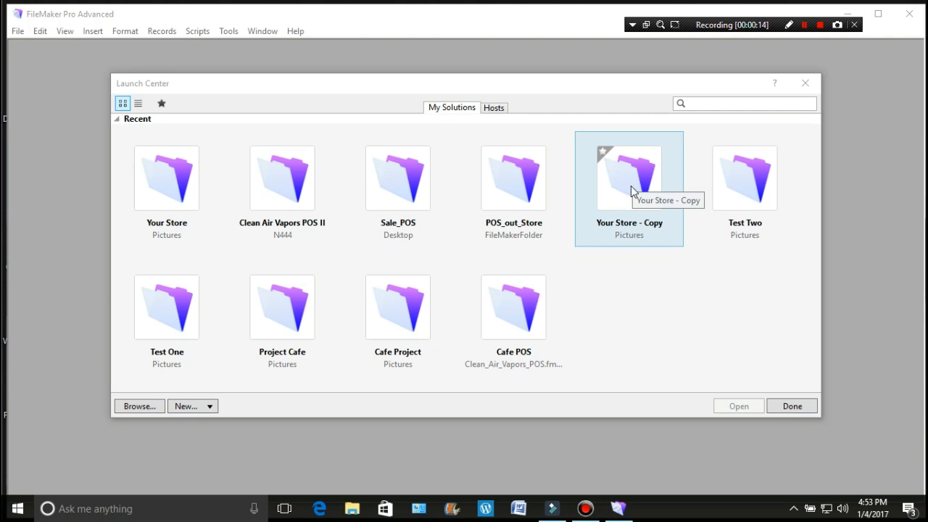
pyautogui.moveTo(628, 189)
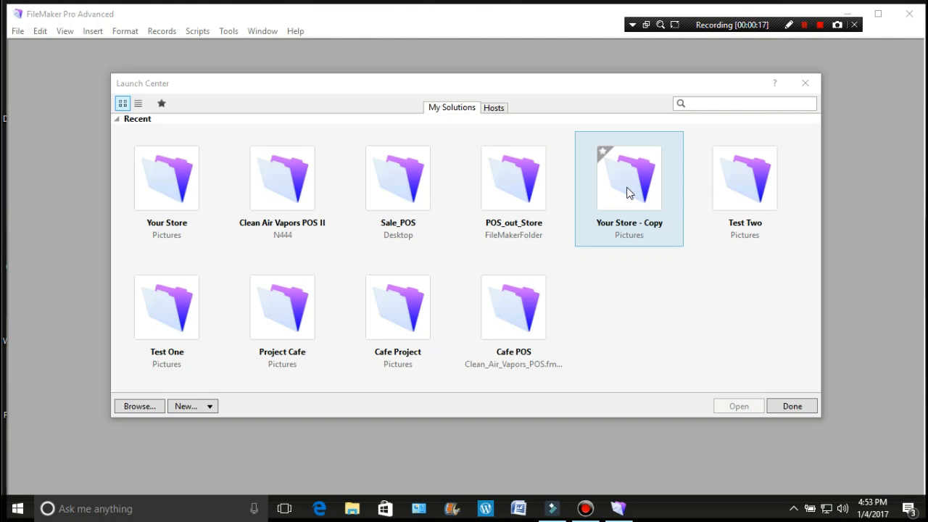
# - Open Your Store - Copy, dismiss the file-sharing error, and bring up the File menu
pyautogui.click(738, 405)
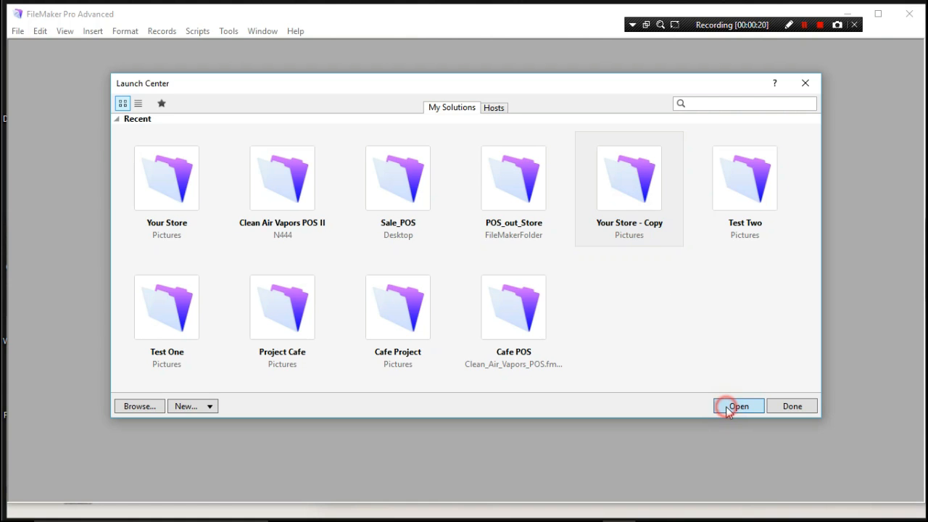
pyautogui.click(736, 406)
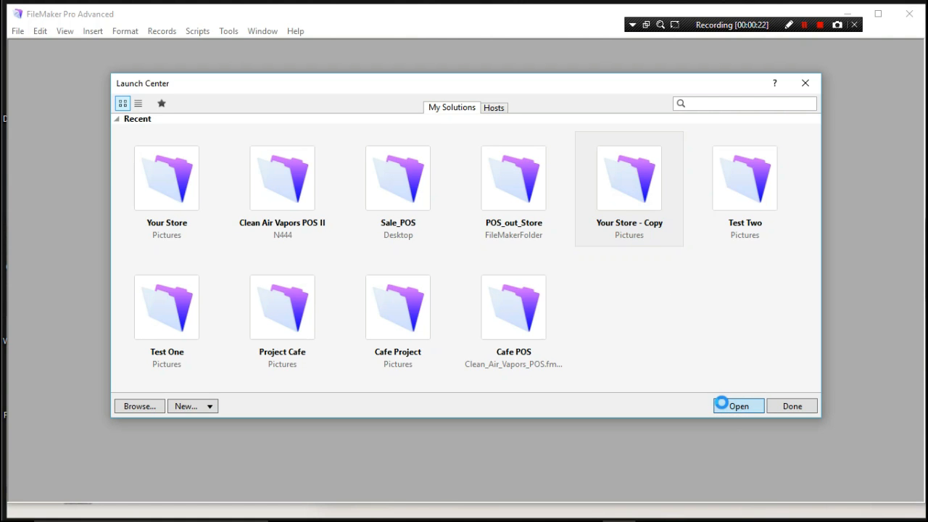
pyautogui.click(738, 405)
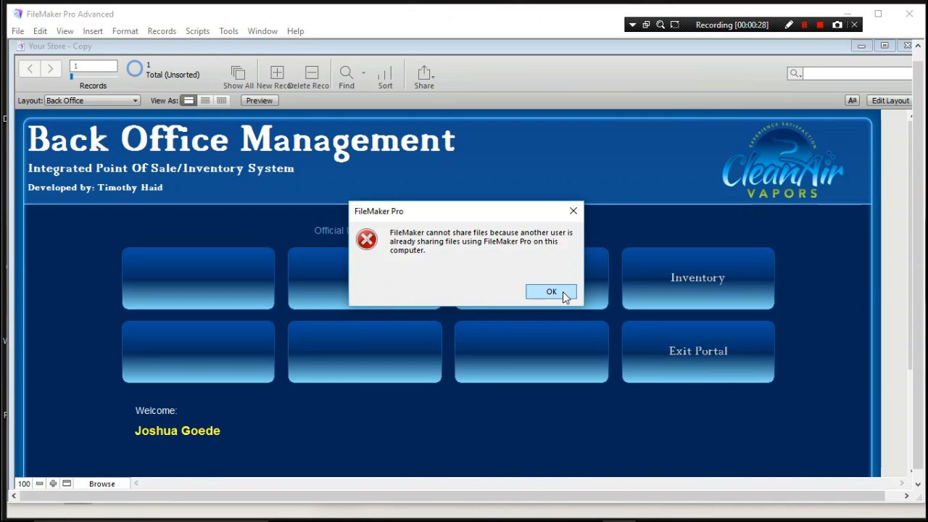
pyautogui.click(550, 292)
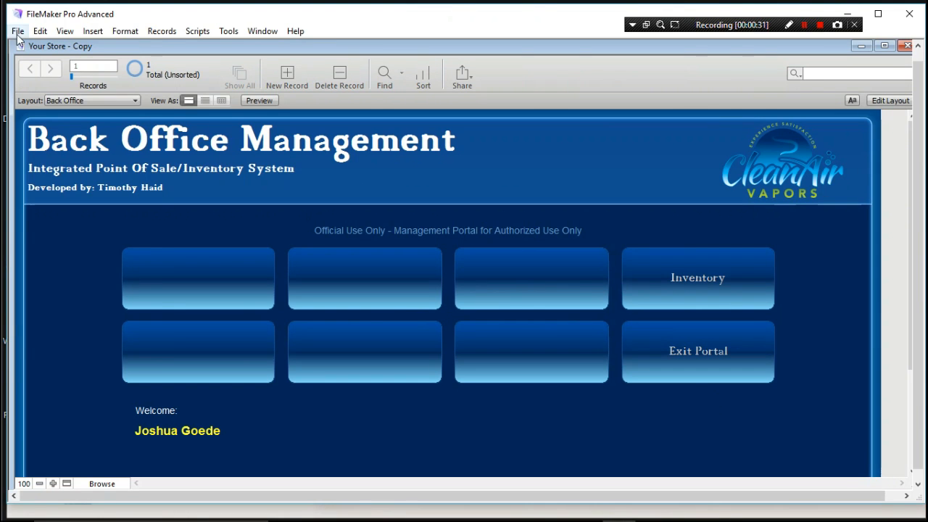
pyautogui.click(19, 30)
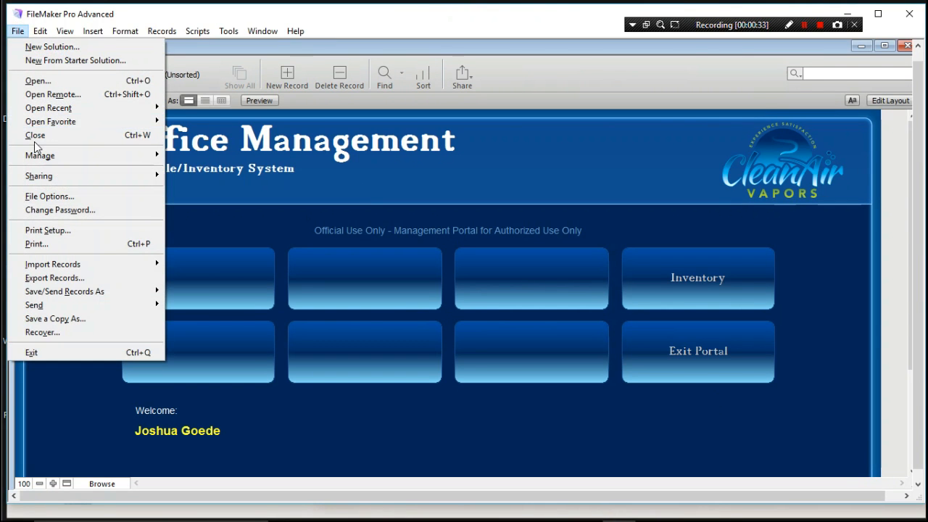
# - Close the Your Store - Copy solution from the File menu
pyautogui.click(34, 135)
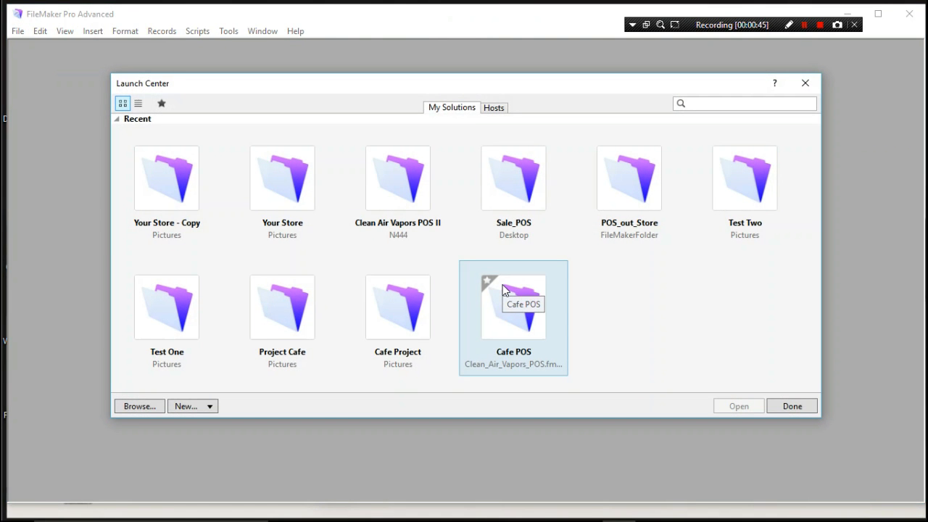
pyautogui.moveTo(297, 200)
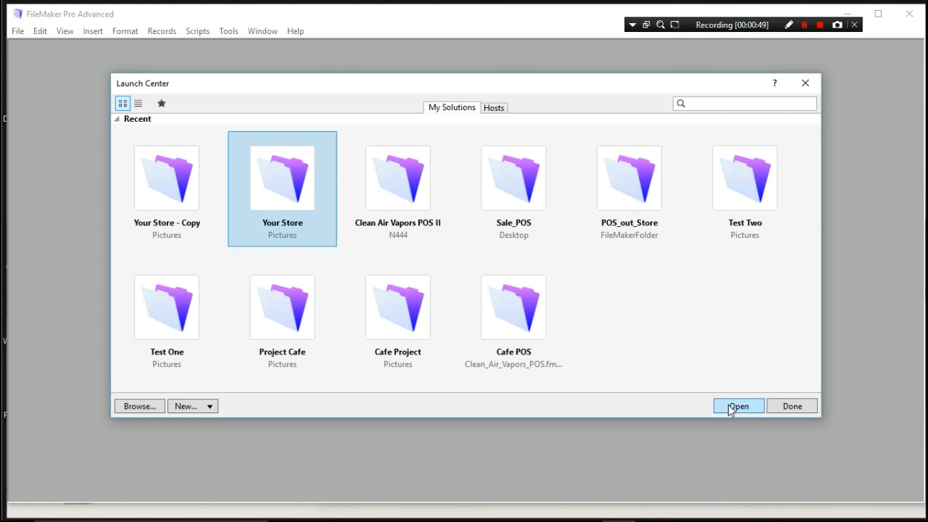
# - Open Your Store from the Launch Center onto the DailySaleOne layout
pyautogui.click(738, 406)
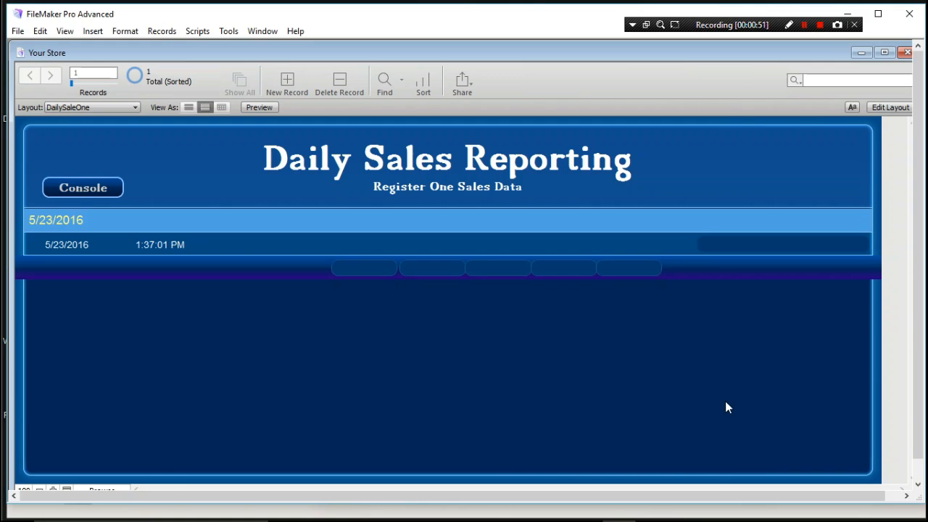
pyautogui.moveTo(721, 274)
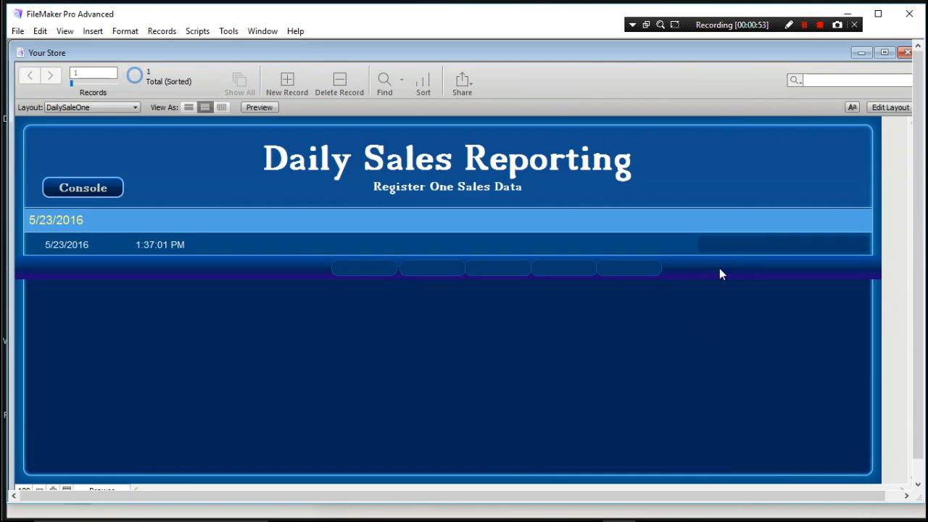
pyautogui.moveTo(315, 120)
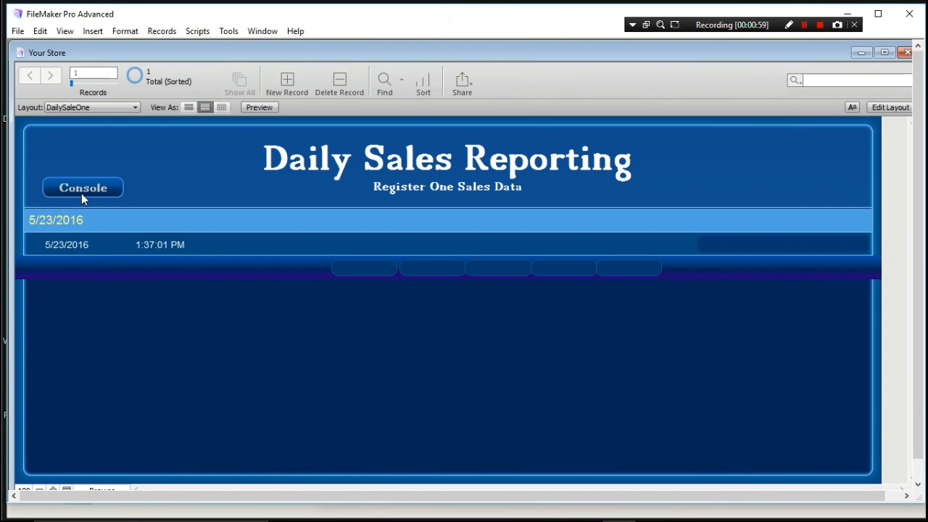
pyautogui.moveTo(93, 196)
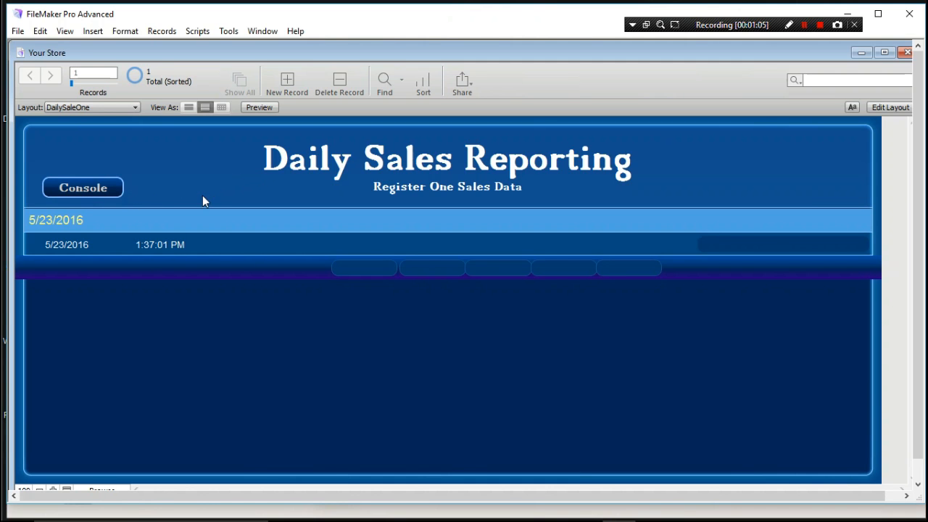
pyautogui.moveTo(146, 192)
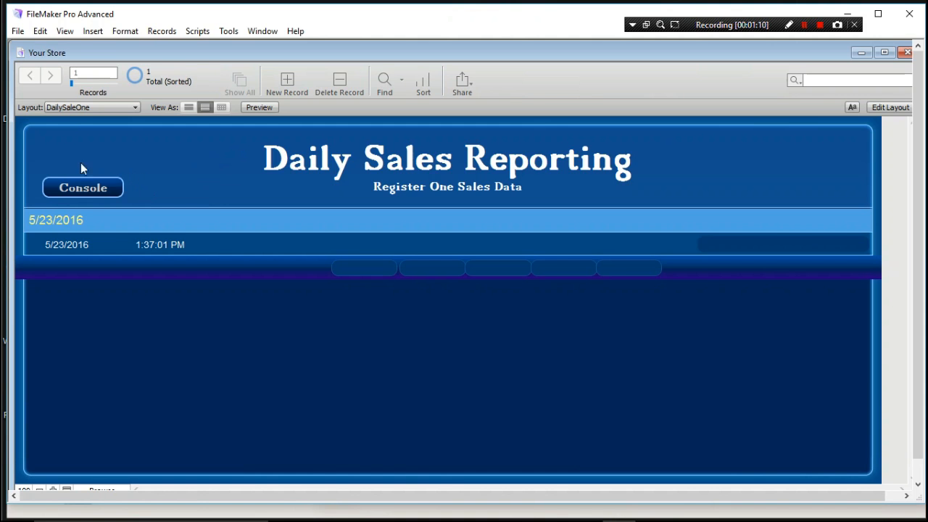
pyautogui.moveTo(179, 149)
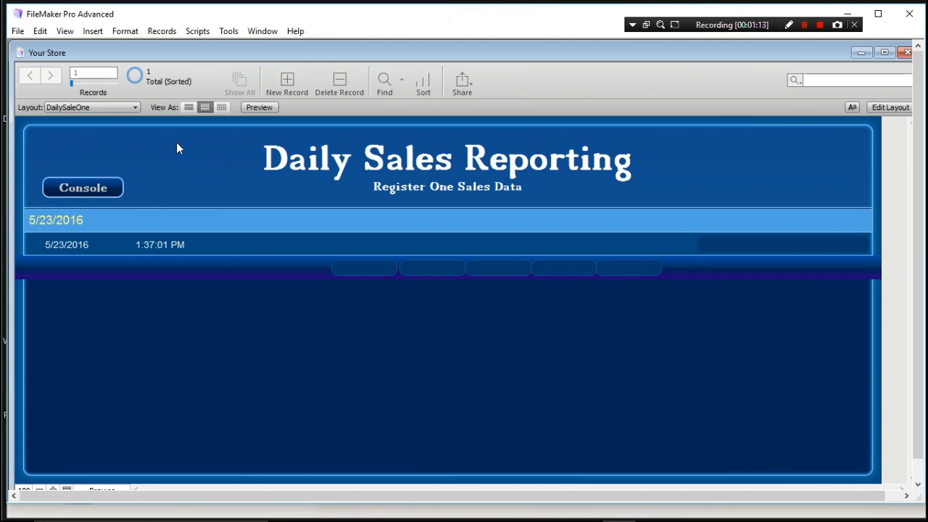
pyautogui.moveTo(116, 150)
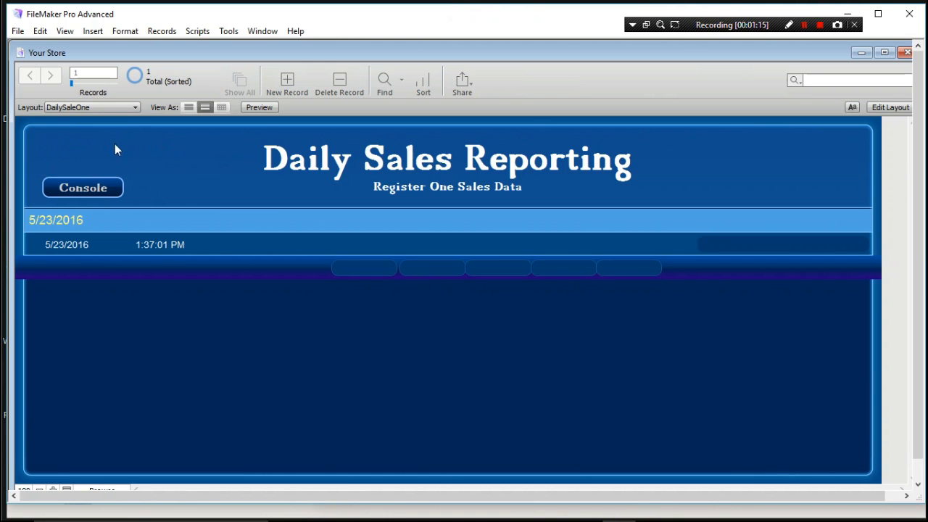
pyautogui.moveTo(142, 153)
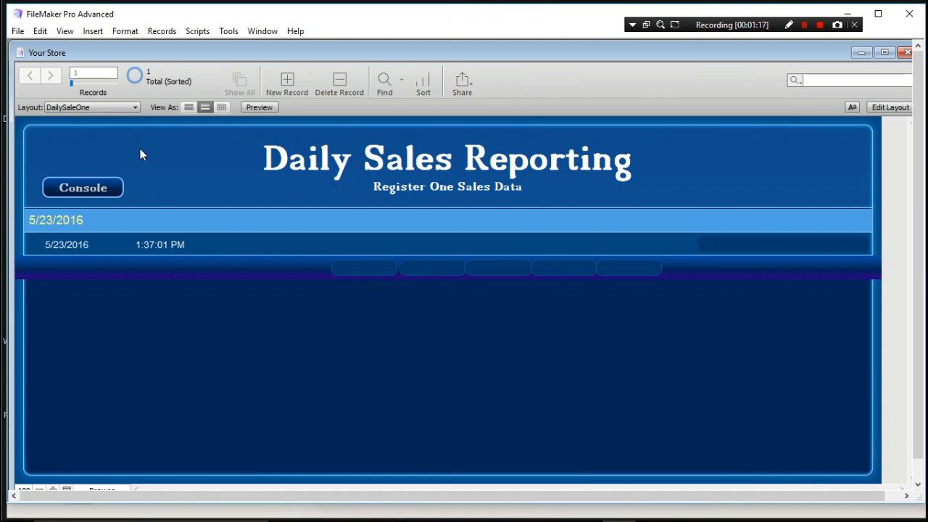
pyautogui.moveTo(108, 154)
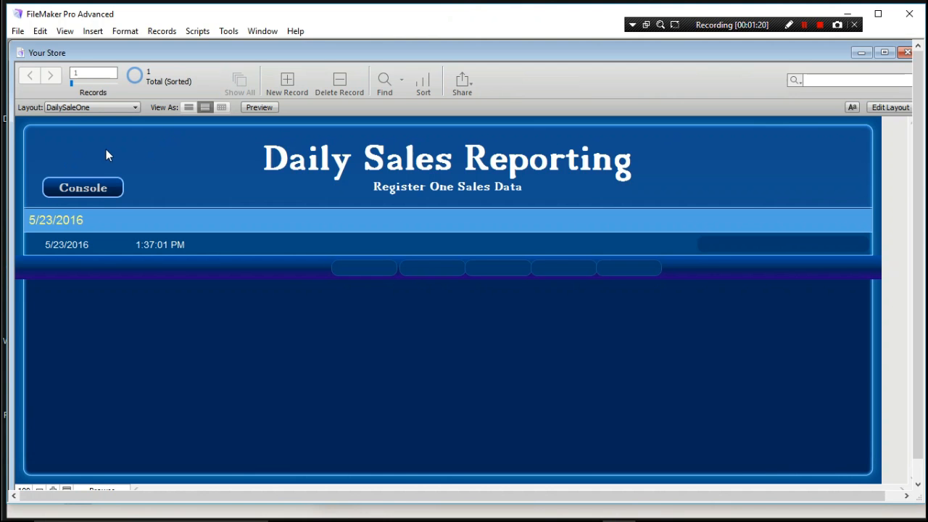
pyautogui.moveTo(88, 191)
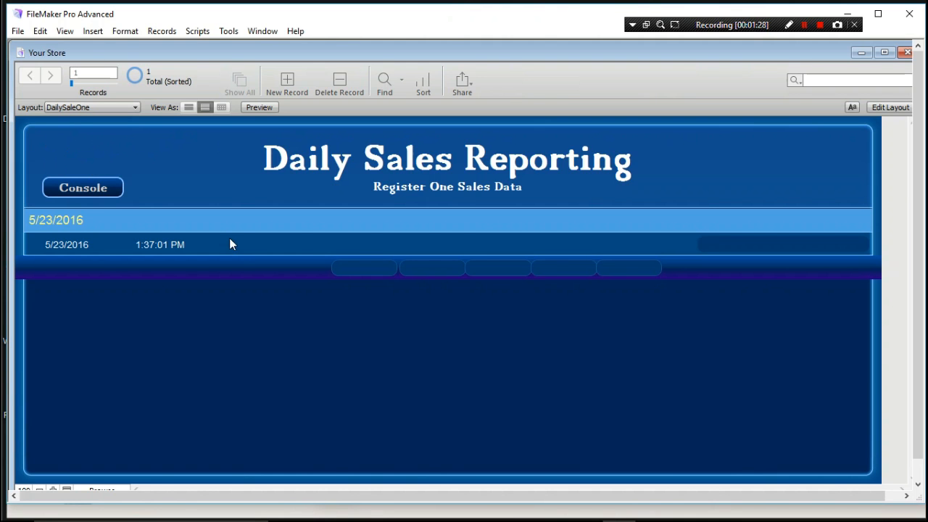
pyautogui.moveTo(777, 153)
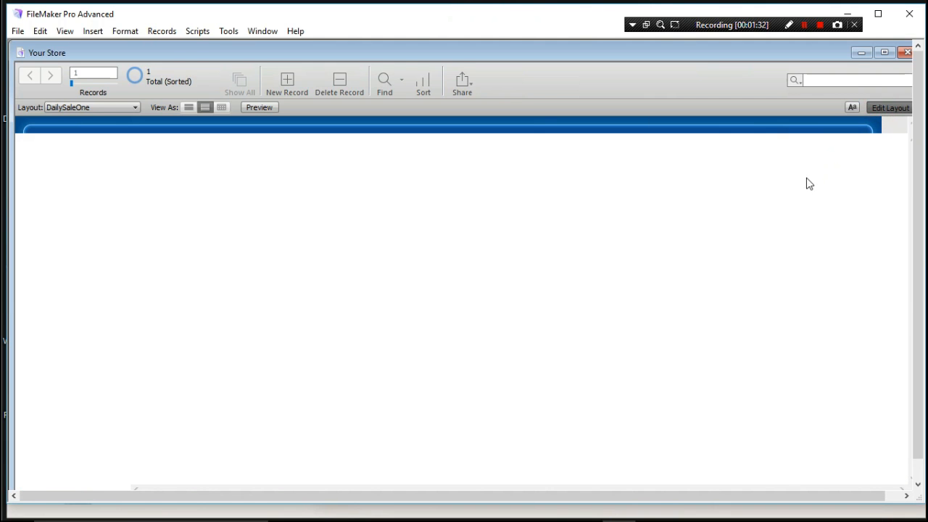
pyautogui.click(890, 108)
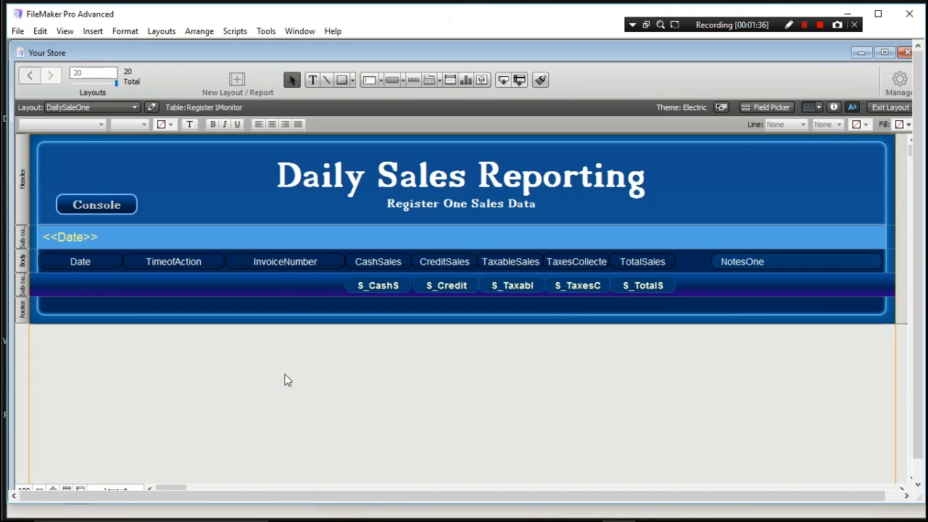
pyautogui.moveTo(327, 269)
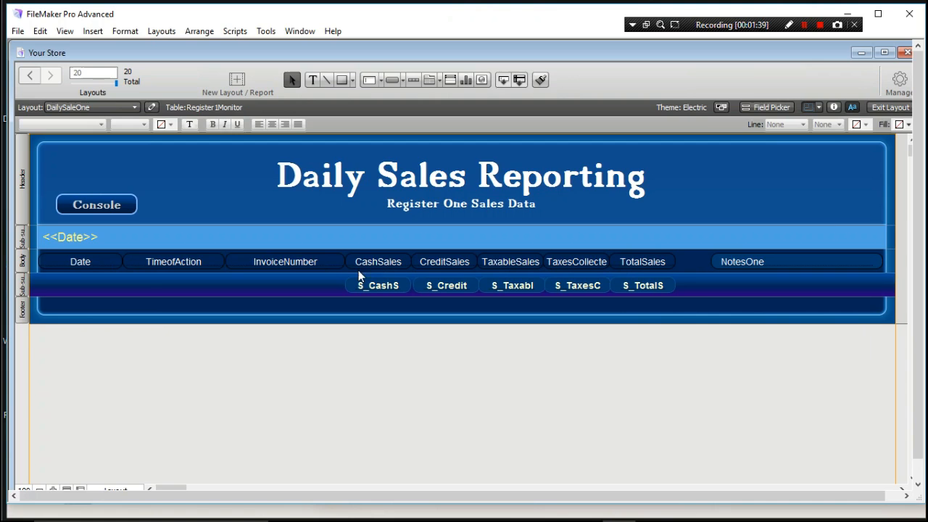
pyautogui.moveTo(107, 265)
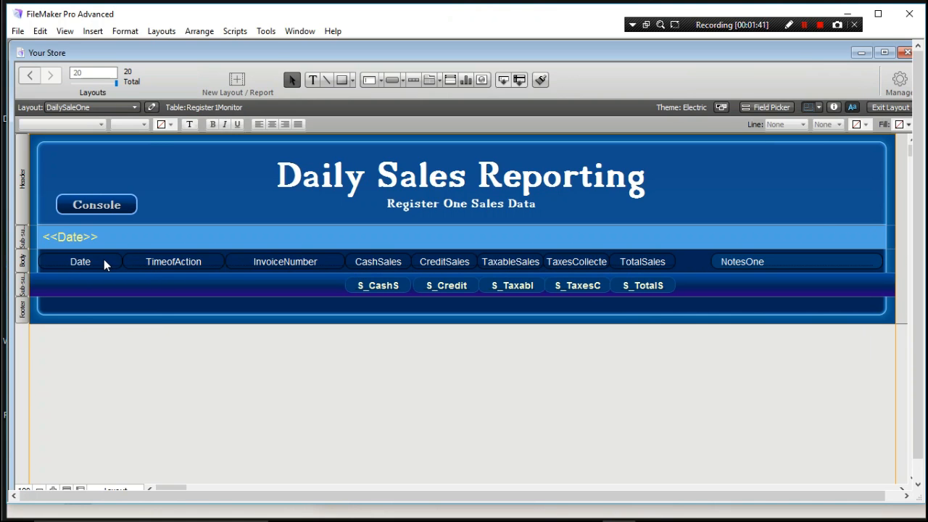
pyautogui.moveTo(132, 264)
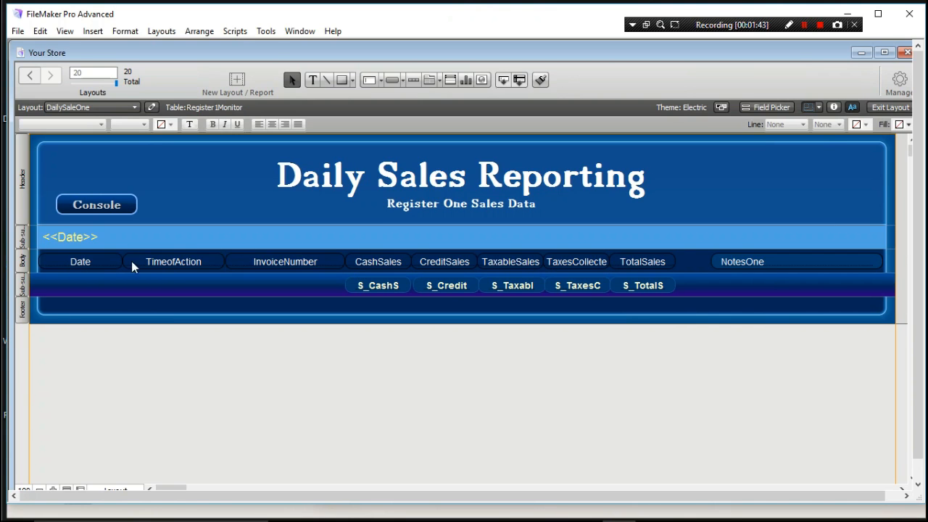
pyautogui.moveTo(206, 264)
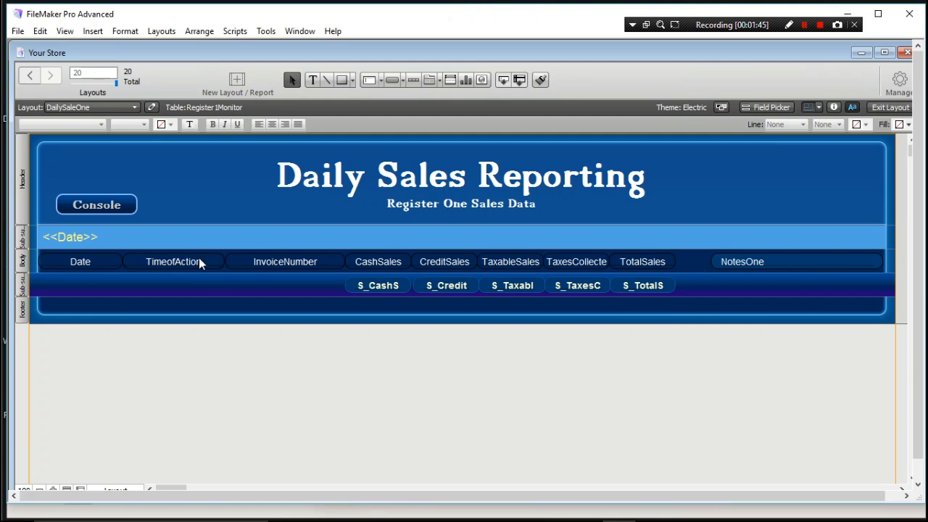
pyautogui.moveTo(258, 264)
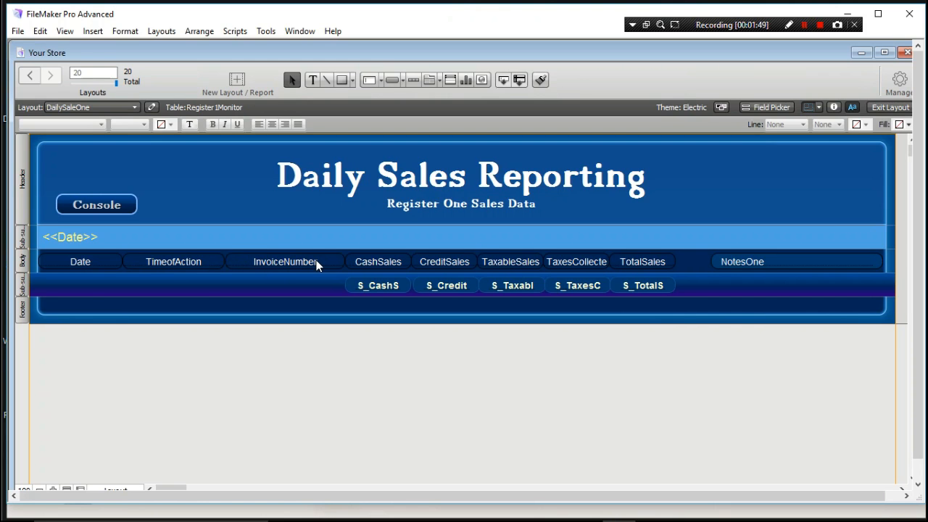
pyautogui.moveTo(304, 263)
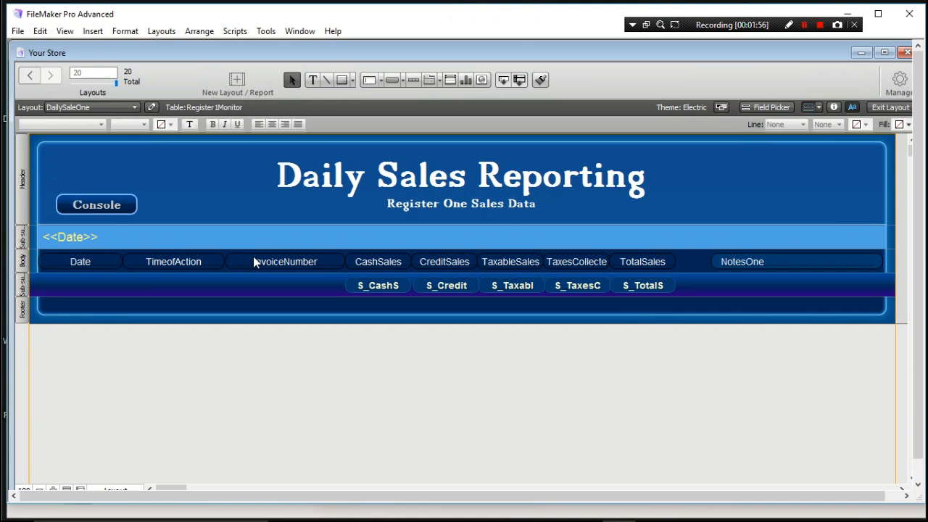
pyautogui.moveTo(396, 265)
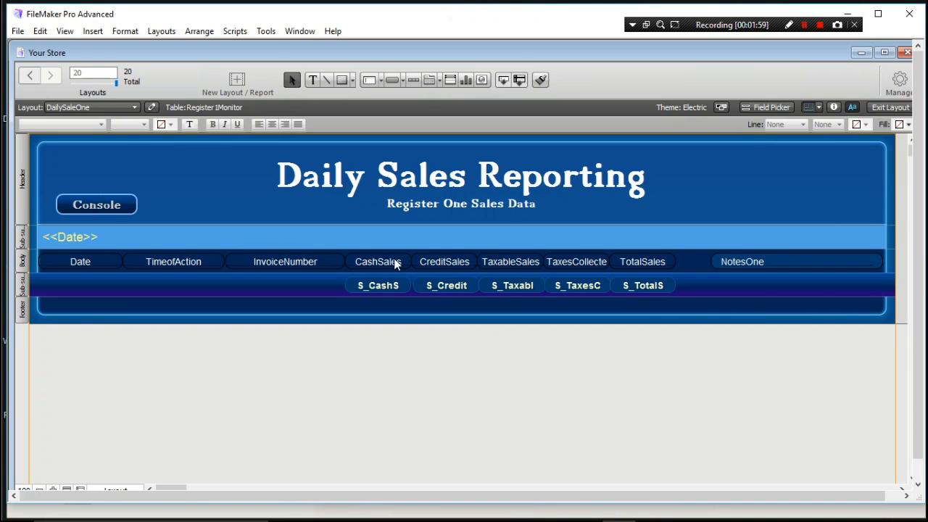
pyautogui.moveTo(769, 265)
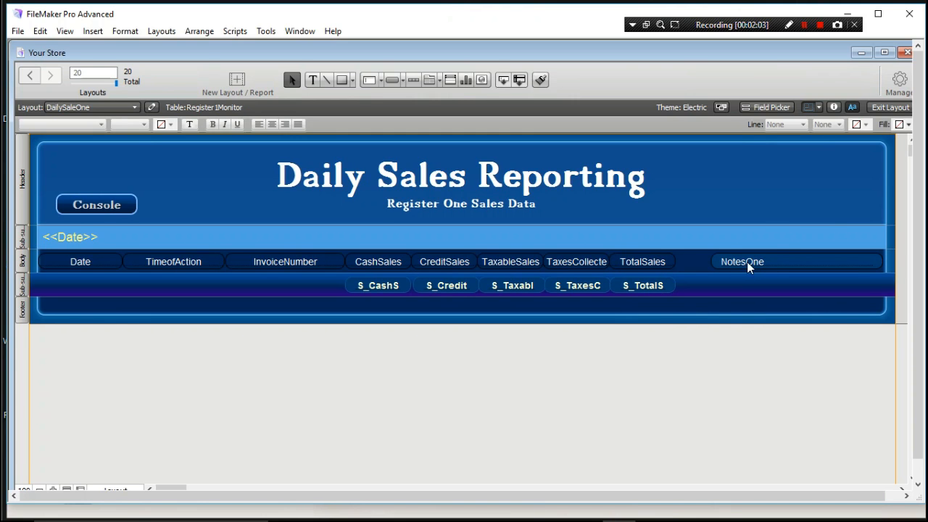
# - Open Manage Database and inspect the TotalSales and NotesOne field definitions
pyautogui.click(902, 80)
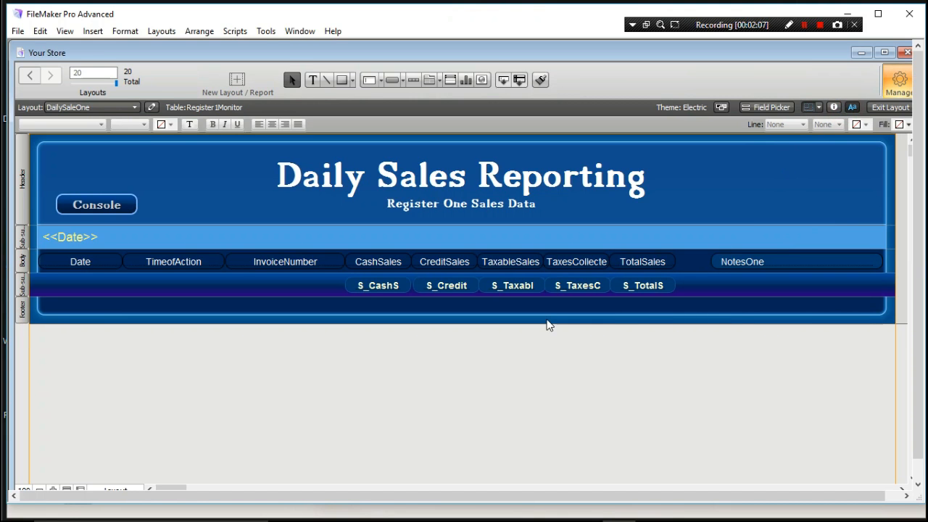
pyautogui.moveTo(538, 311)
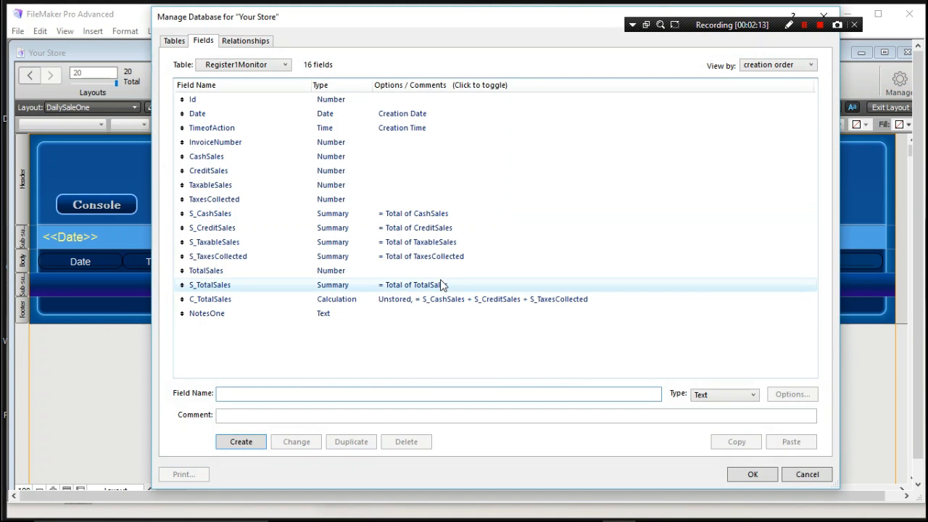
pyautogui.click(205, 270)
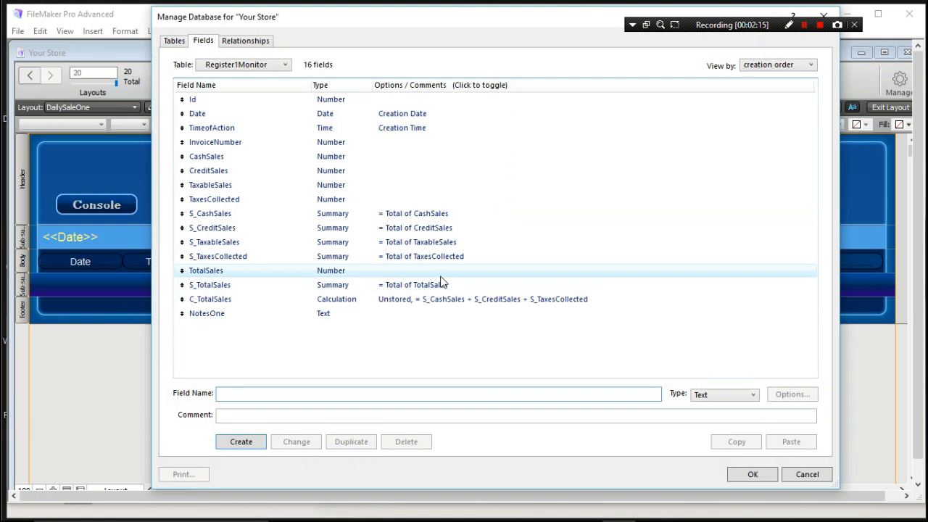
pyautogui.click(206, 314)
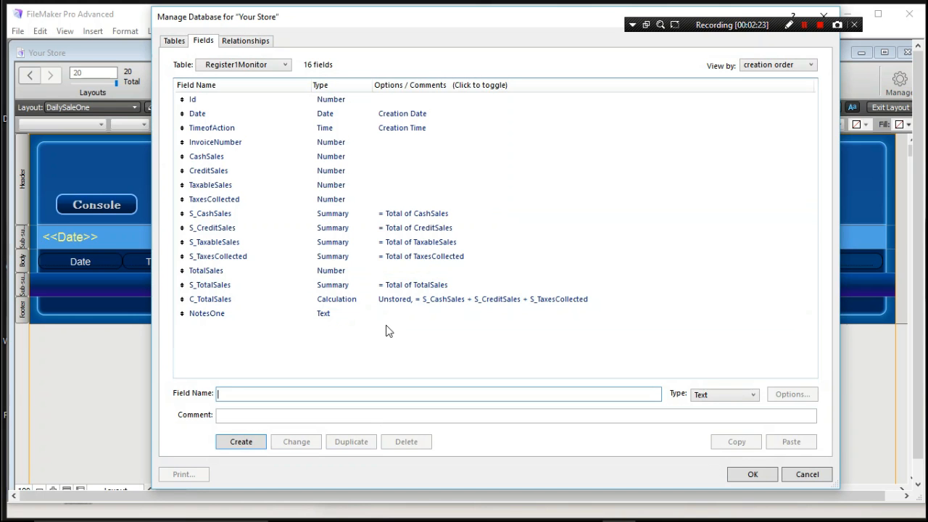
pyautogui.moveTo(374, 340)
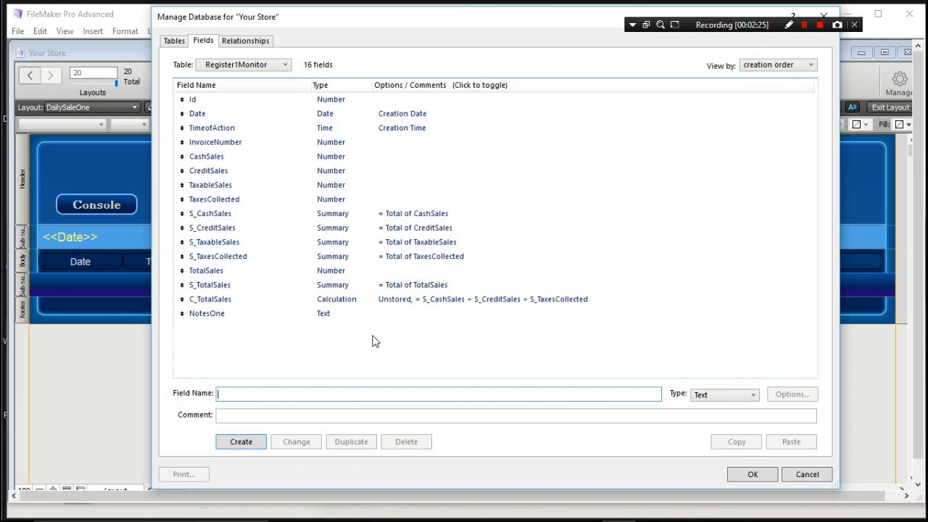
pyautogui.click(206, 313)
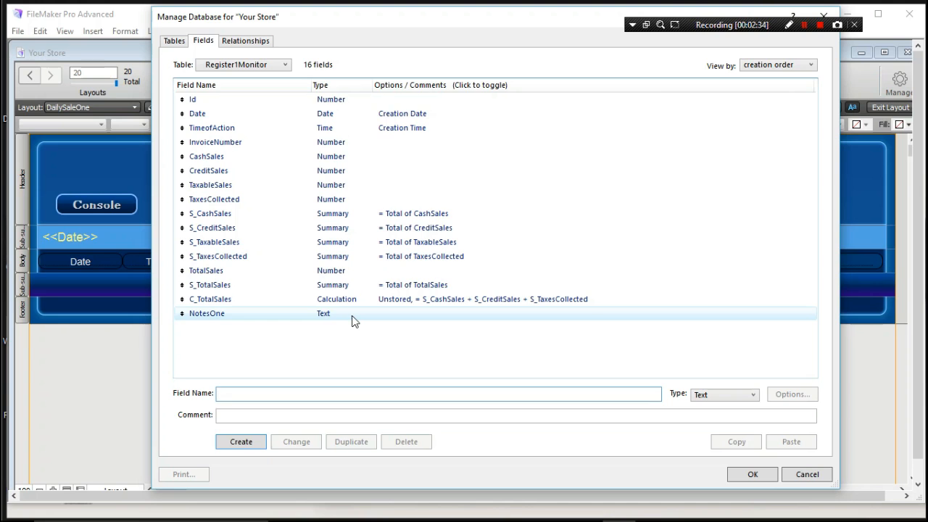
pyautogui.moveTo(200, 321)
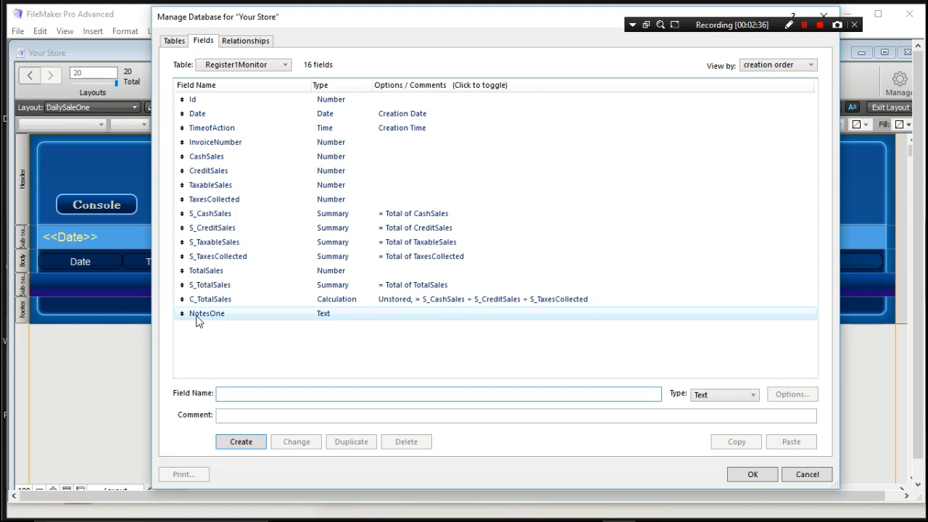
pyautogui.moveTo(331, 318)
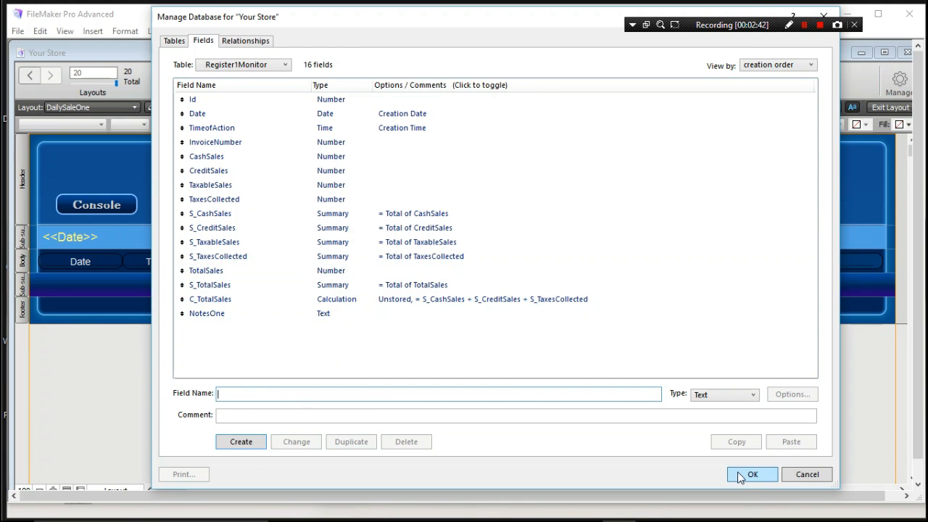
# - Close Manage Database and switch to the Invoice_1 layout from the Layout dropdown
pyautogui.click(748, 474)
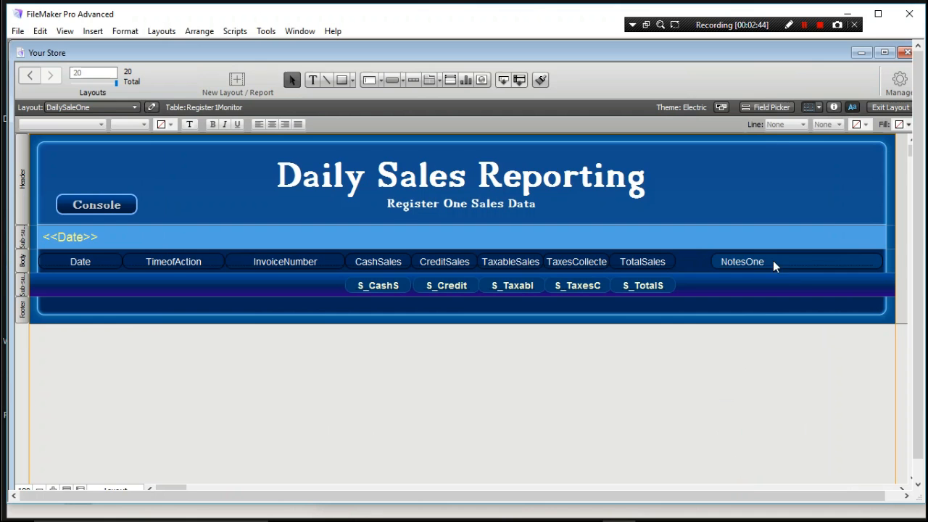
pyautogui.moveTo(736, 267)
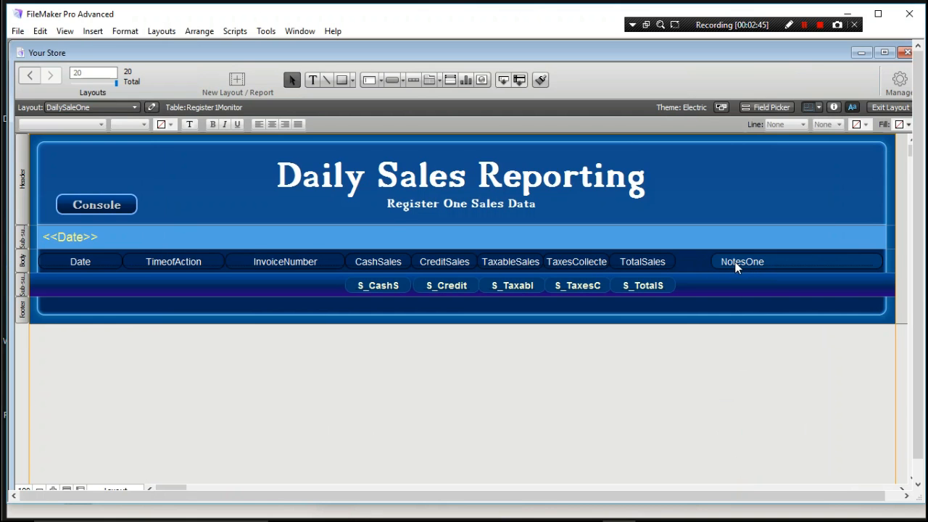
pyautogui.moveTo(730, 266)
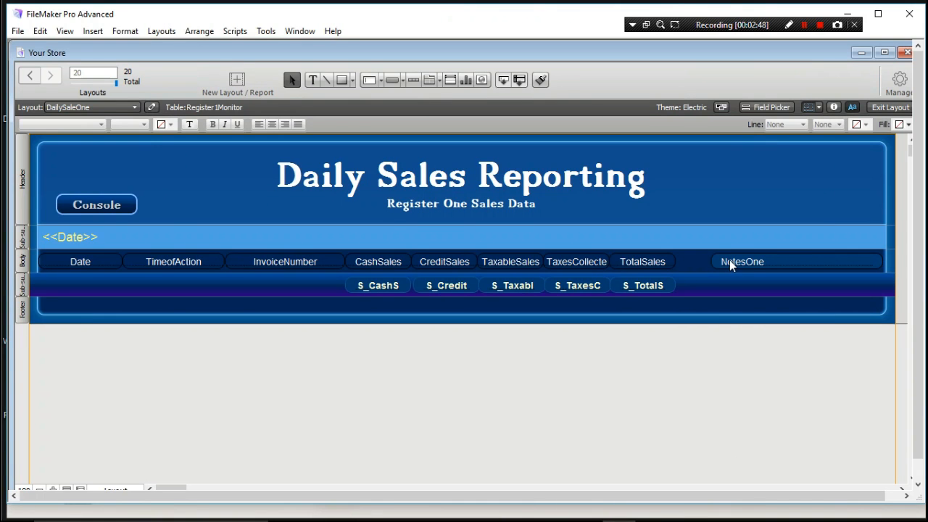
pyautogui.moveTo(742, 264)
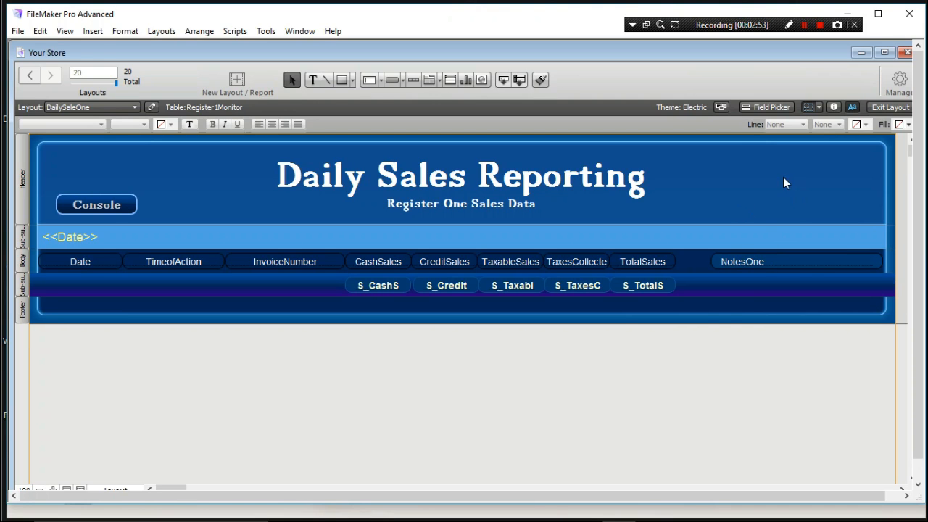
pyautogui.click(134, 108)
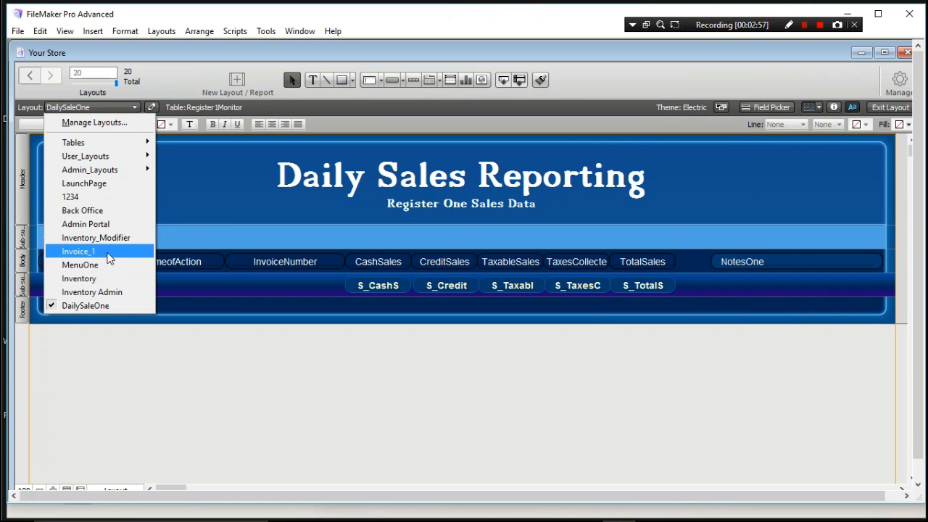
pyautogui.click(77, 252)
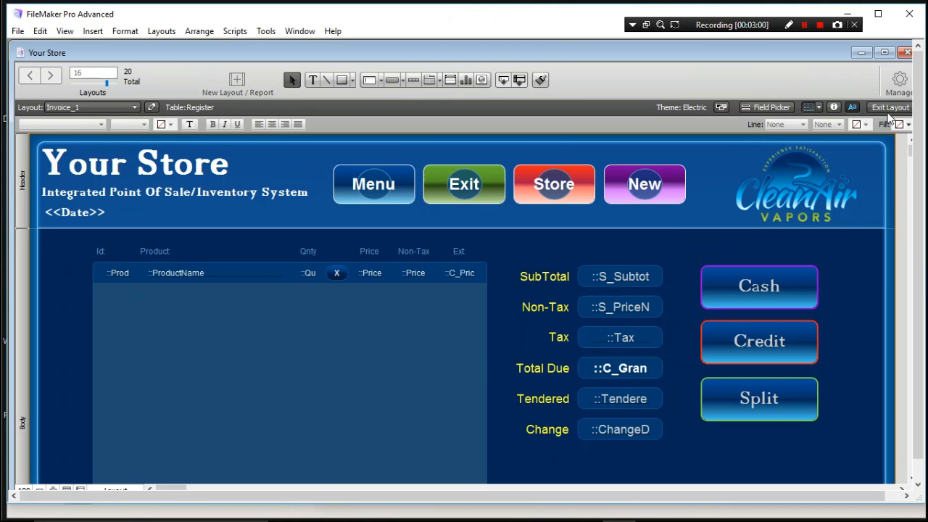
pyautogui.click(903, 108)
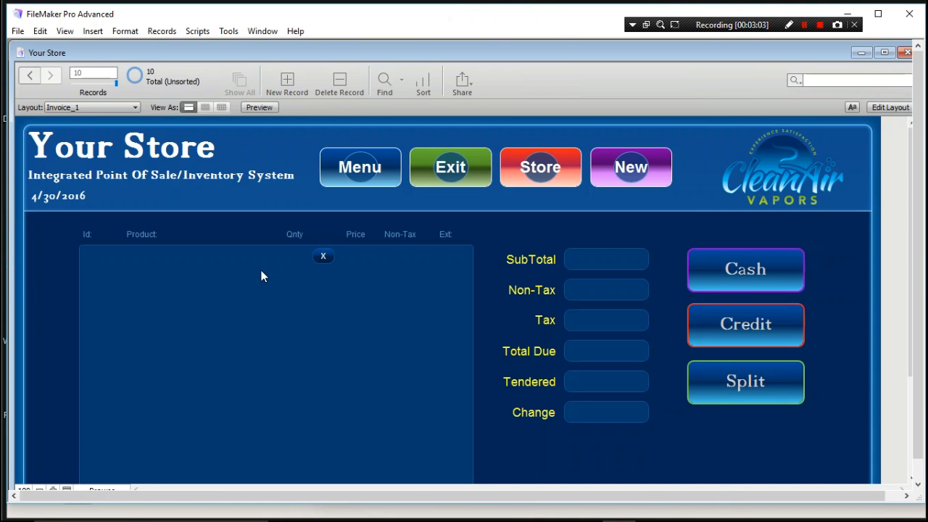
pyautogui.moveTo(427, 277)
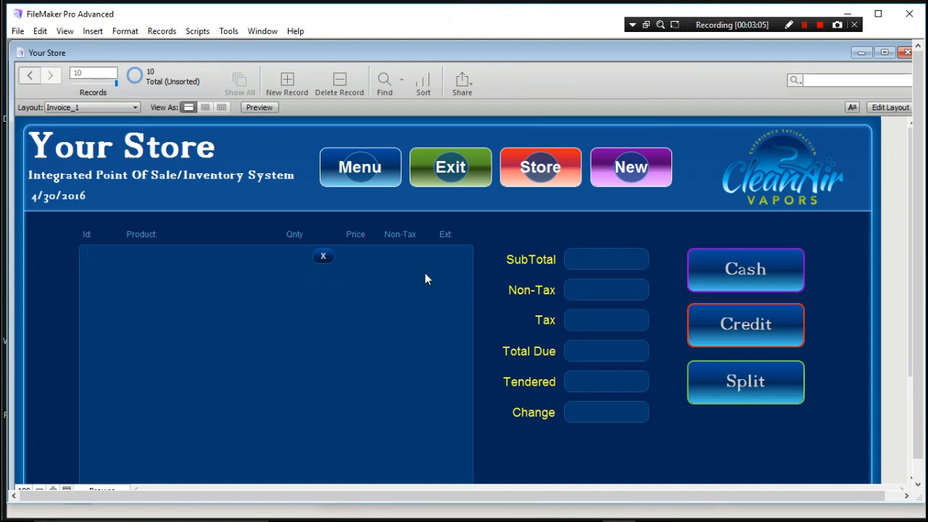
pyautogui.moveTo(339, 375)
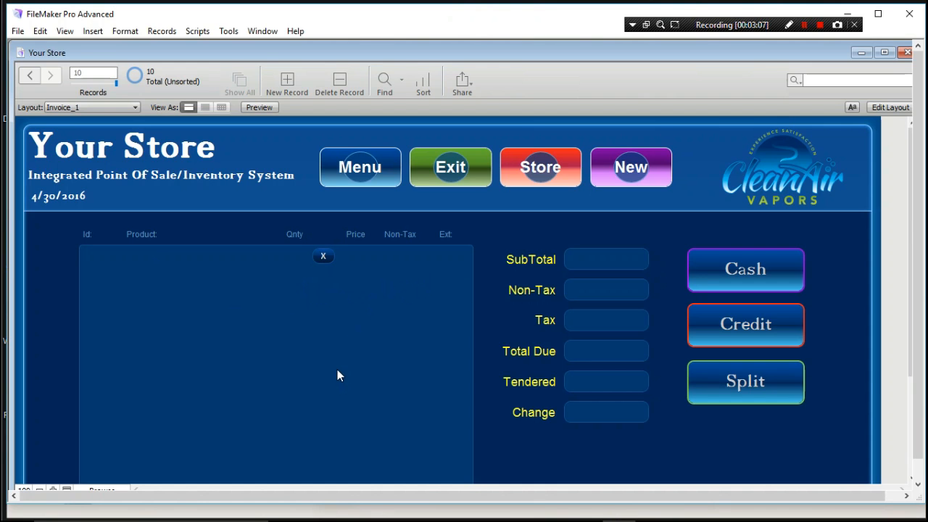
pyautogui.moveTo(250, 266)
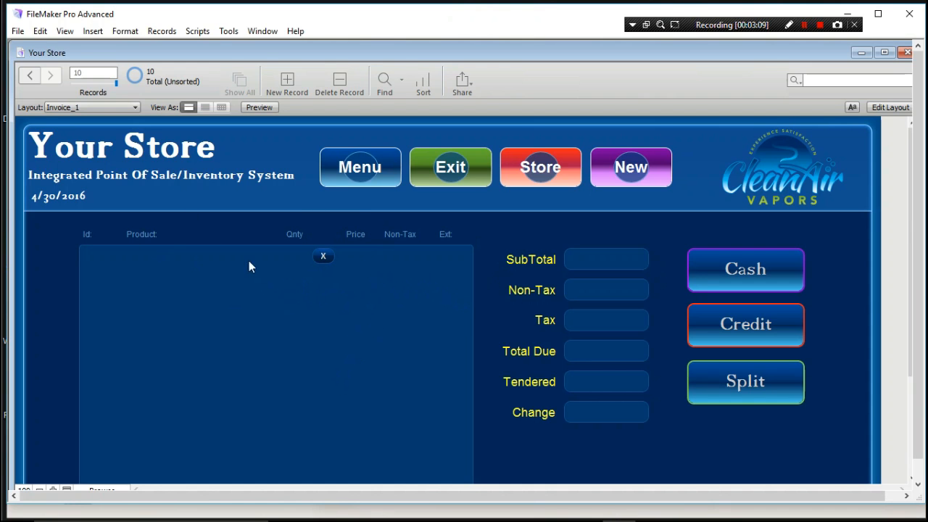
pyautogui.click(360, 166)
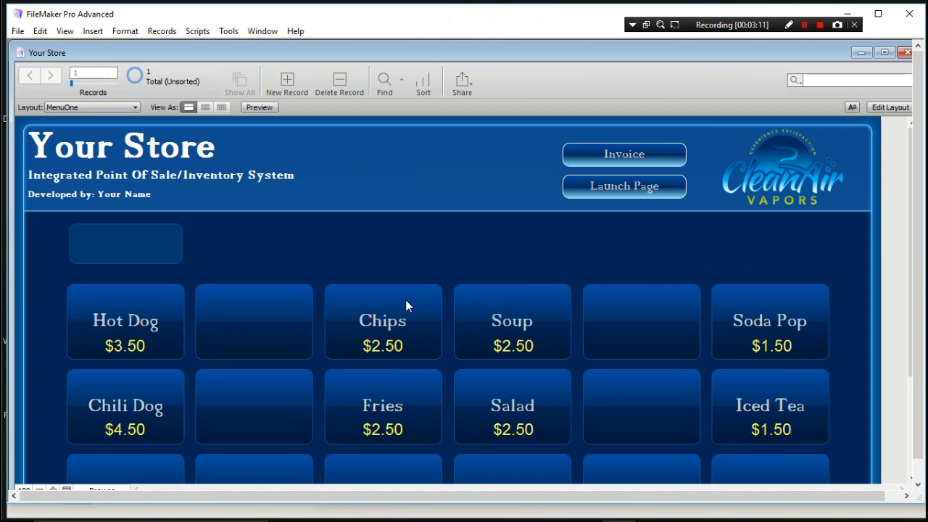
pyautogui.moveTo(904, 277)
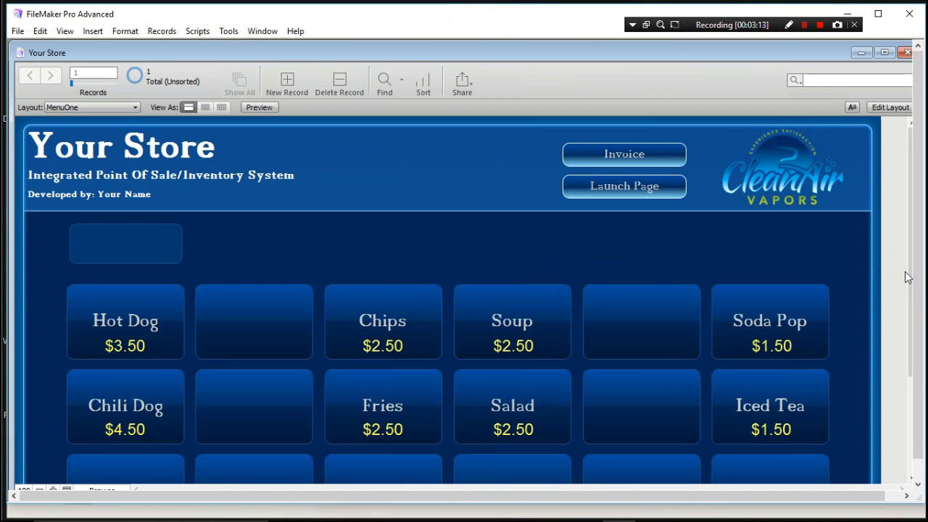
pyautogui.scroll(-3)
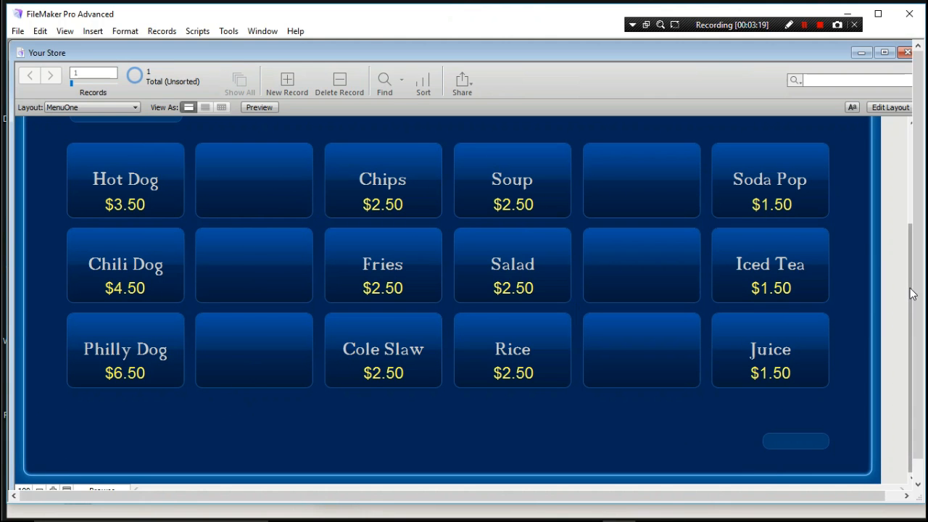
pyautogui.scroll(3)
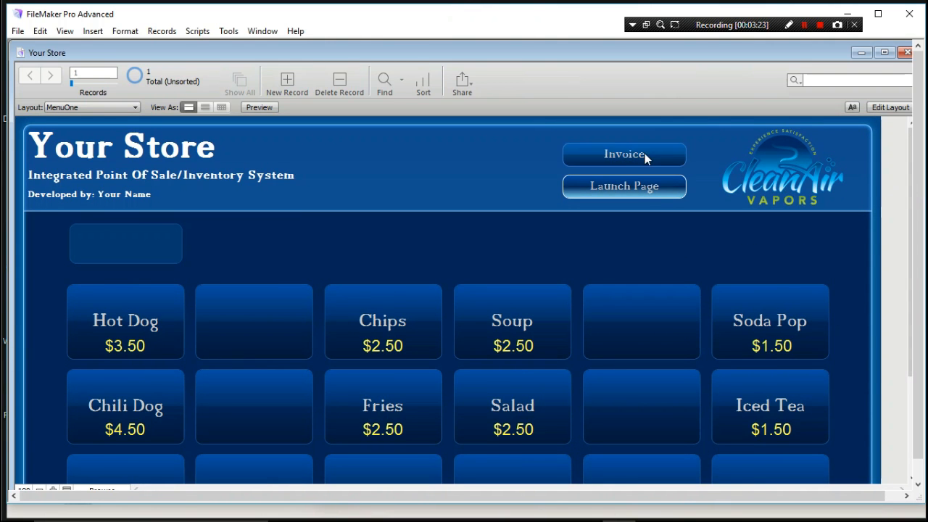
pyautogui.click(624, 154)
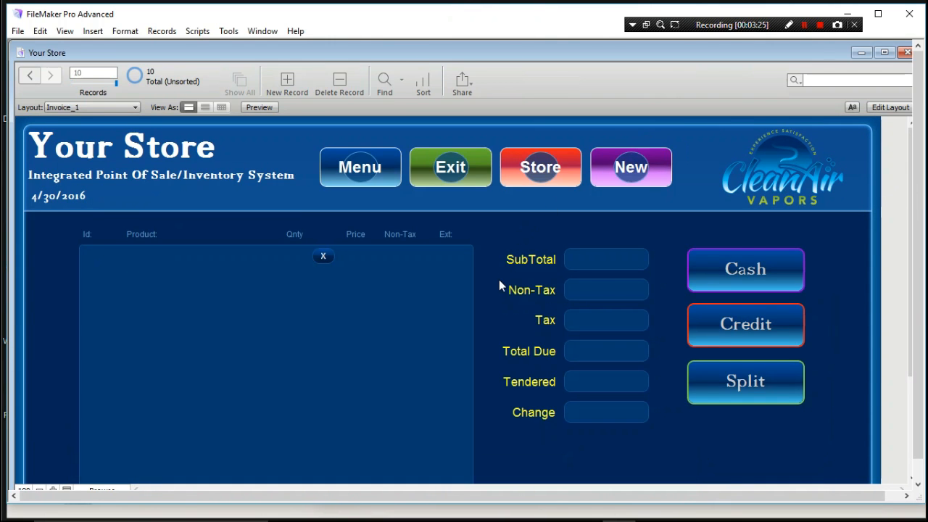
pyautogui.moveTo(485, 279)
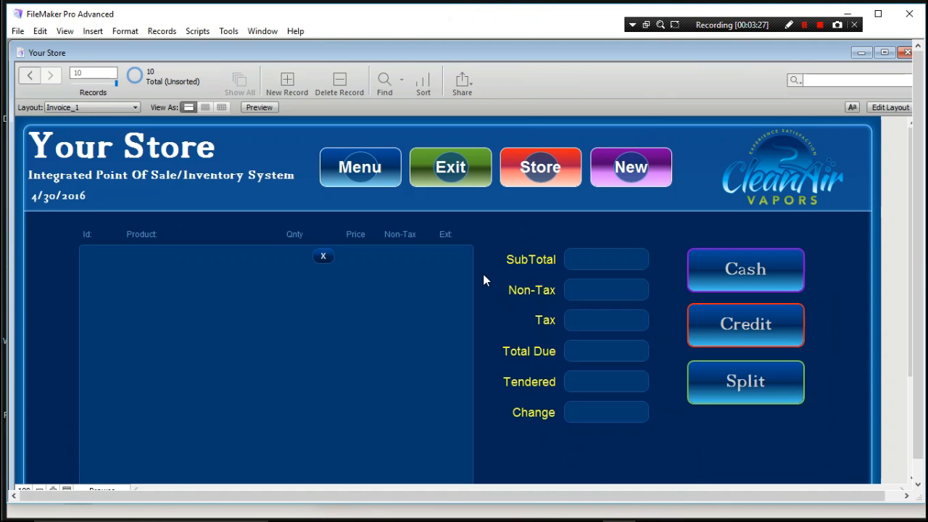
pyautogui.moveTo(490, 278)
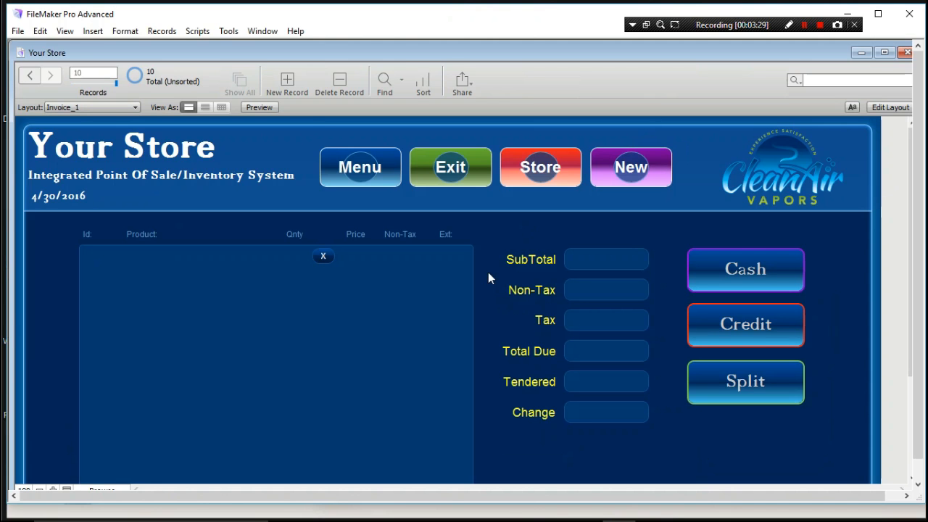
pyautogui.moveTo(492, 269)
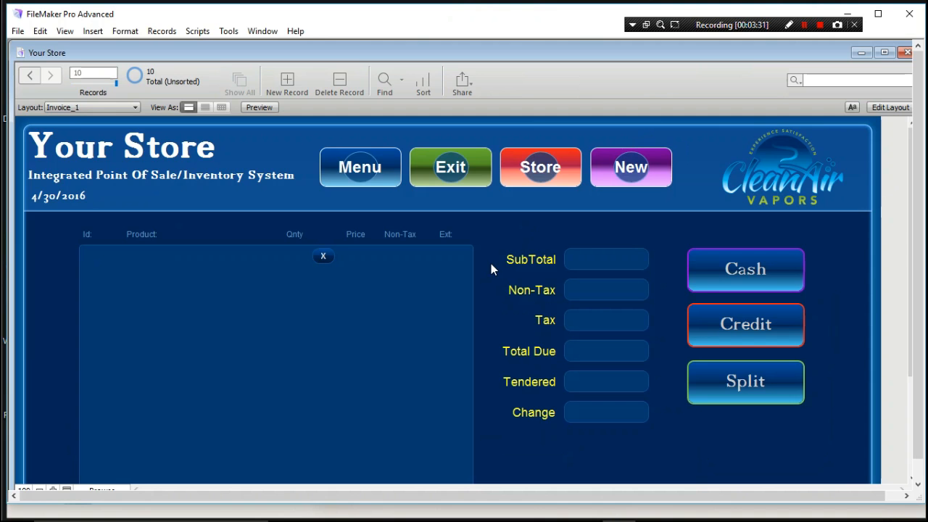
pyautogui.moveTo(497, 247)
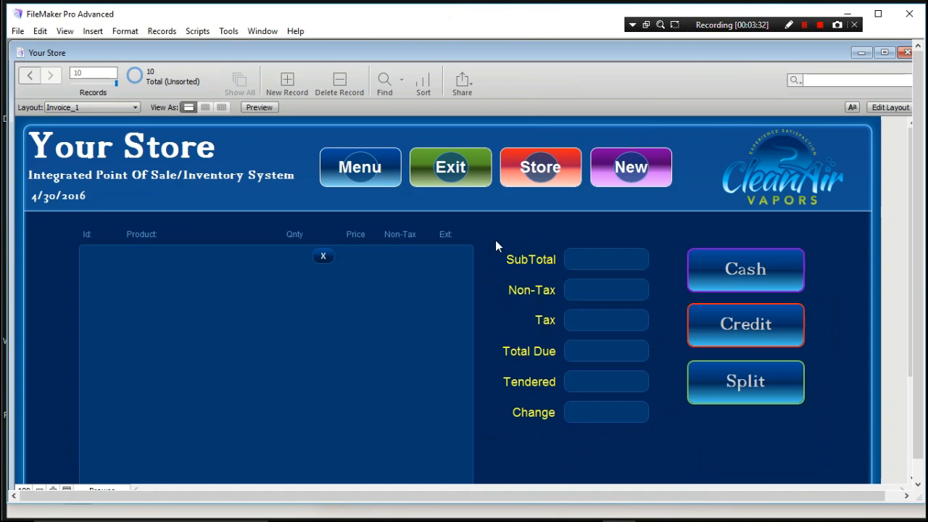
pyautogui.moveTo(548, 208)
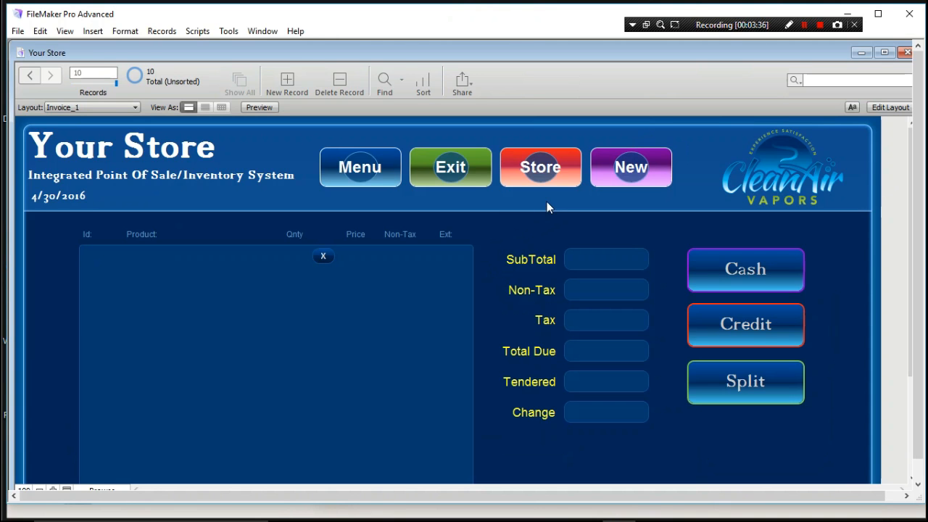
pyautogui.moveTo(537, 209)
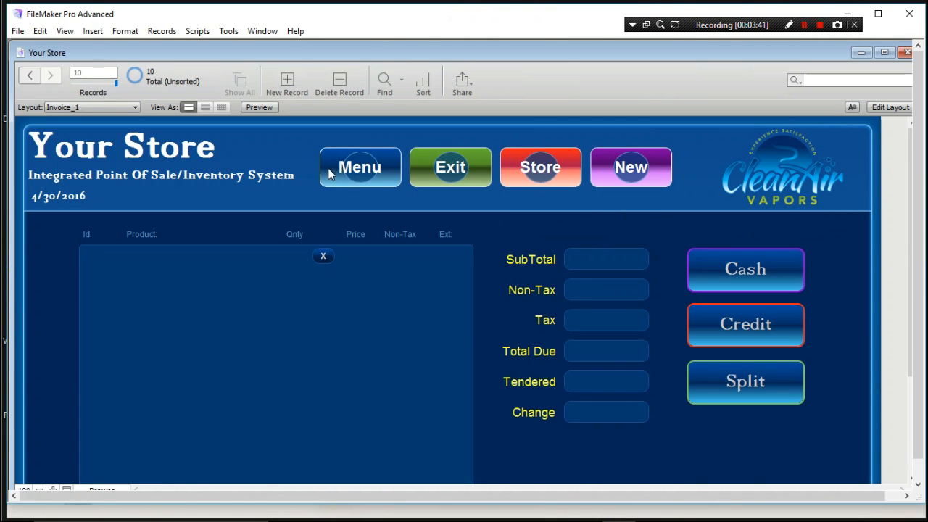
# - Switch to the DailySaleOne Daily Sales Reporting layout, then reopen the layout list
pyautogui.click(90, 107)
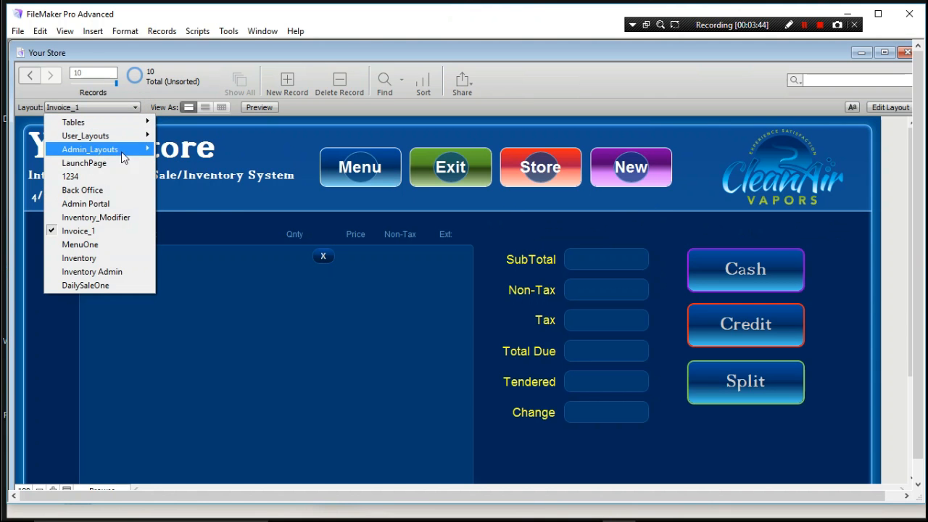
pyautogui.moveTo(85, 285)
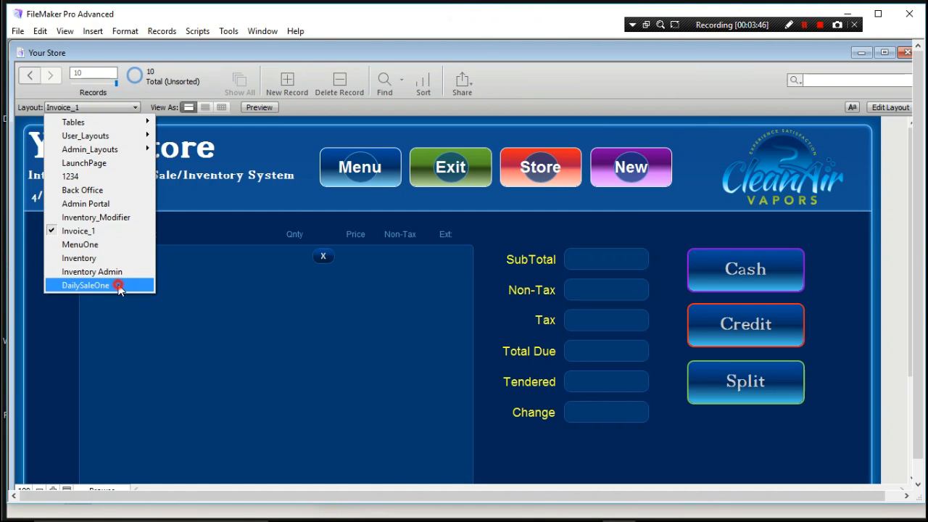
pyautogui.click(85, 285)
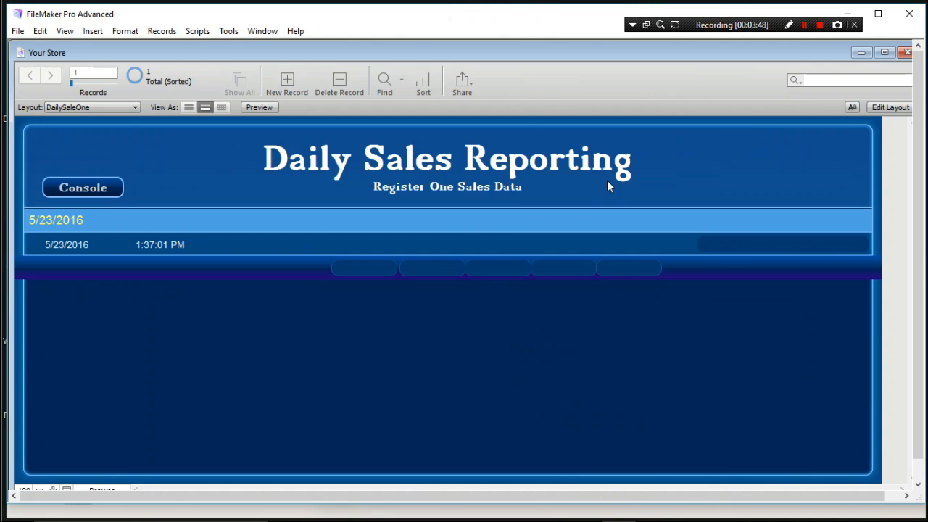
pyautogui.moveTo(740, 246)
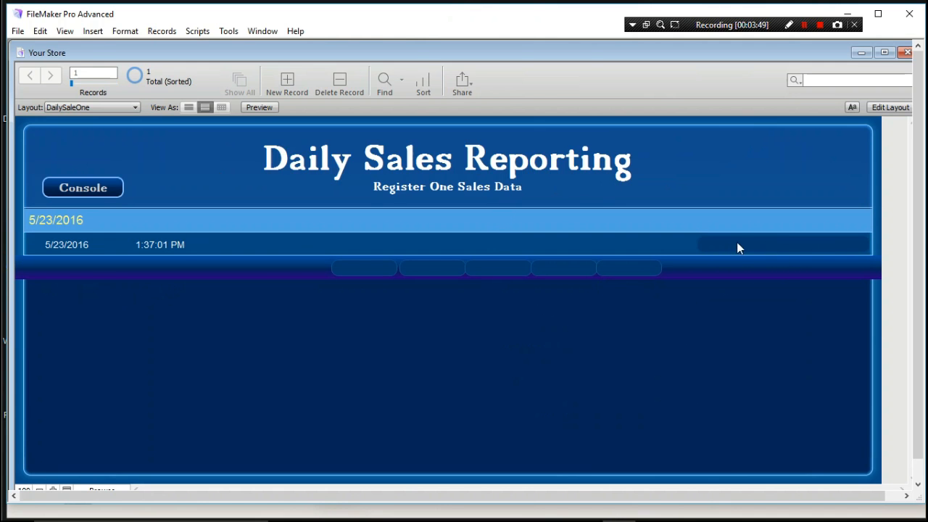
pyautogui.moveTo(780, 252)
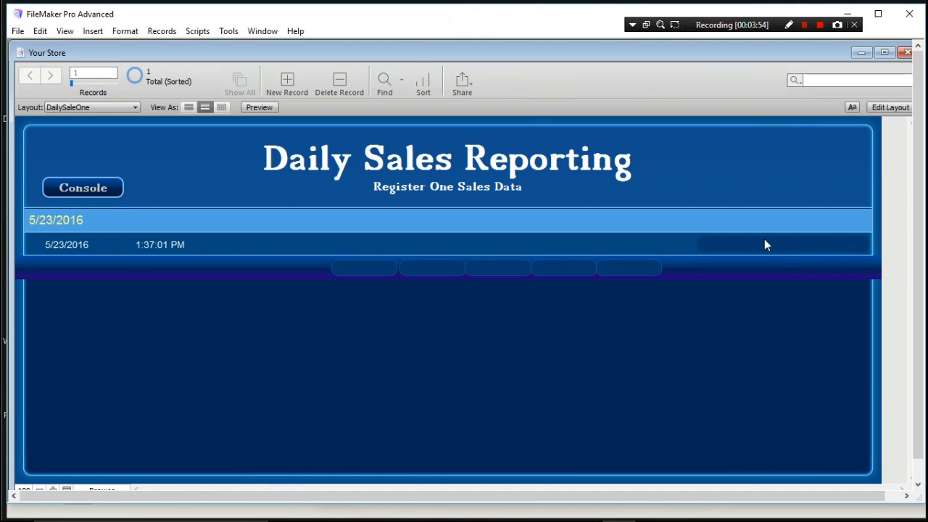
pyautogui.moveTo(718, 249)
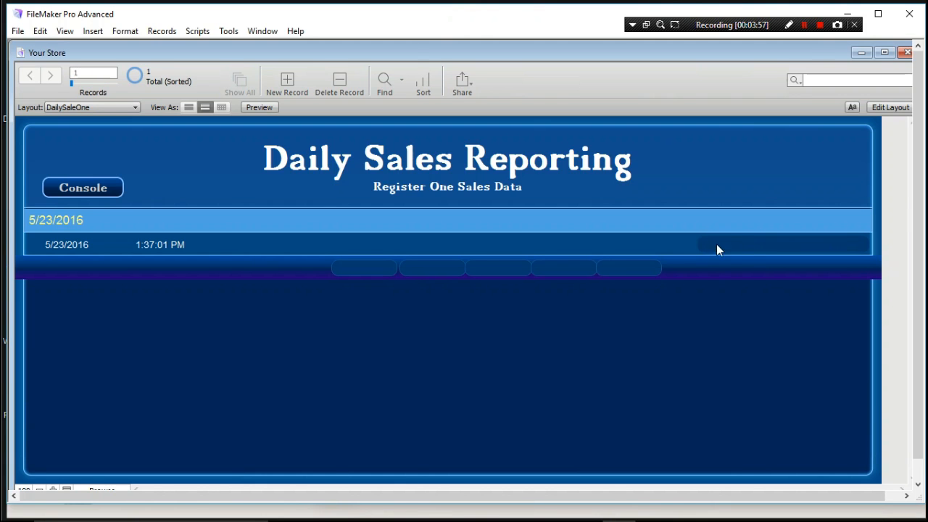
pyautogui.moveTo(735, 241)
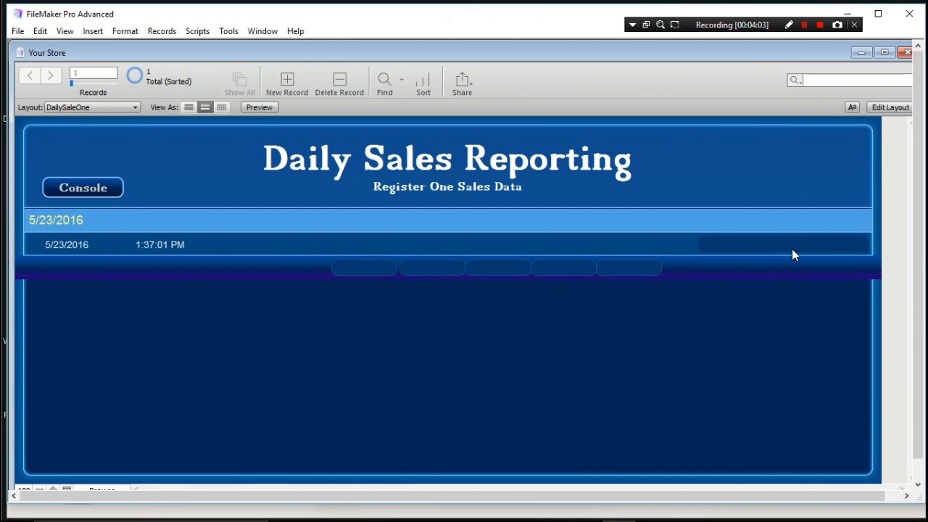
pyautogui.moveTo(803, 170)
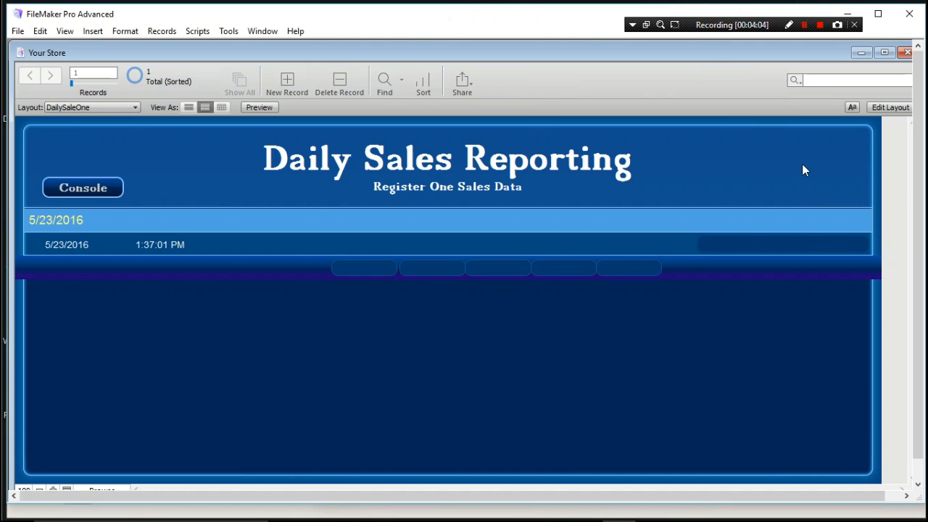
pyautogui.moveTo(123, 130)
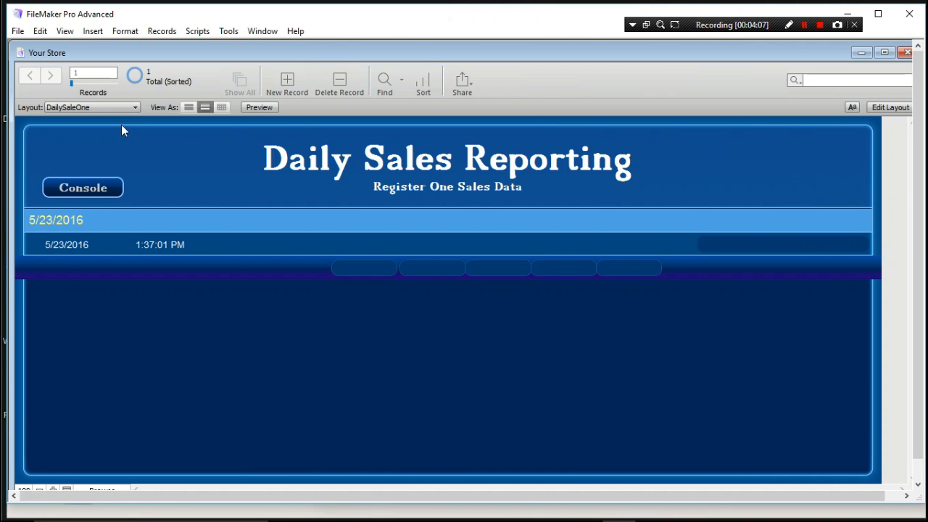
pyautogui.click(138, 108)
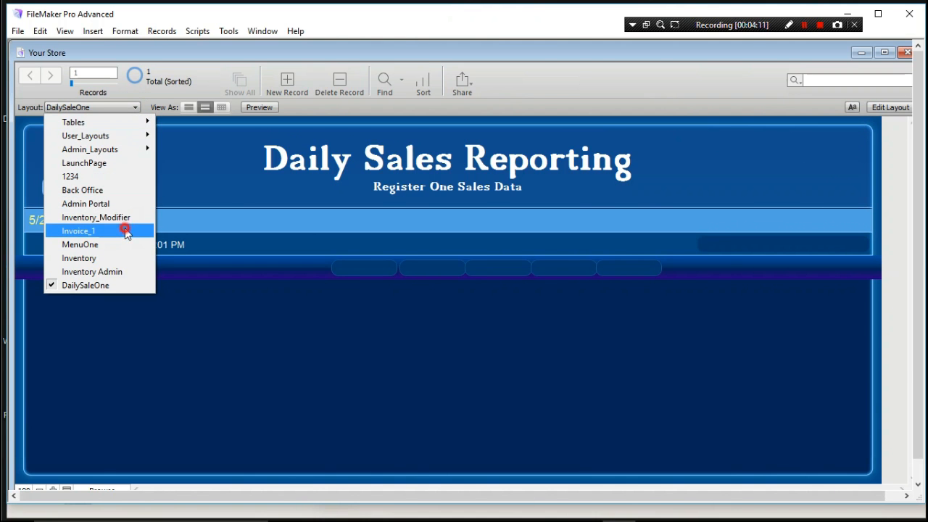
# - Return to Invoice_1 and show the Cash button's Verify Cash Sales popover
pyautogui.click(78, 230)
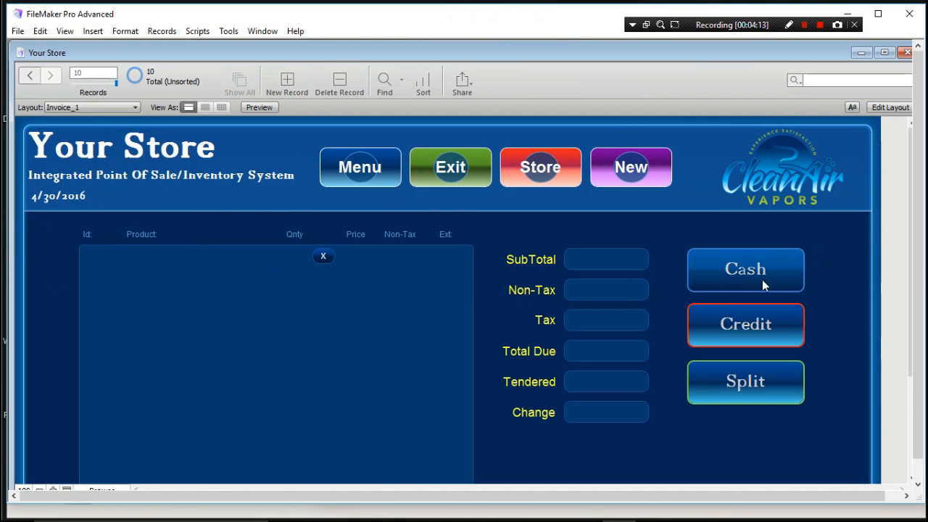
pyautogui.click(745, 270)
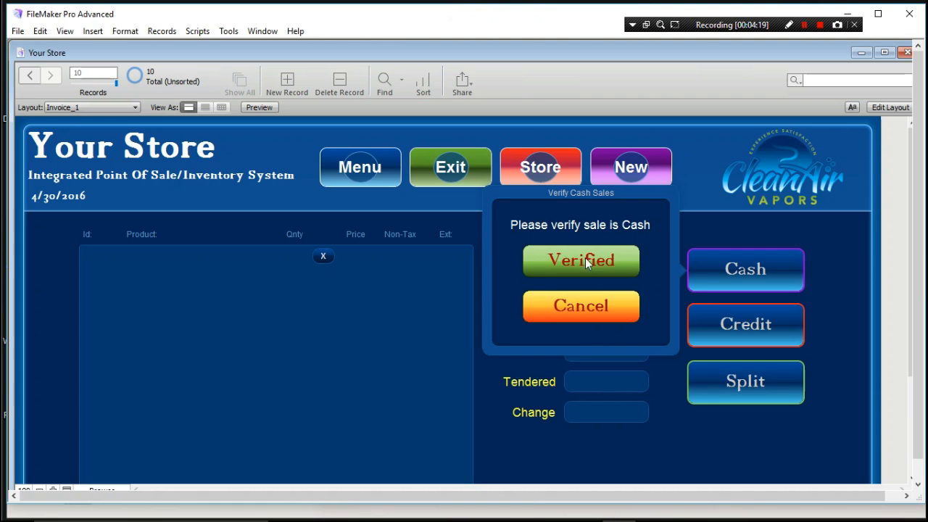
pyautogui.moveTo(617, 271)
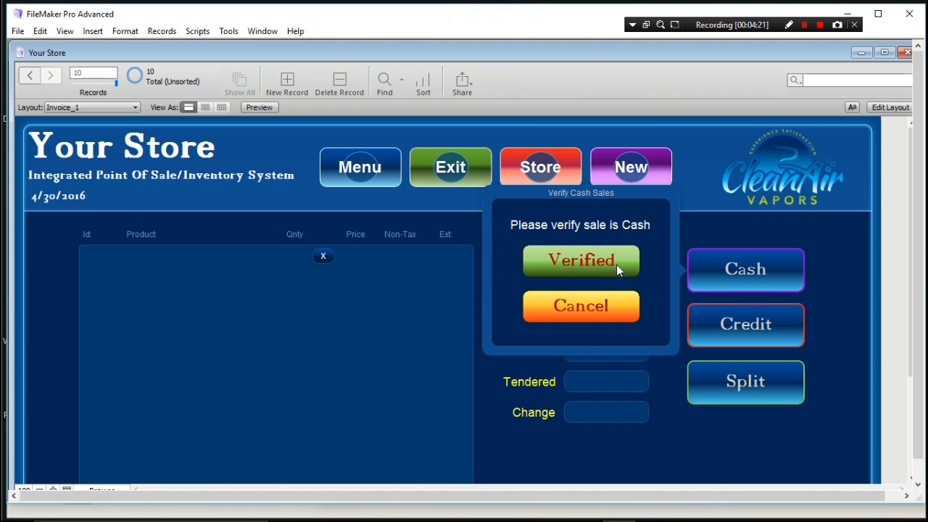
pyautogui.moveTo(622, 269)
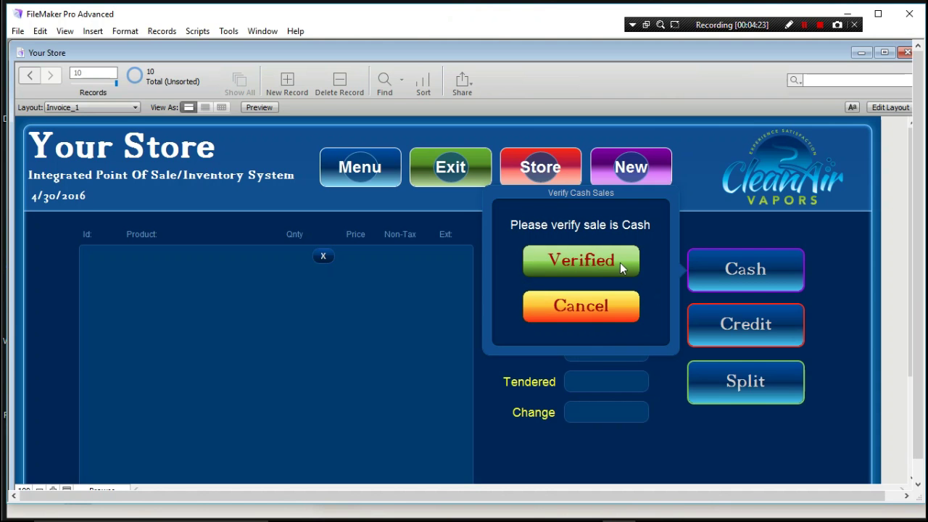
pyautogui.moveTo(573, 314)
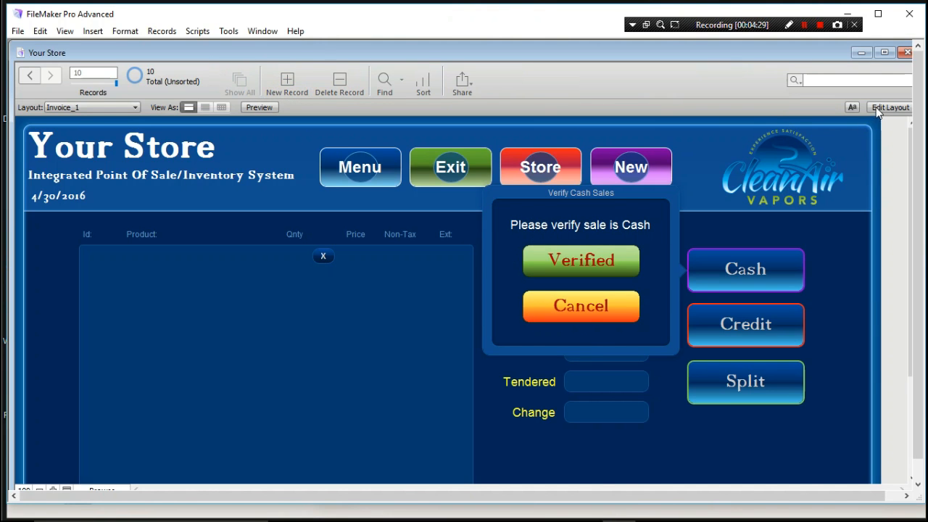
# - Edit Invoice_1 in Layout mode, dismiss popover settings, and open the Credit popover setup
pyautogui.click(891, 108)
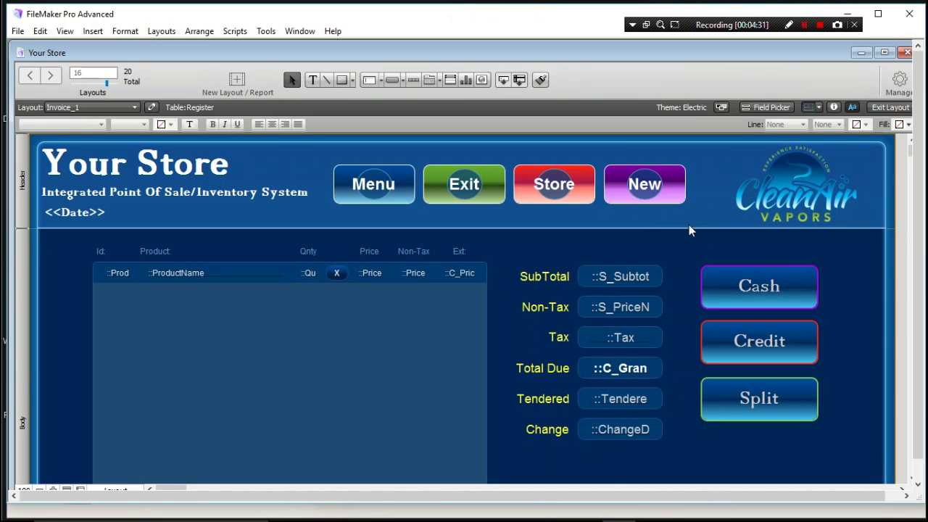
pyautogui.moveTo(312, 80)
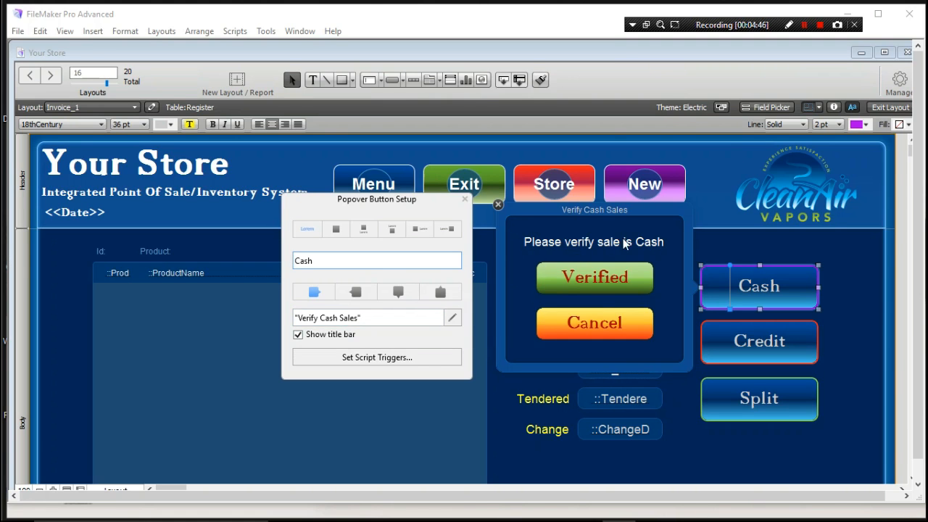
pyautogui.click(464, 199)
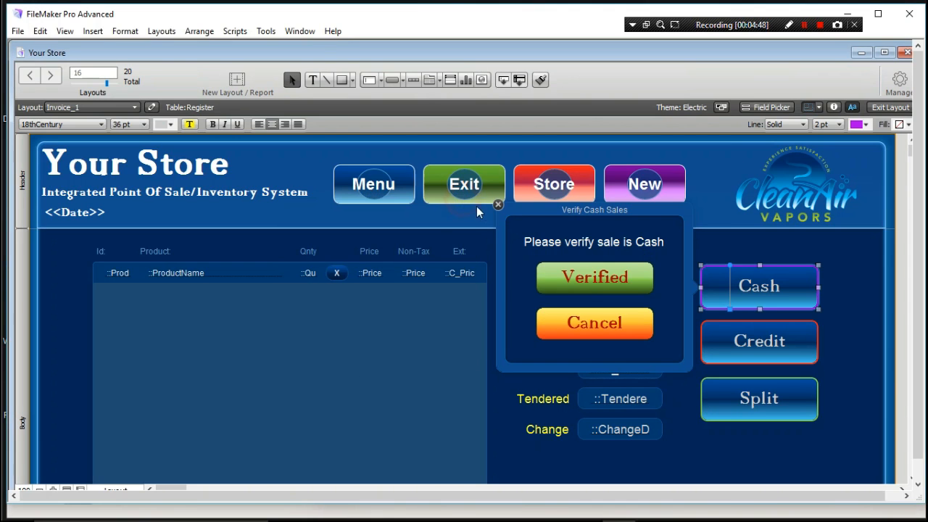
pyautogui.moveTo(498, 207)
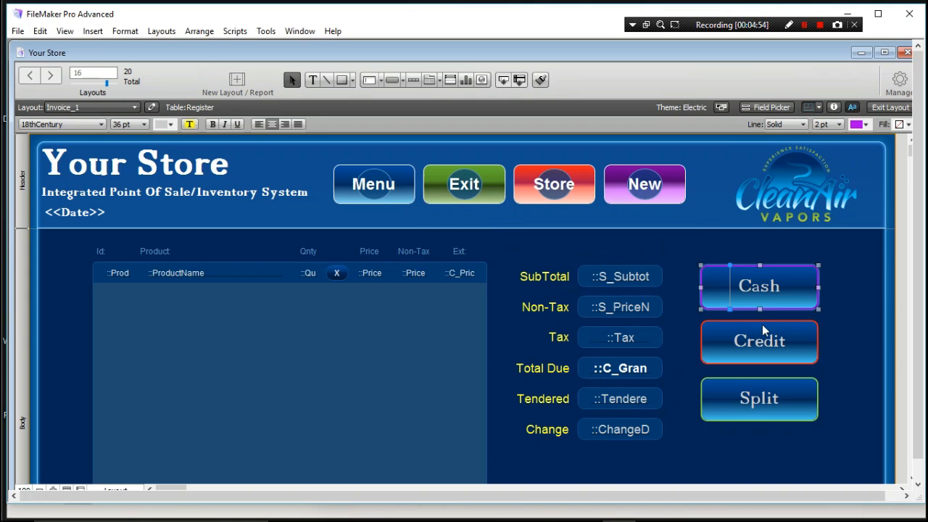
pyautogui.moveTo(756, 305)
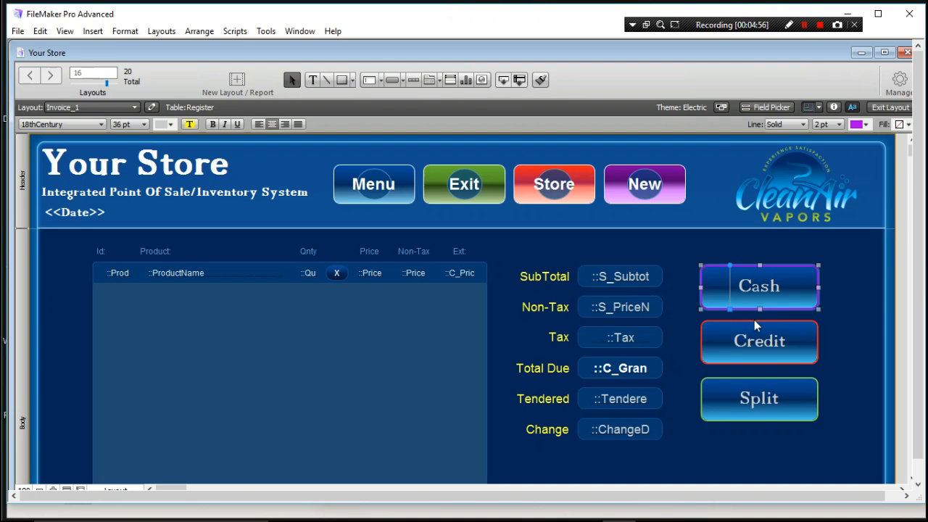
pyautogui.moveTo(766, 295)
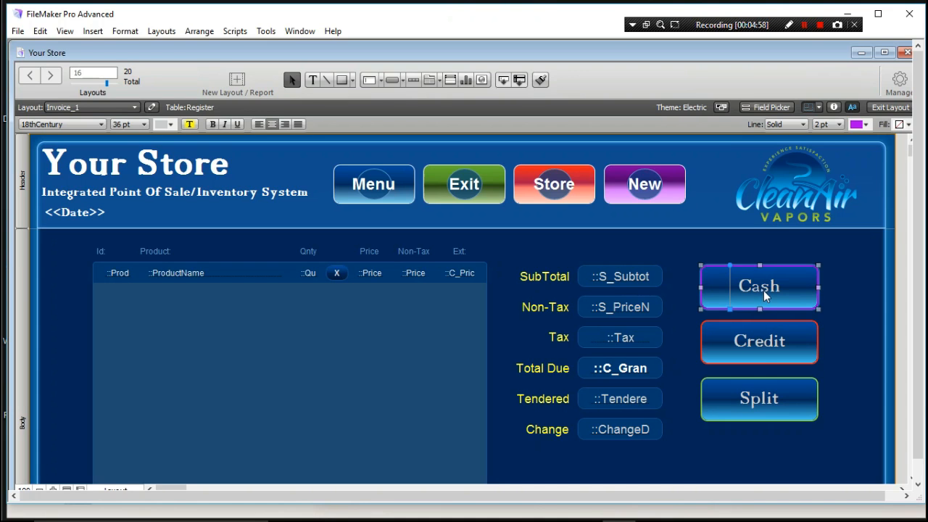
pyautogui.moveTo(758, 298)
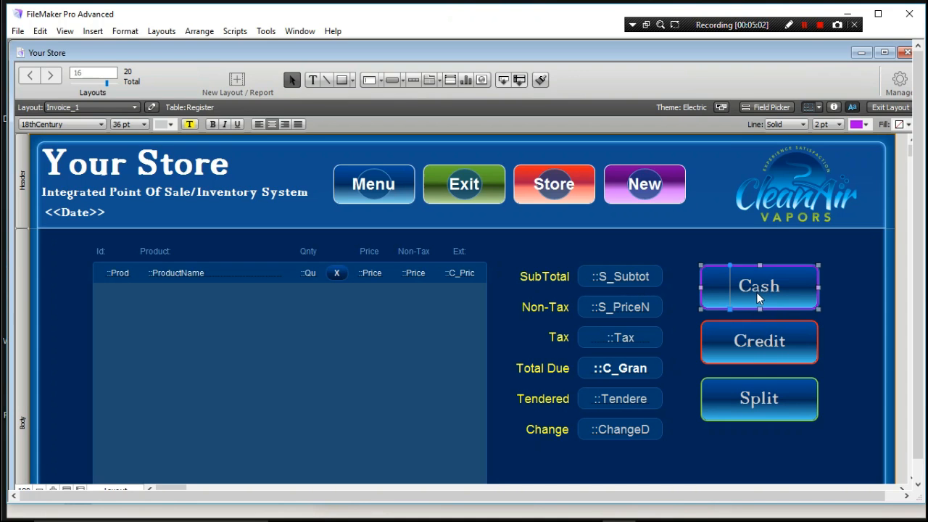
pyautogui.moveTo(750, 346)
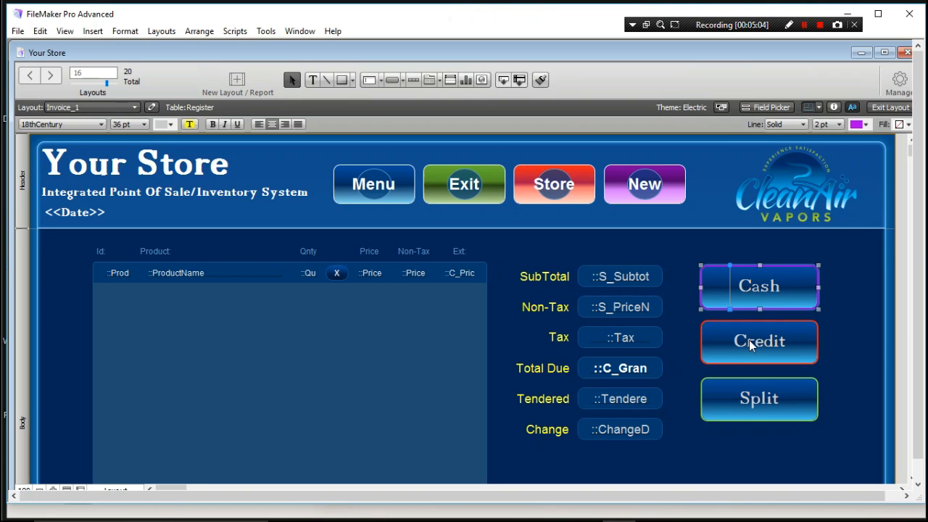
pyautogui.moveTo(825, 330)
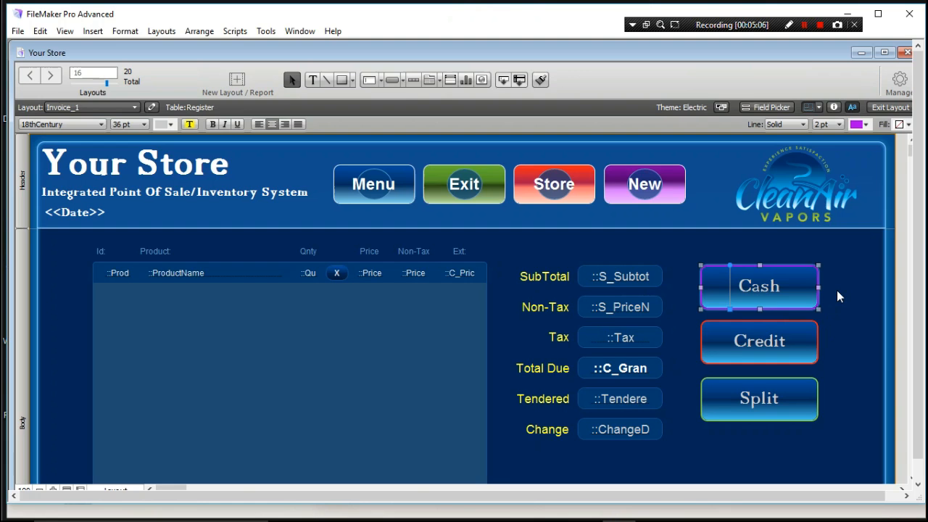
pyautogui.moveTo(810, 328)
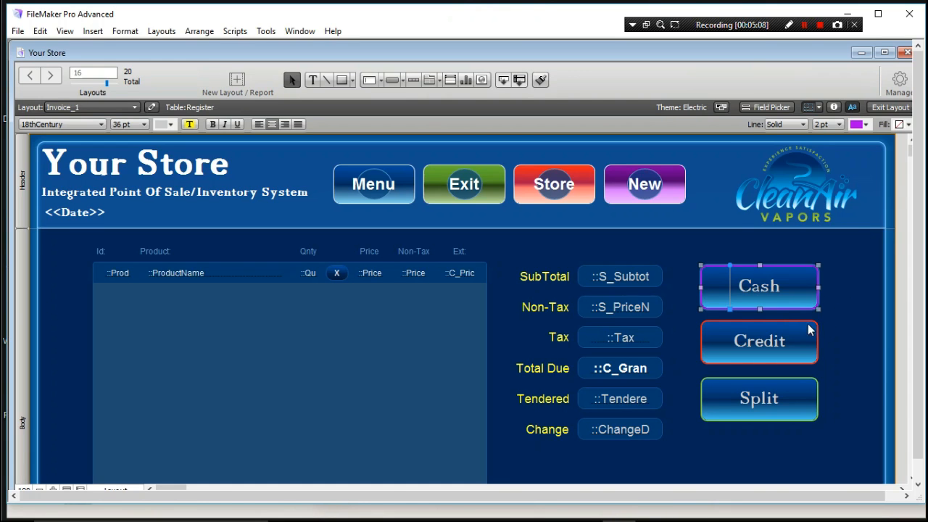
pyautogui.moveTo(763, 299)
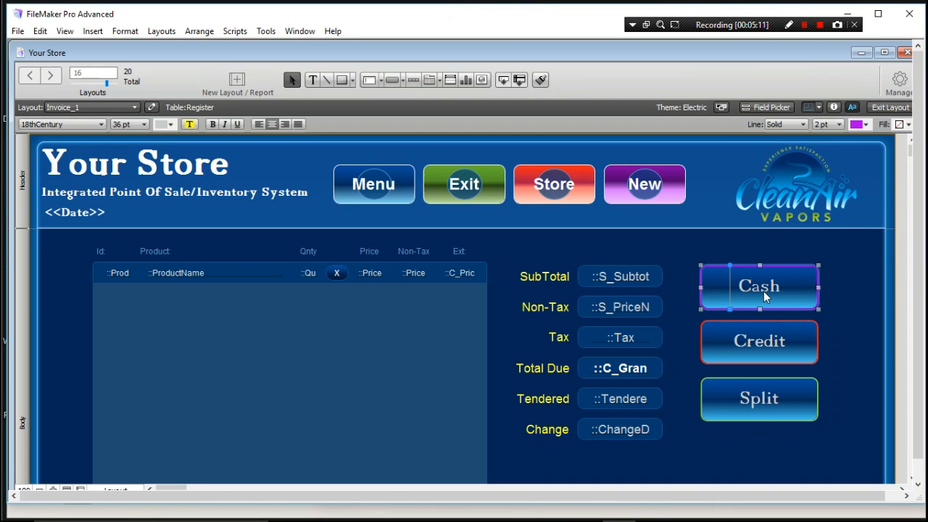
pyautogui.moveTo(754, 346)
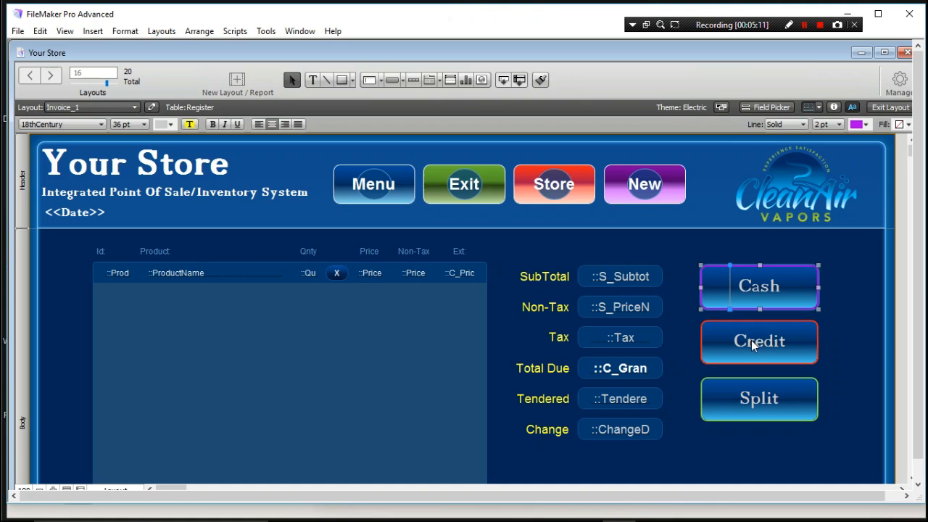
pyautogui.moveTo(738, 344)
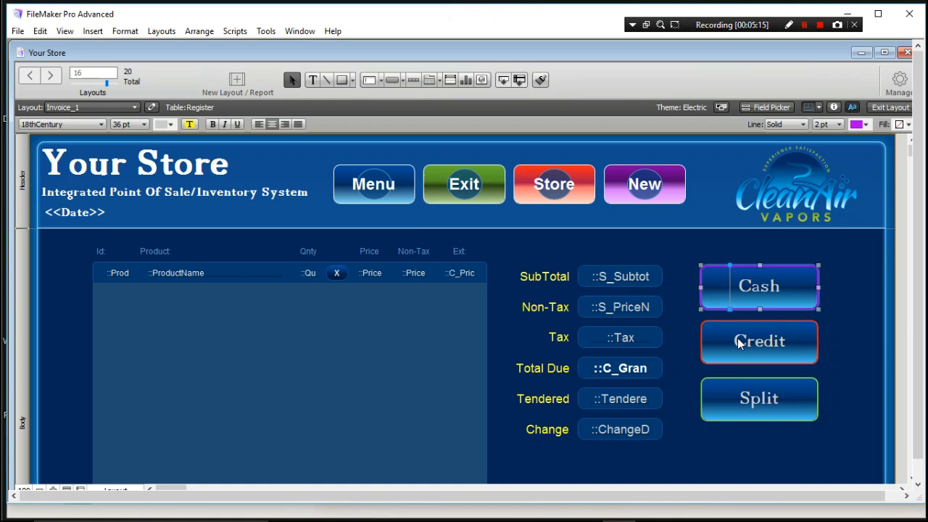
pyautogui.click(759, 342)
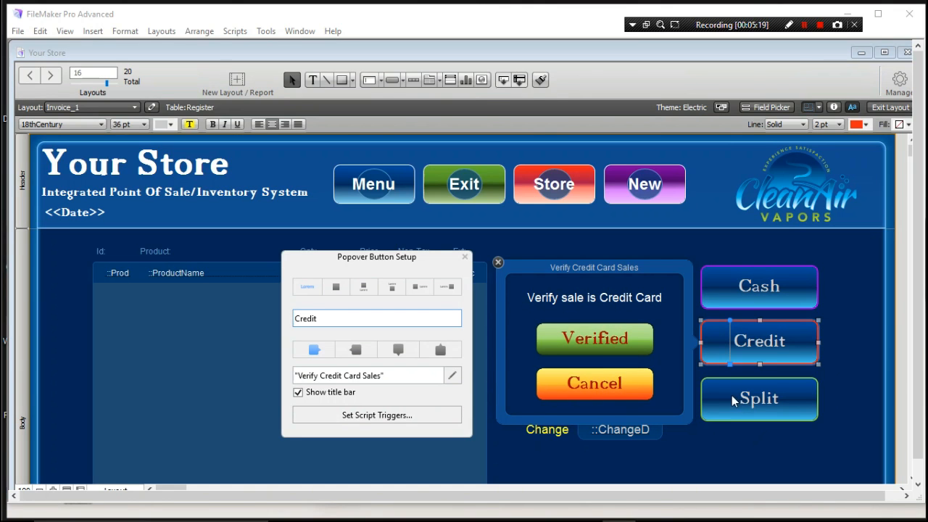
# - Open the Split button's empty default popover and scroll through its setup
pyautogui.click(759, 398)
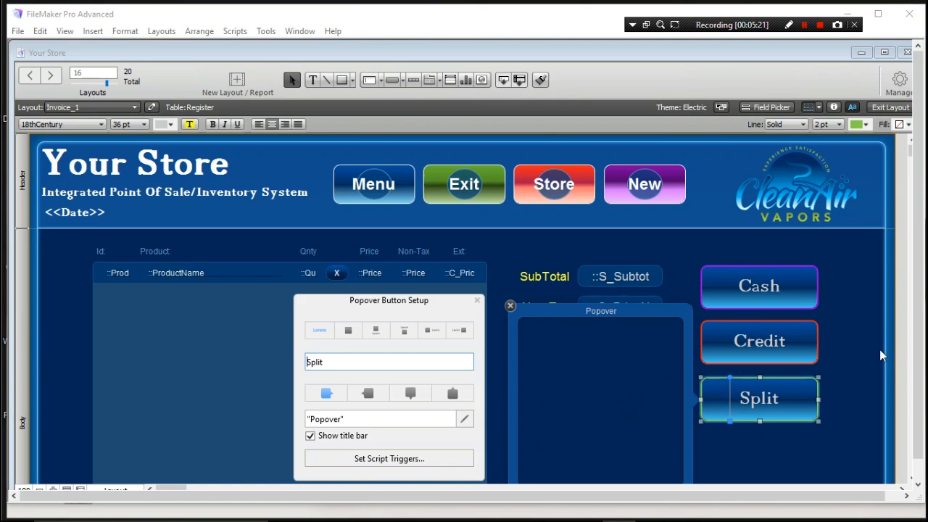
pyautogui.scroll(-3)
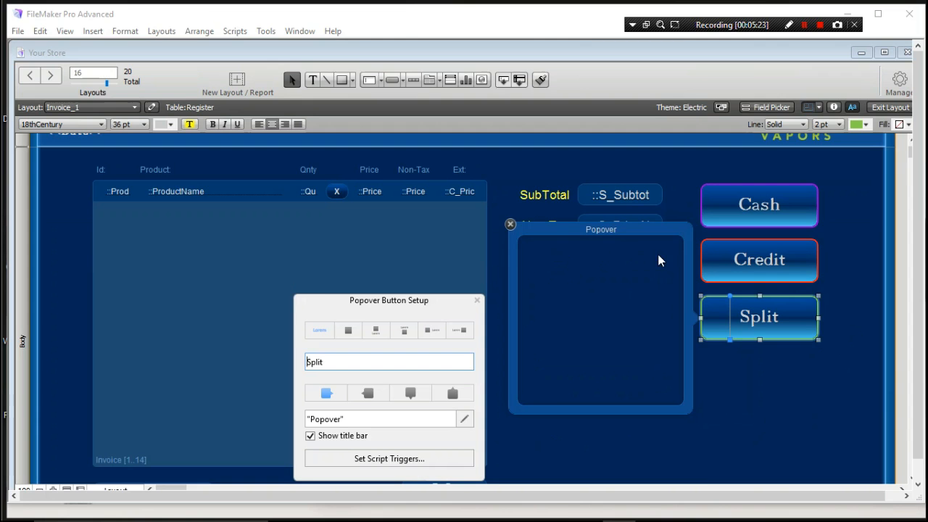
pyautogui.moveTo(559, 327)
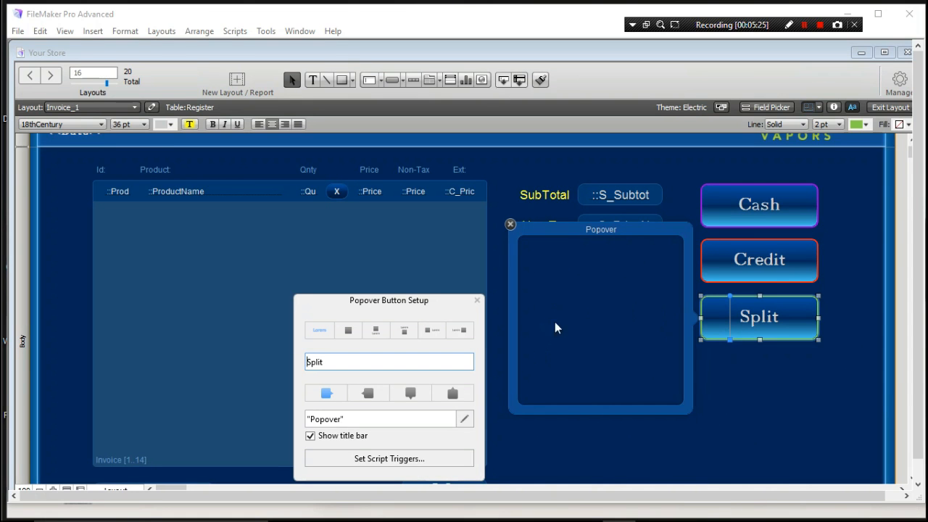
pyautogui.moveTo(660, 271)
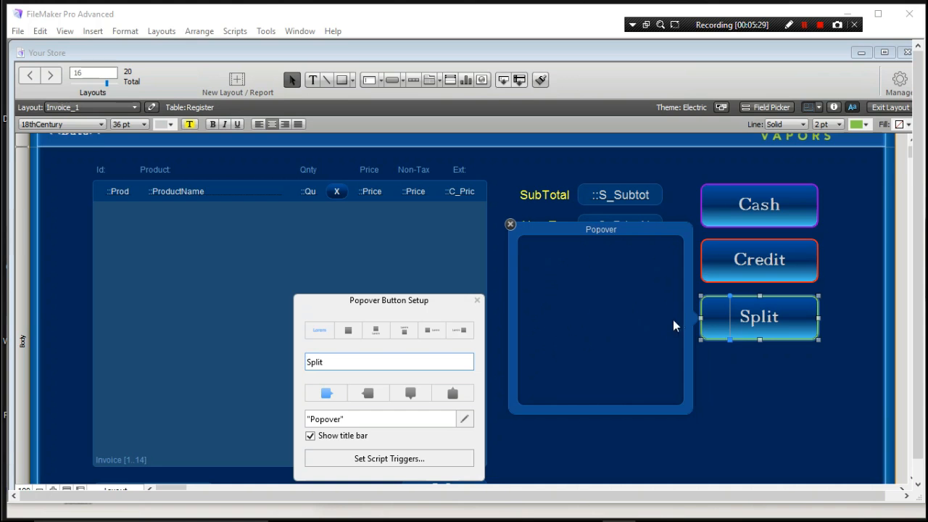
pyautogui.moveTo(570, 322)
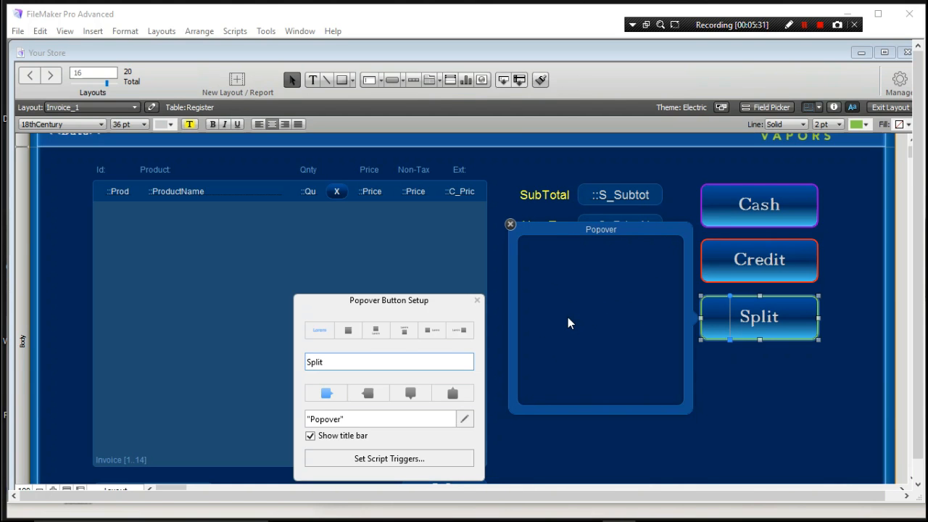
pyautogui.moveTo(517, 239)
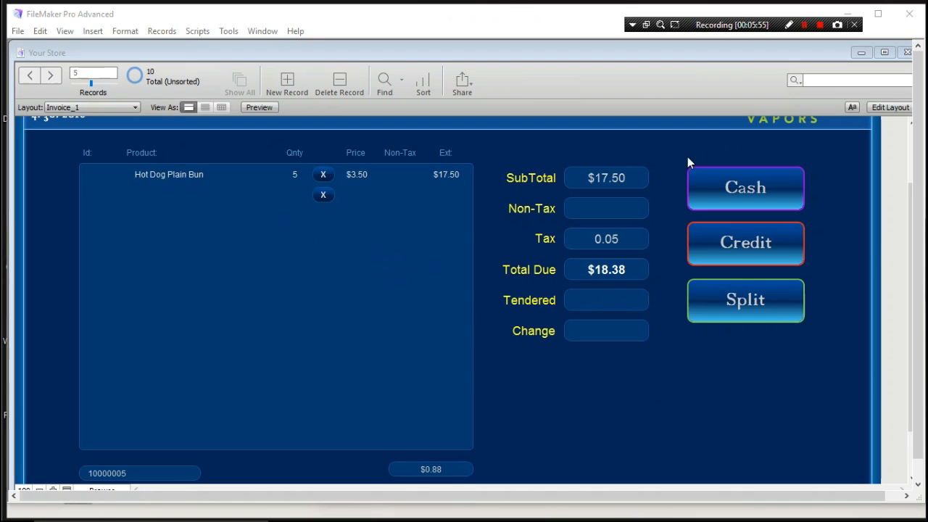
# - Go to the last invoice, enter Layout mode, and show the layout list
pyautogui.click(30, 77)
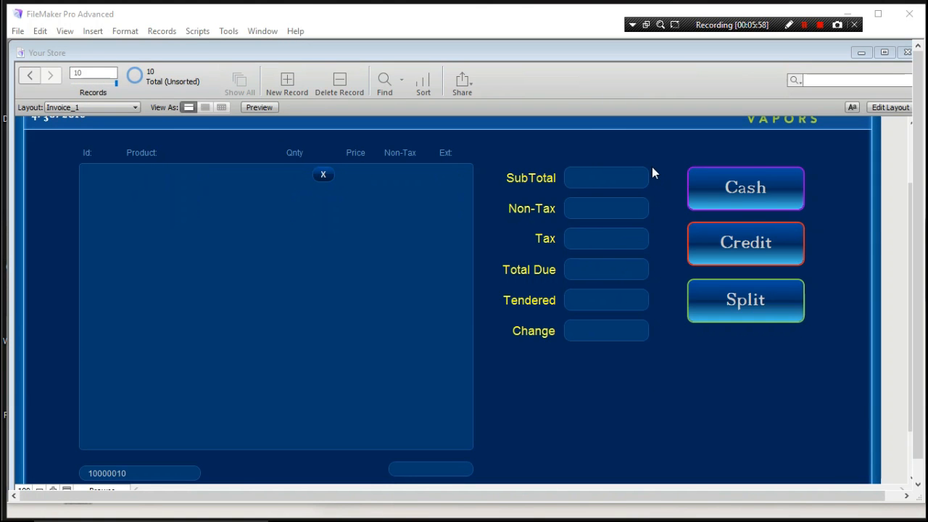
pyautogui.click(889, 107)
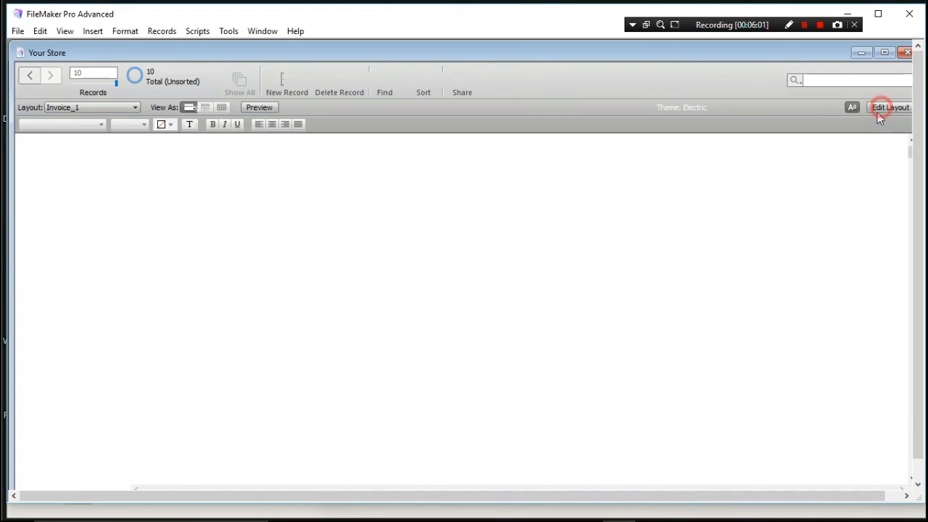
pyautogui.click(886, 107)
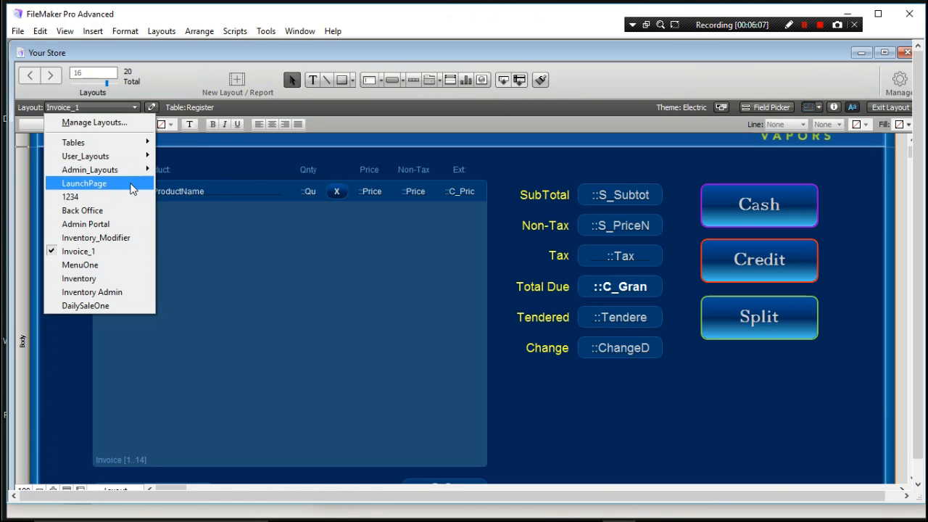
# - Switch to the LaunchPage layout
pyautogui.click(85, 183)
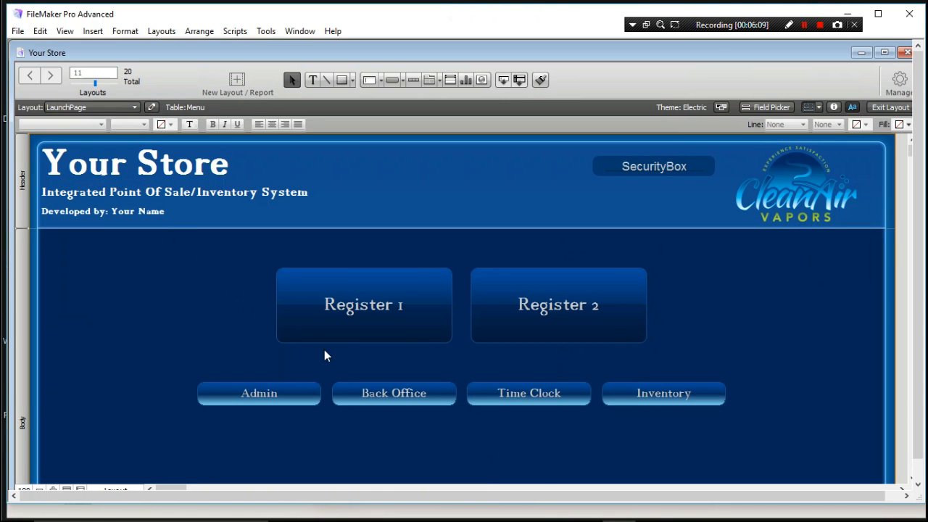
pyautogui.moveTo(698, 166)
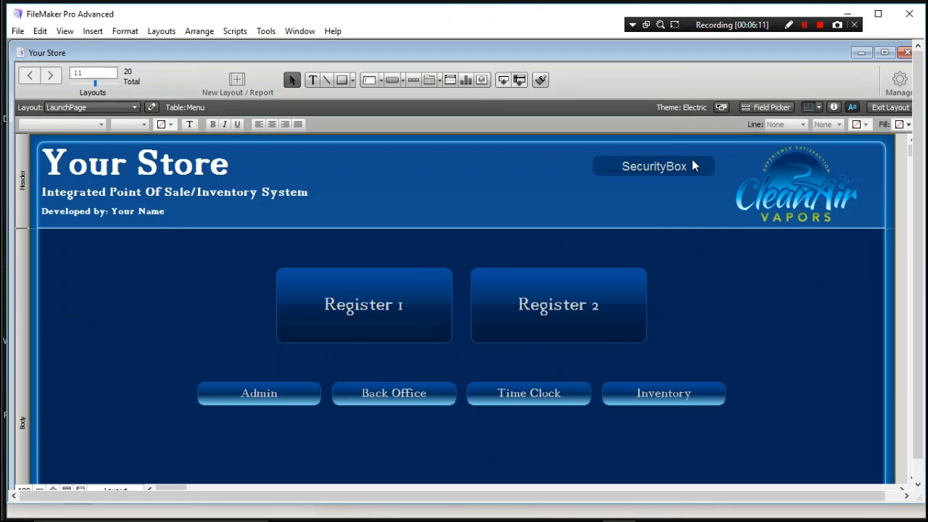
pyautogui.moveTo(553, 166)
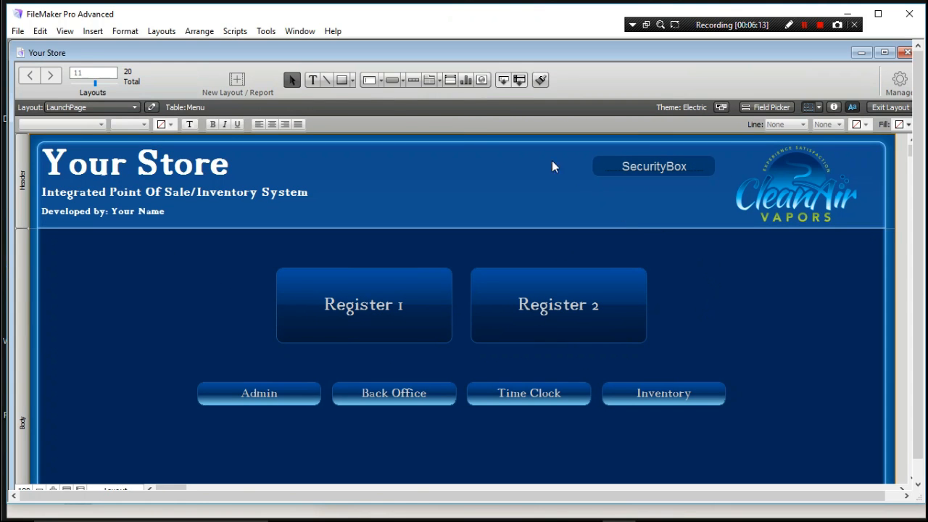
pyautogui.moveTo(708, 74)
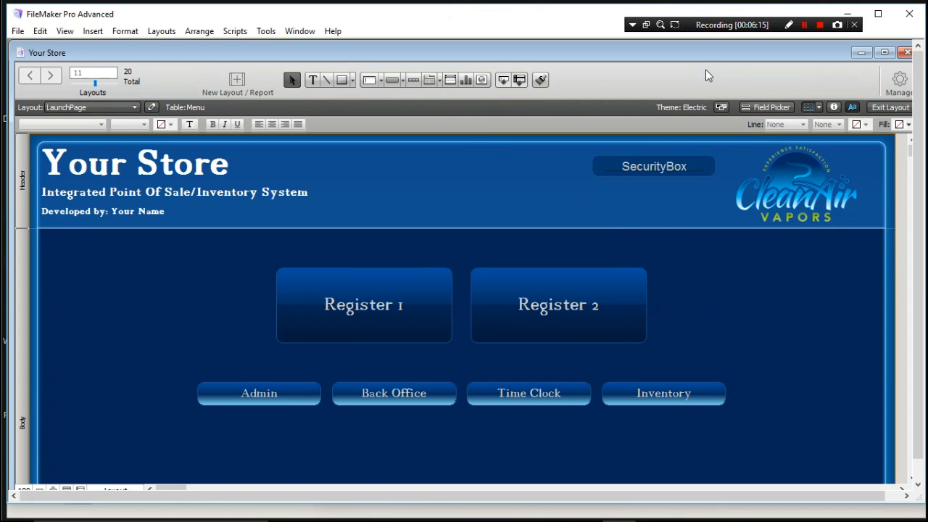
pyautogui.moveTo(656, 249)
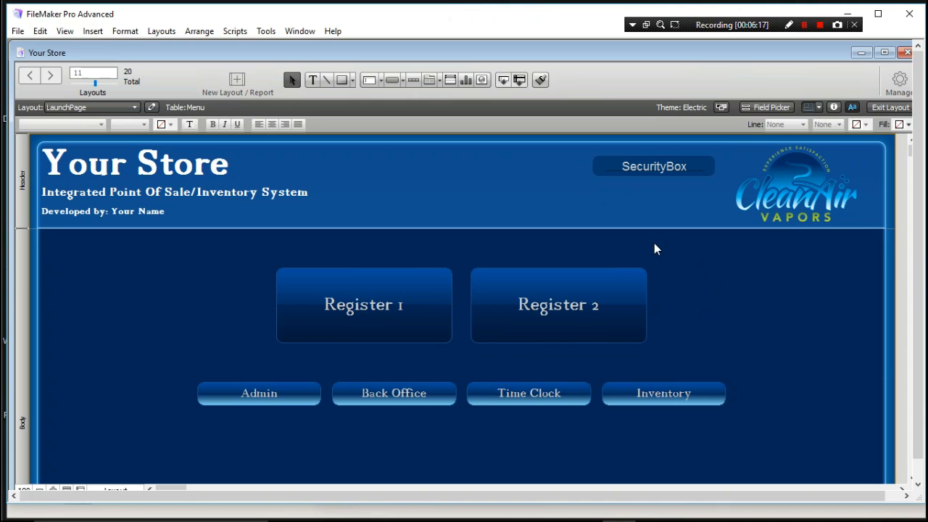
pyautogui.moveTo(403, 325)
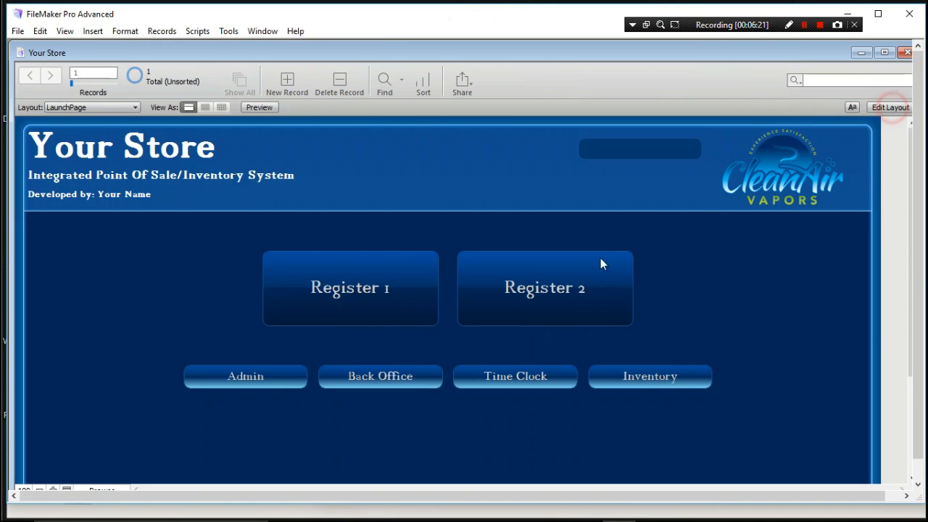
# - Go from the LaunchPage register button through MenuOne to the Invoice_1 screen
pyautogui.click(350, 287)
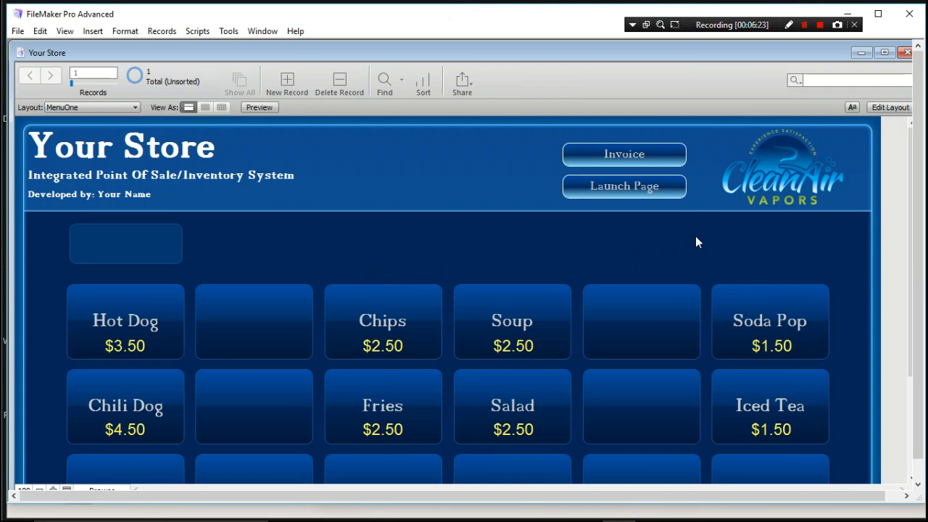
pyautogui.moveTo(604, 154)
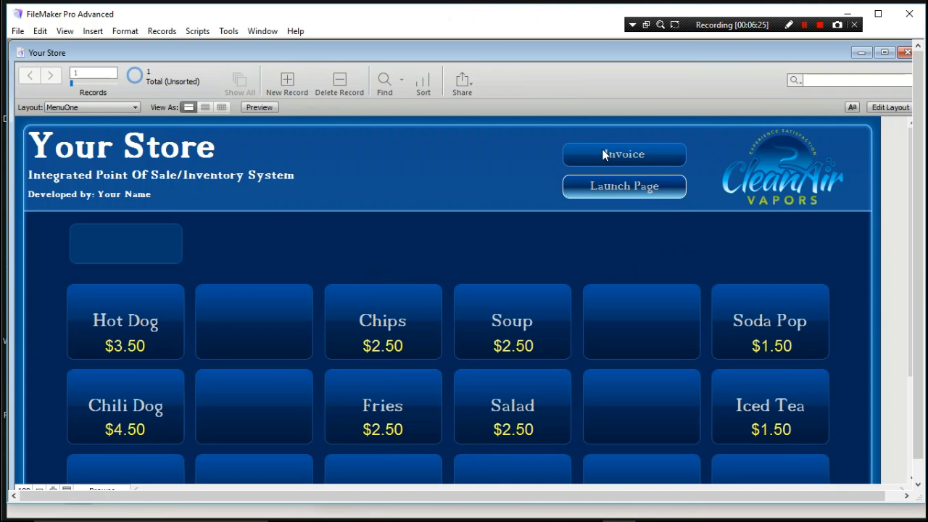
pyautogui.click(624, 154)
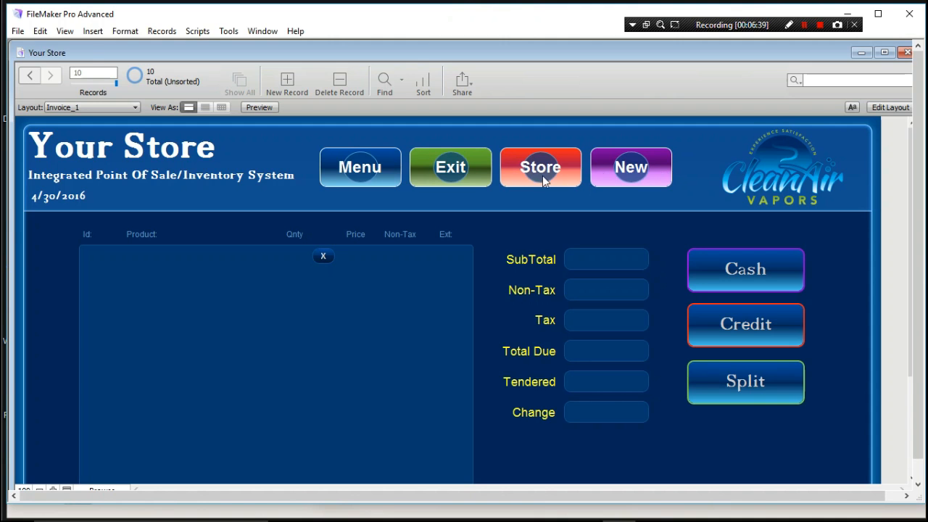
pyautogui.moveTo(578, 211)
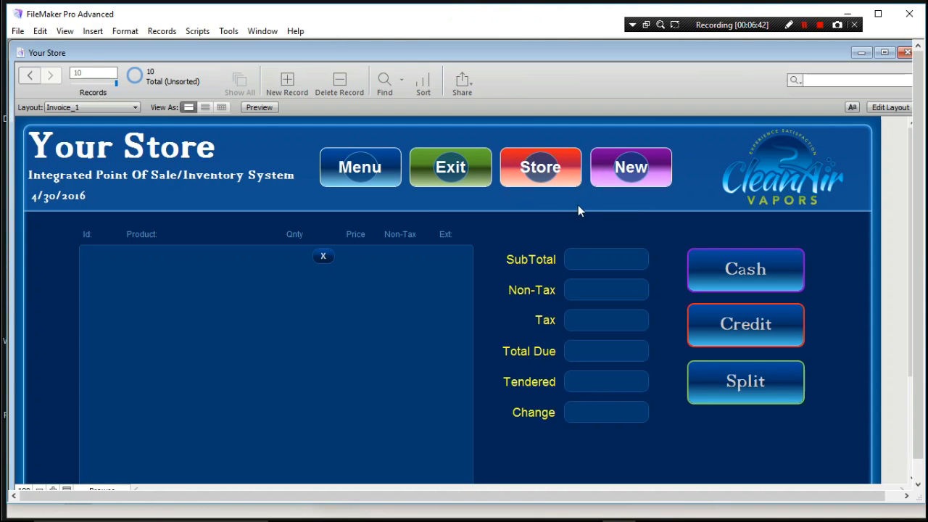
pyautogui.moveTo(581, 234)
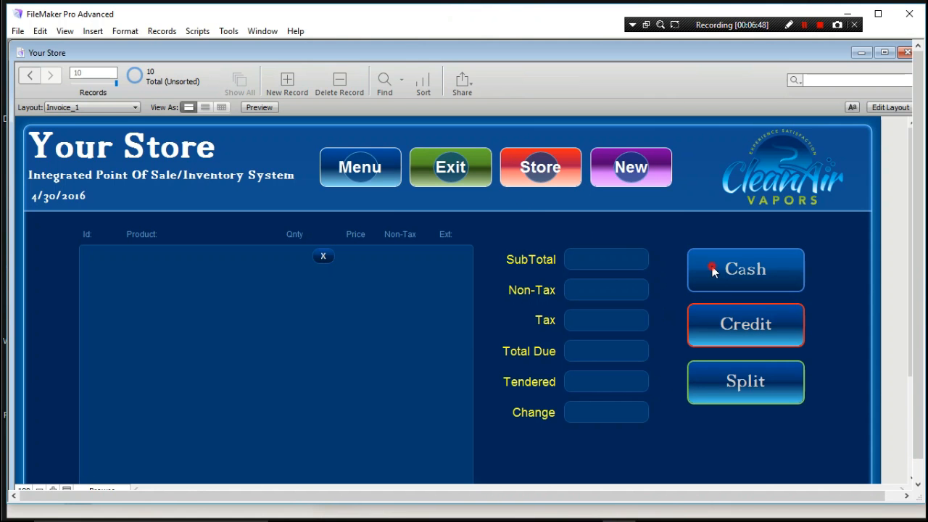
# - Bring up the Verify Cash Sales popover, then dismiss it
pyautogui.click(745, 270)
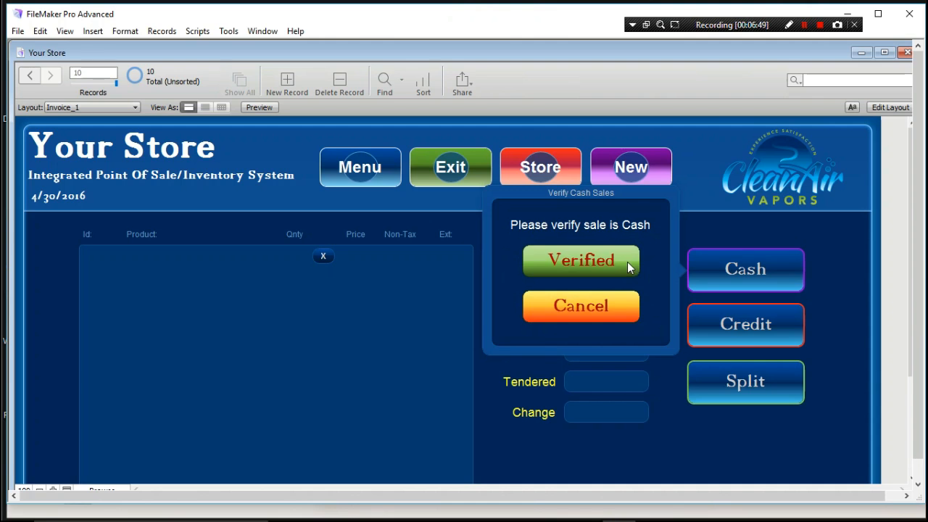
pyautogui.moveTo(636, 264)
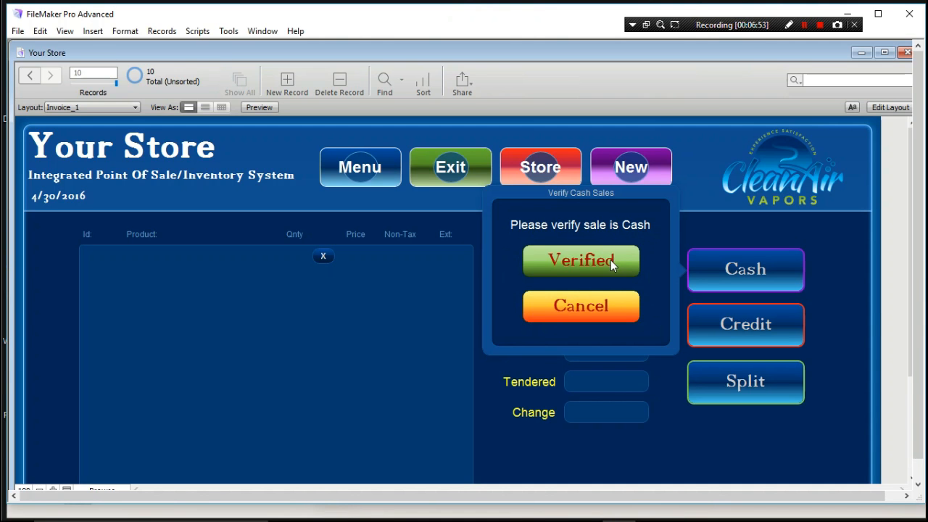
pyautogui.moveTo(557, 258)
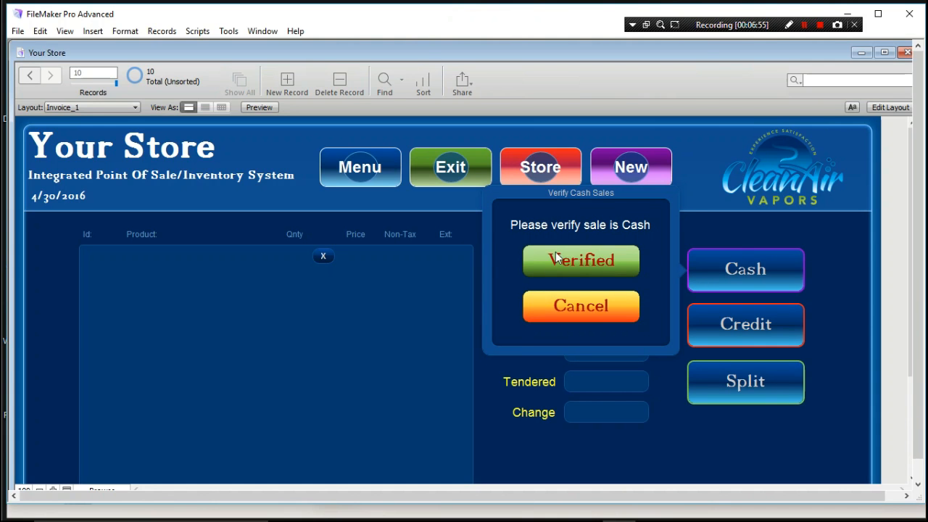
pyautogui.moveTo(524, 233)
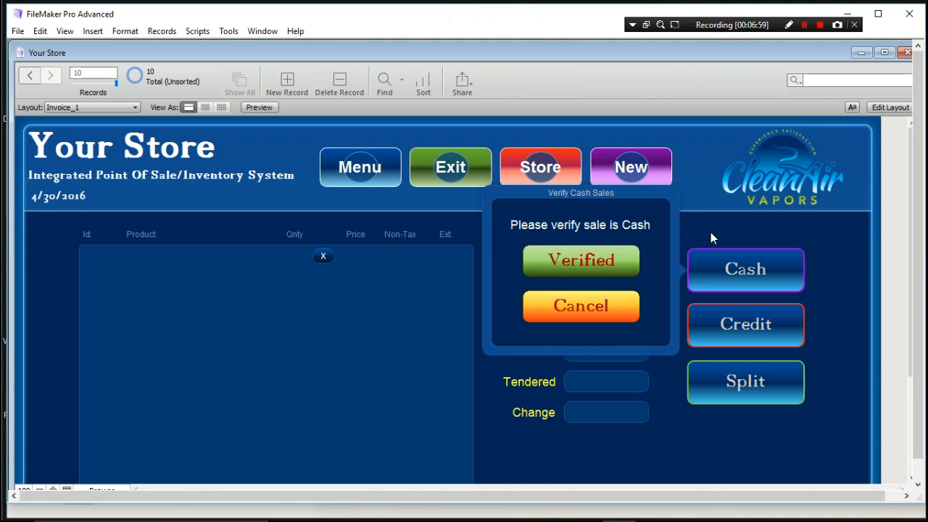
pyautogui.click(580, 260)
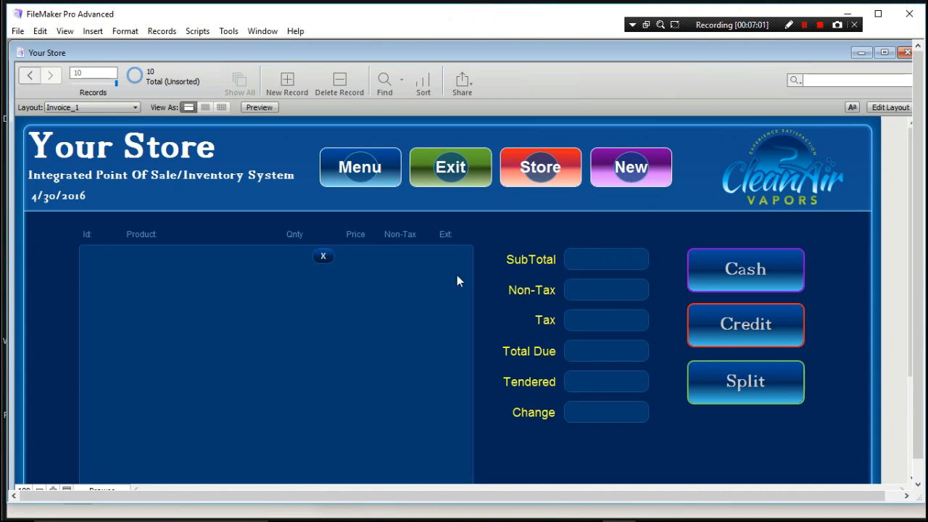
pyautogui.moveTo(129, 253)
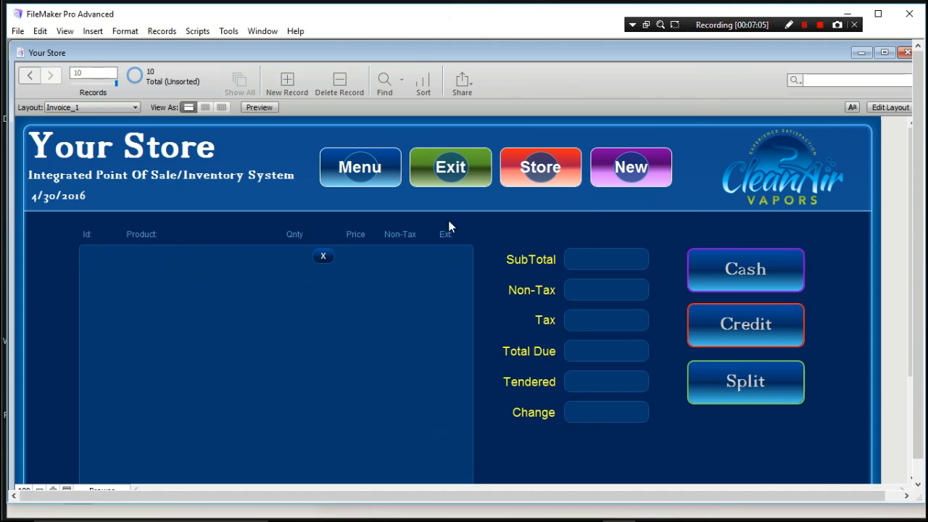
pyautogui.moveTo(618, 349)
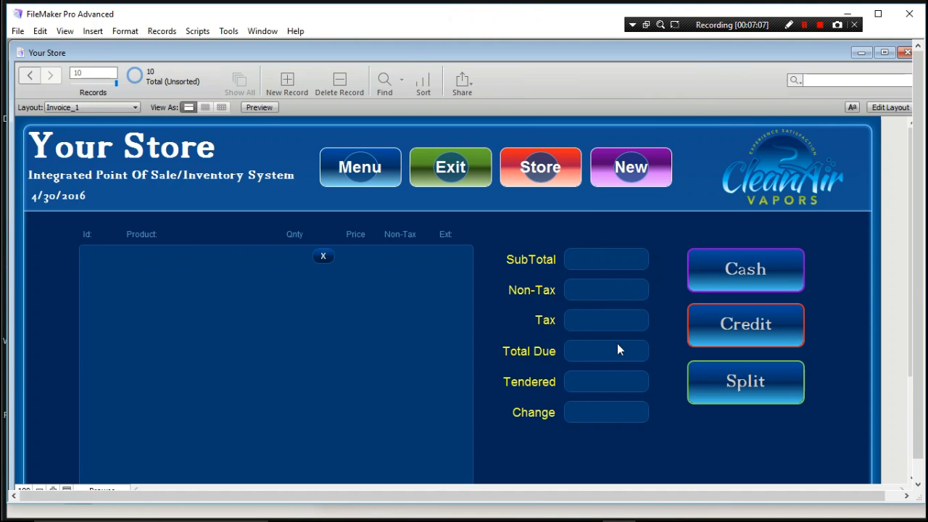
pyautogui.moveTo(473, 320)
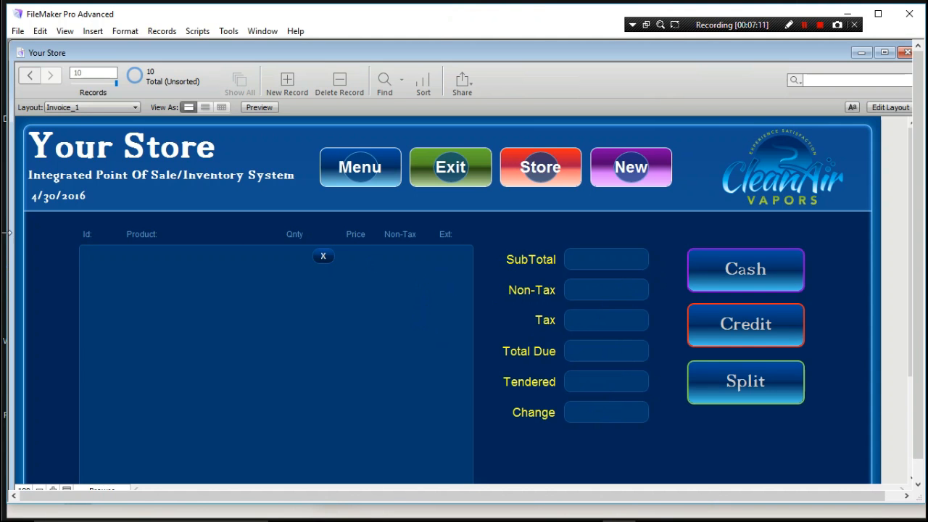
pyautogui.moveTo(167, 149)
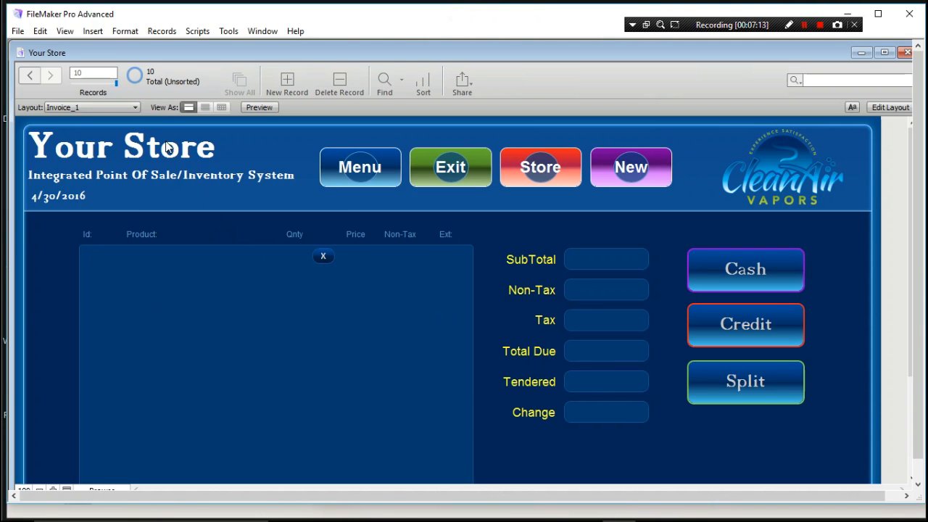
# - Switch to the DailySaleOne layout and open it in Layout mode
pyautogui.click(135, 106)
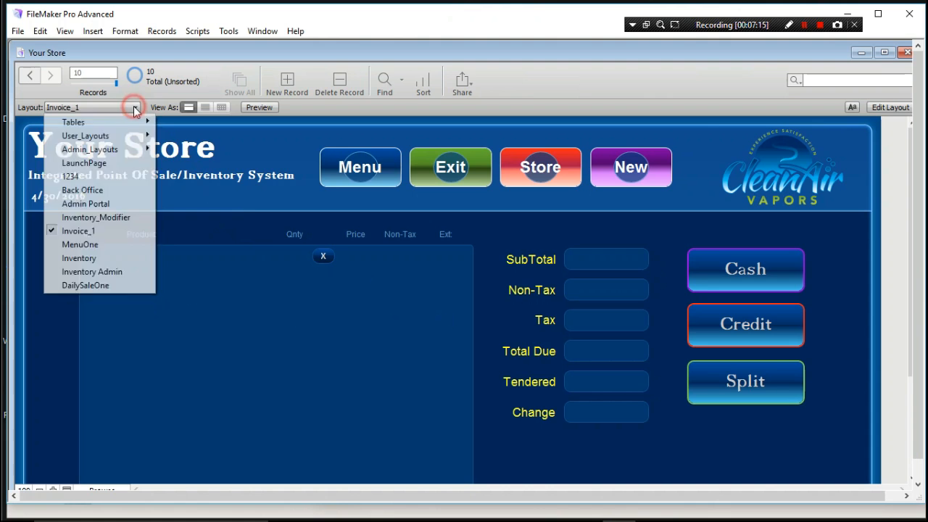
pyautogui.click(86, 285)
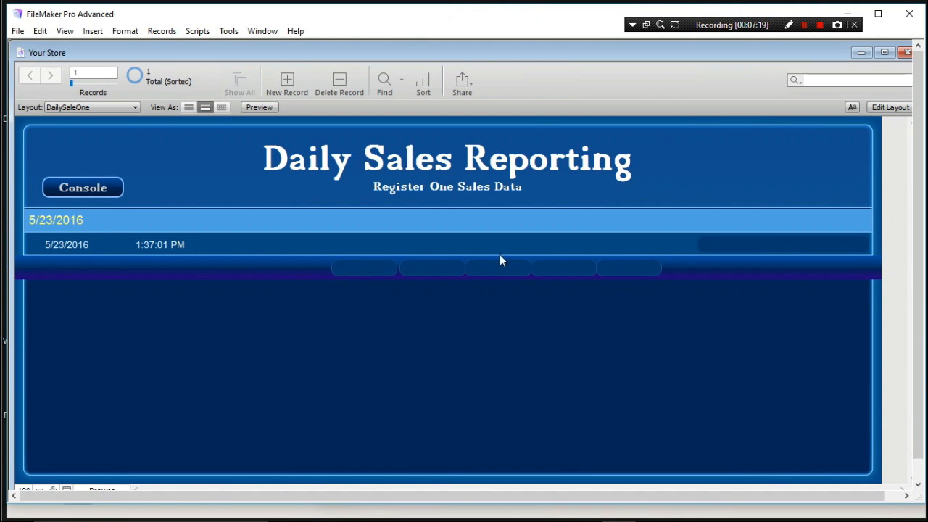
pyautogui.moveTo(633, 246)
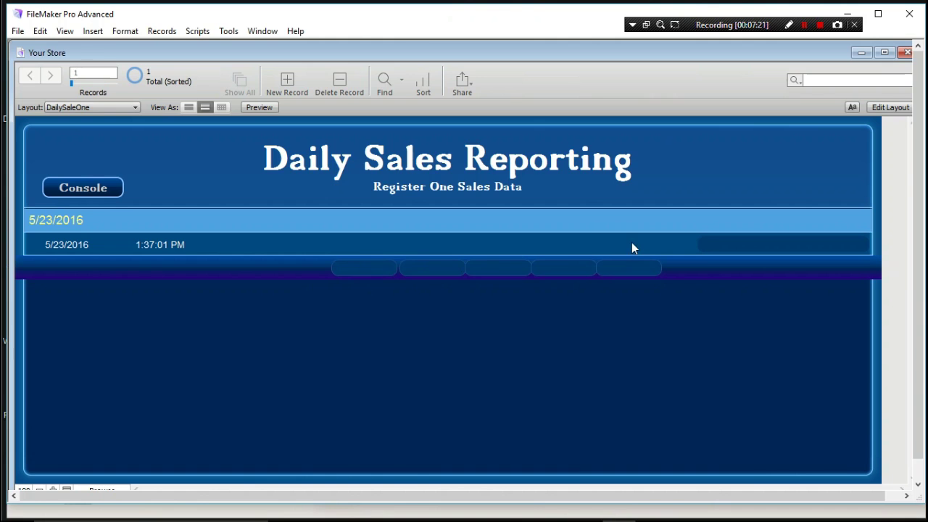
pyautogui.moveTo(432, 274)
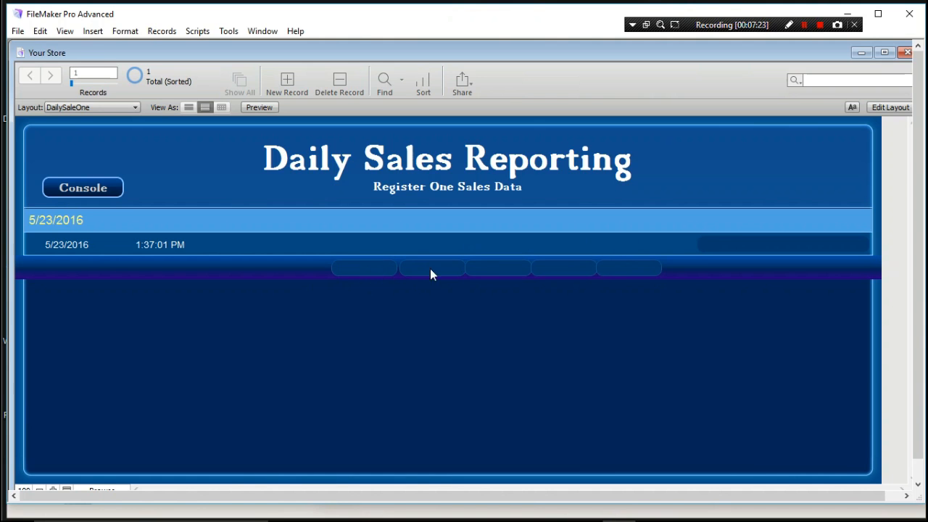
pyautogui.moveTo(620, 269)
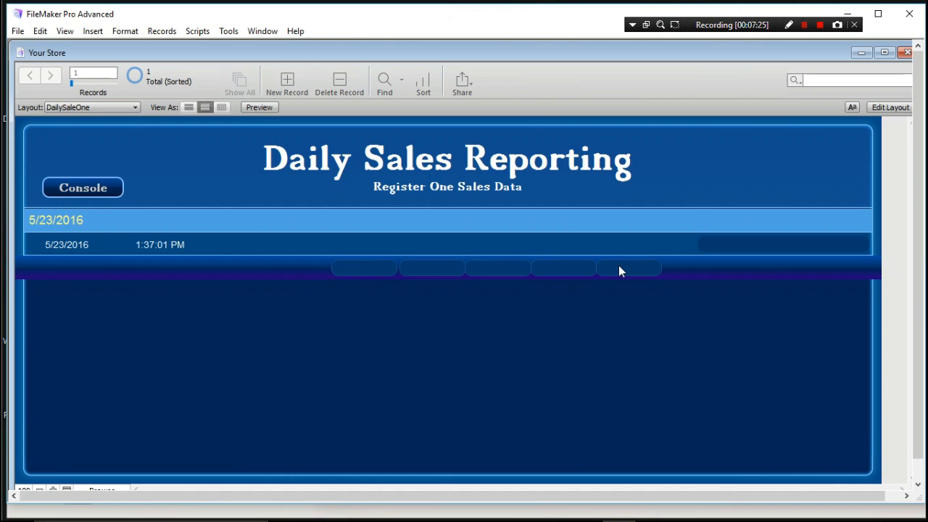
pyautogui.moveTo(573, 272)
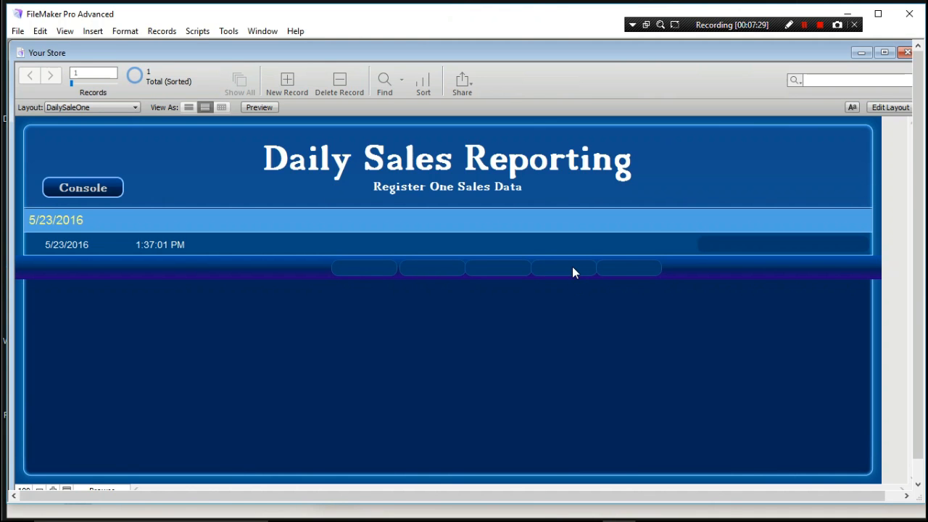
pyautogui.moveTo(273, 279)
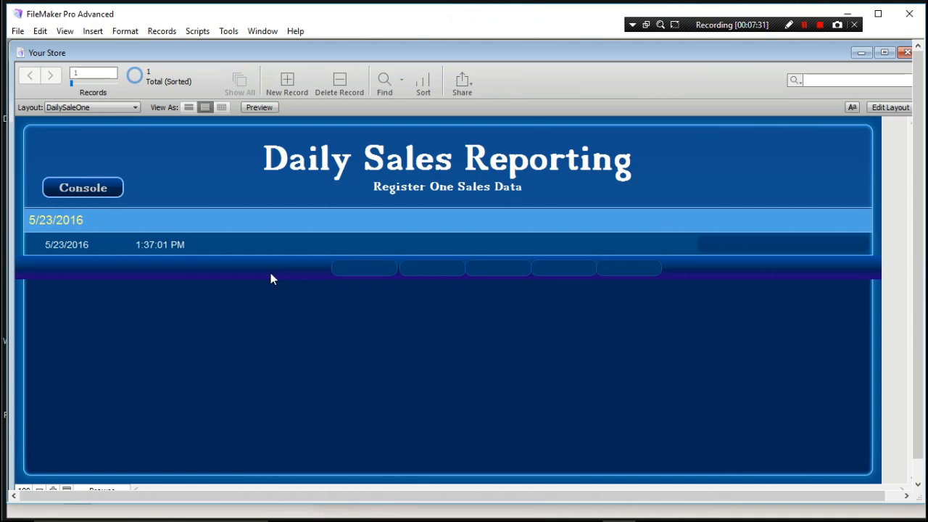
pyautogui.moveTo(495, 263)
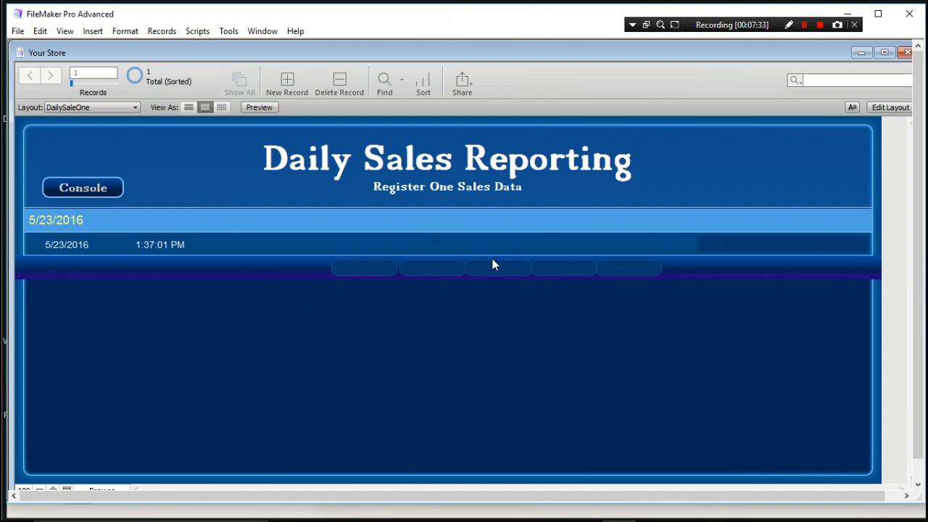
pyautogui.moveTo(432, 269)
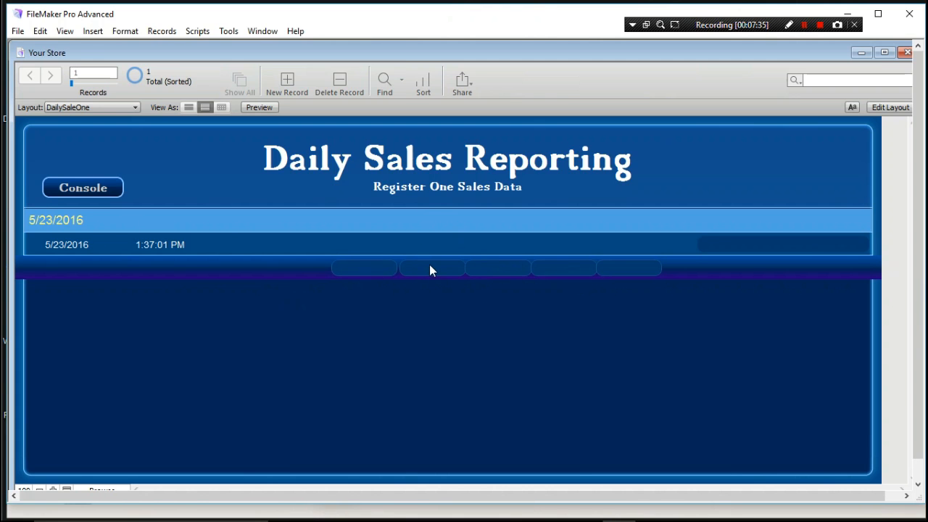
pyautogui.moveTo(449, 266)
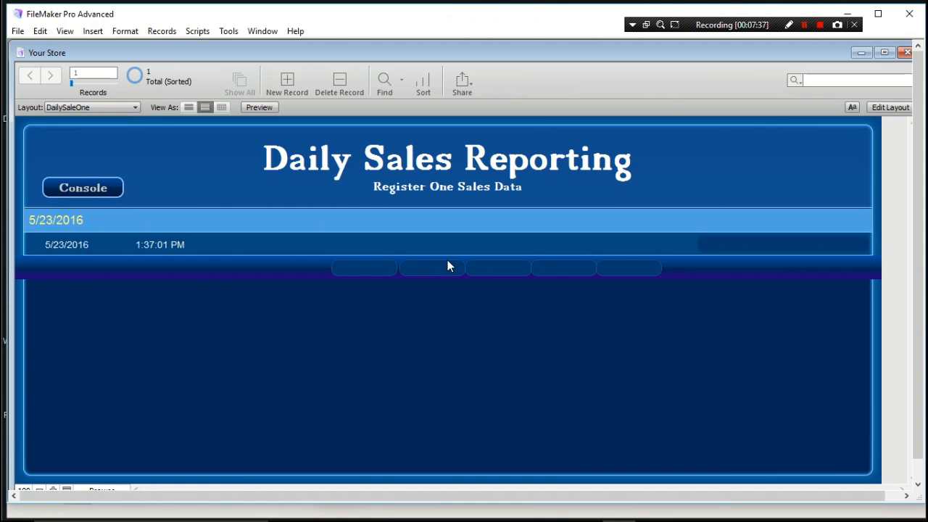
pyautogui.moveTo(508, 279)
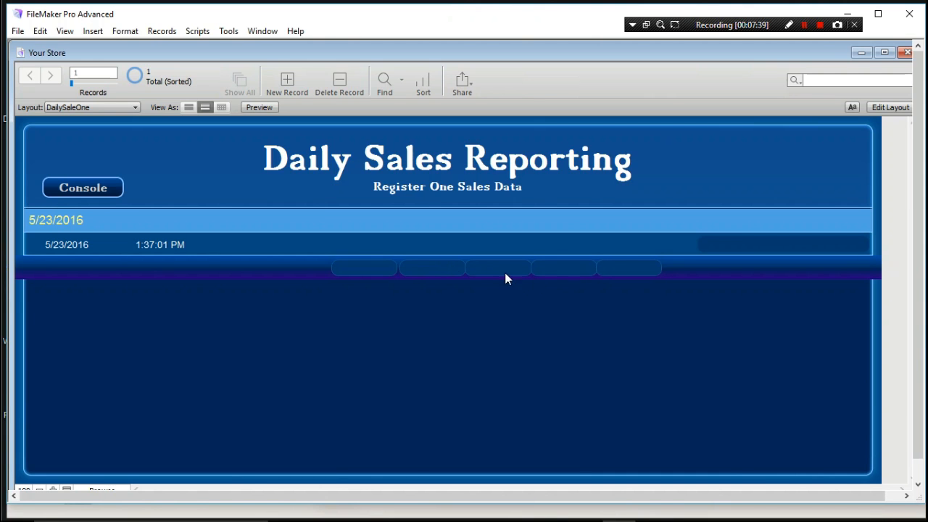
pyautogui.moveTo(890, 107)
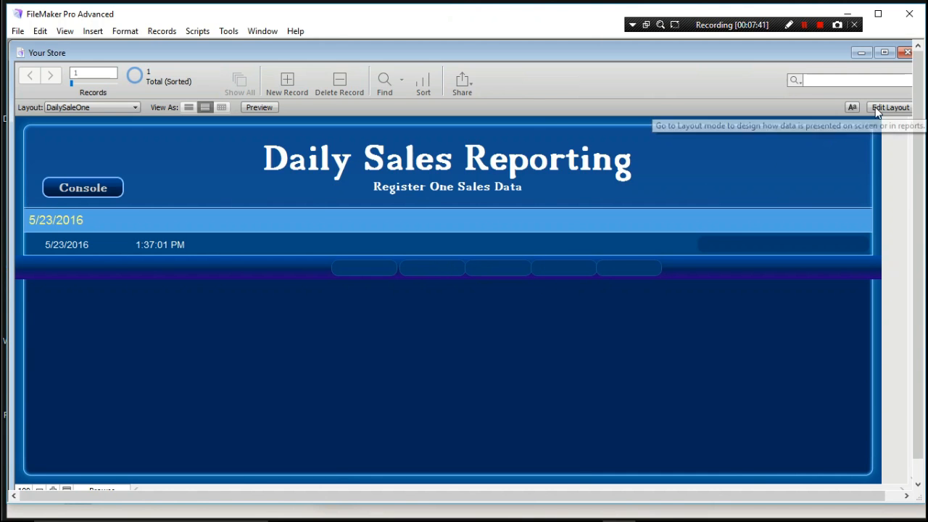
pyautogui.click(894, 108)
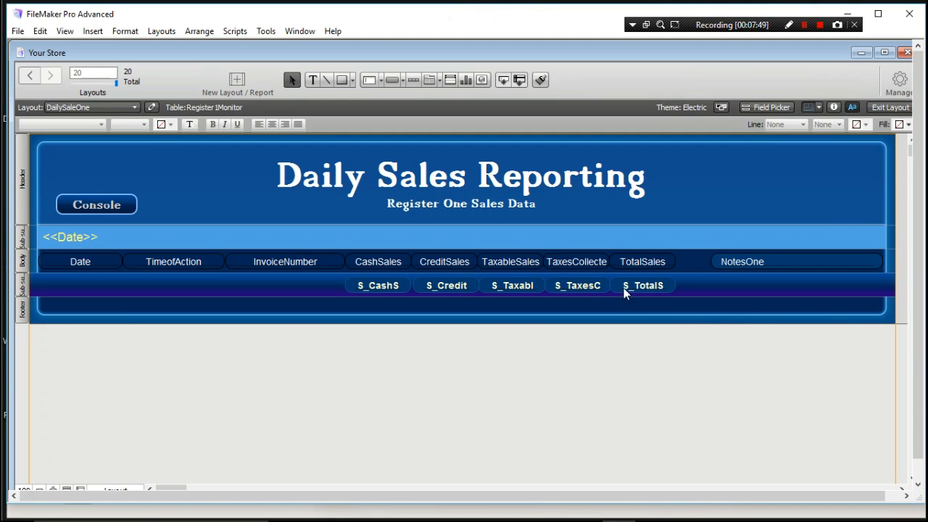
pyautogui.moveTo(526, 278)
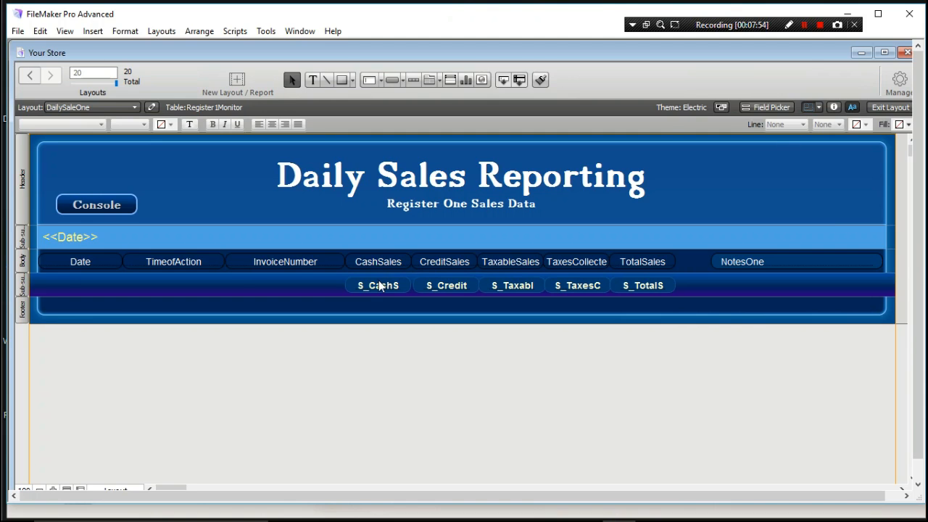
pyautogui.moveTo(505, 274)
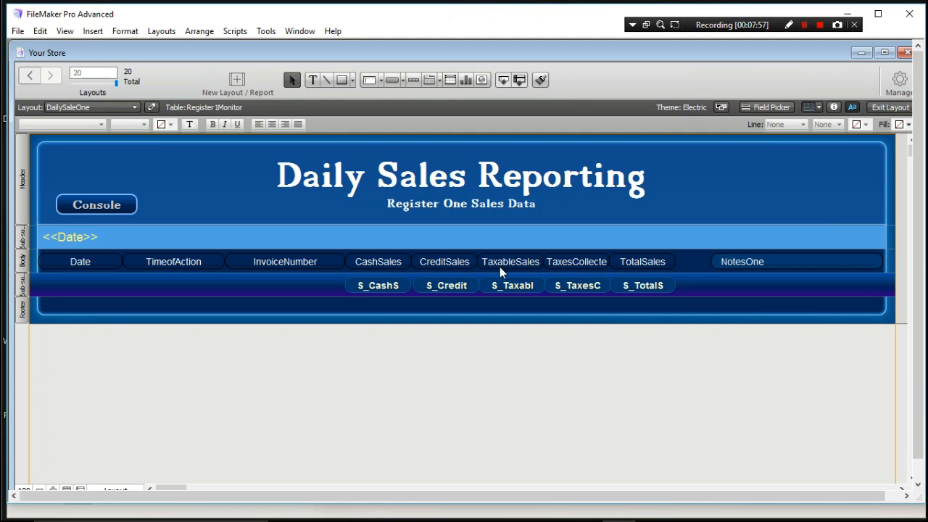
pyautogui.moveTo(511, 273)
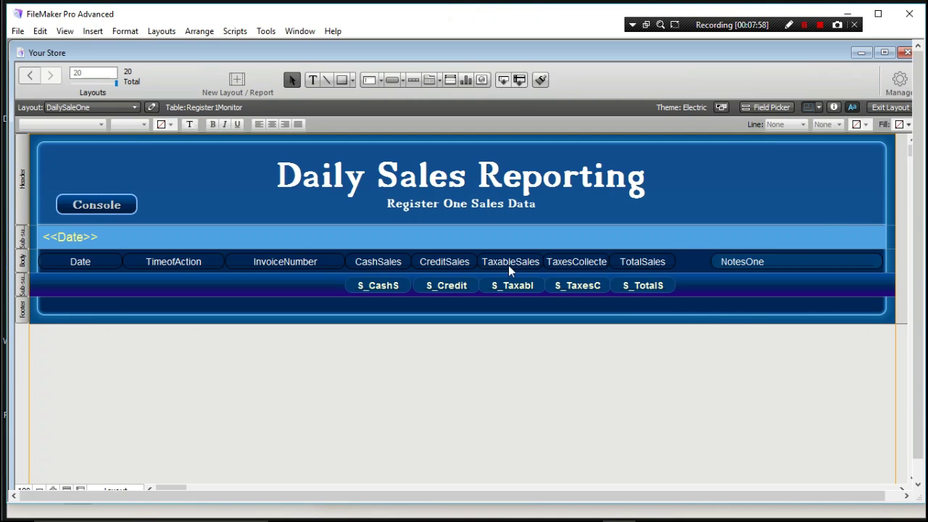
pyautogui.moveTo(577, 274)
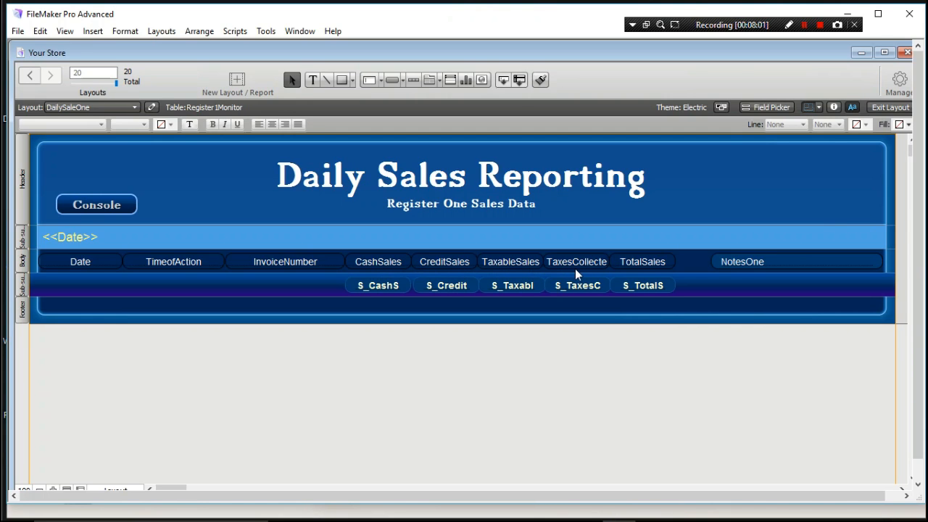
pyautogui.moveTo(287, 266)
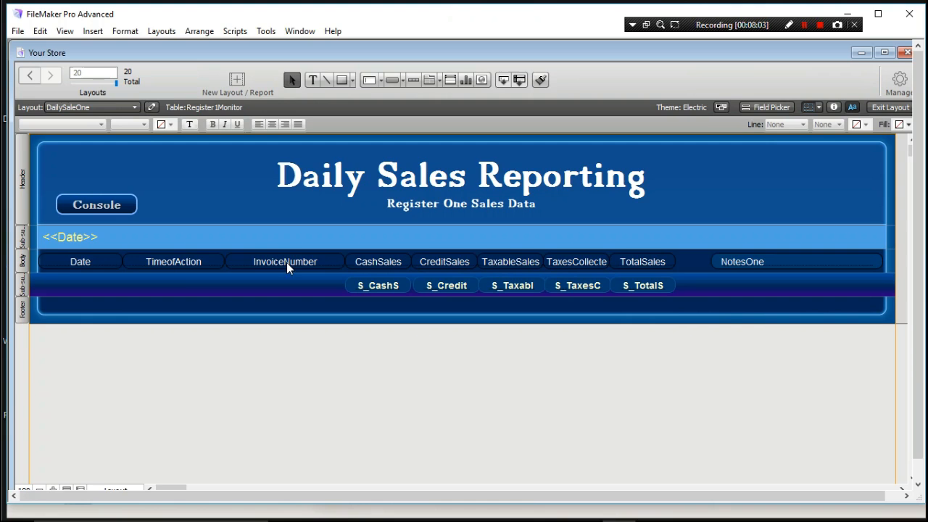
pyautogui.moveTo(244, 261)
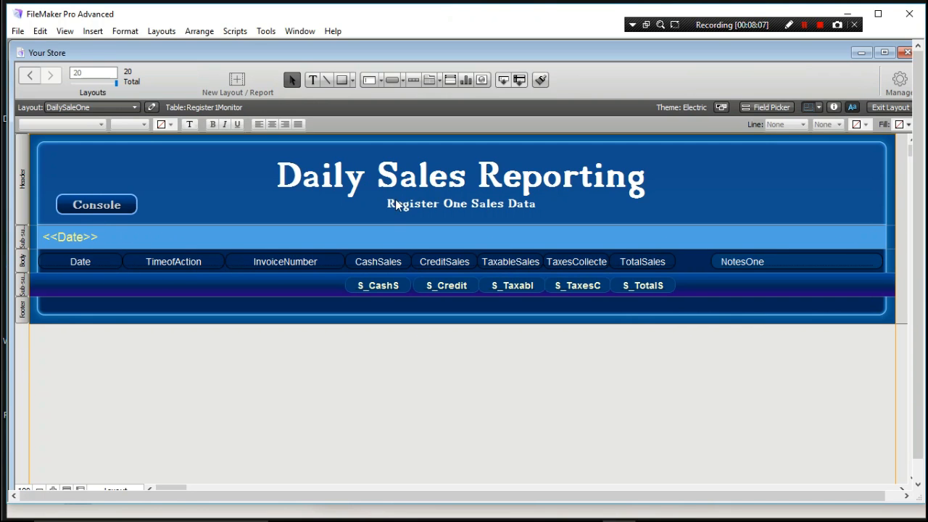
pyautogui.moveTo(570, 189)
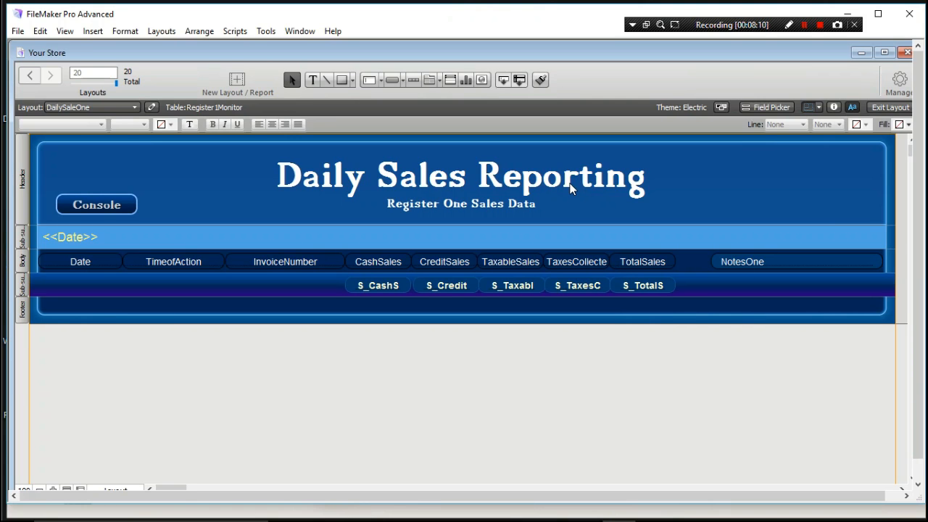
pyautogui.moveTo(679, 208)
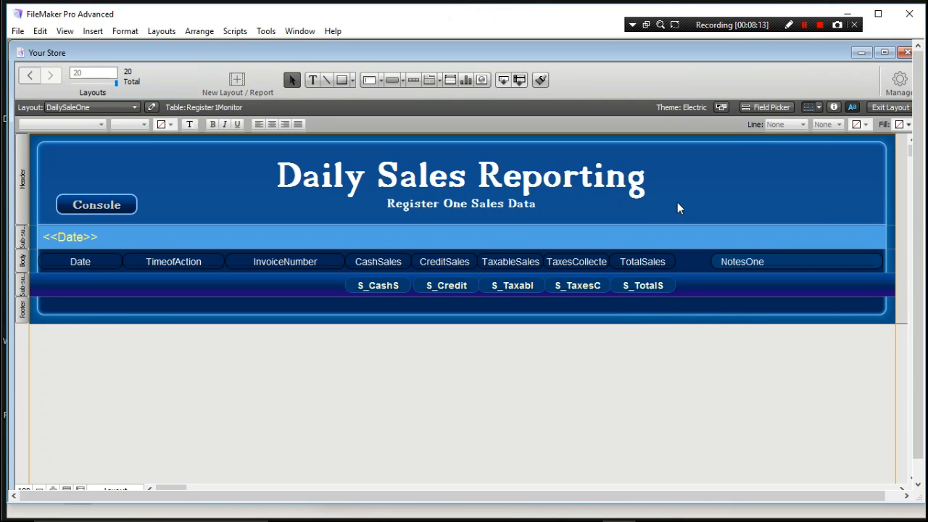
pyautogui.moveTo(690, 216)
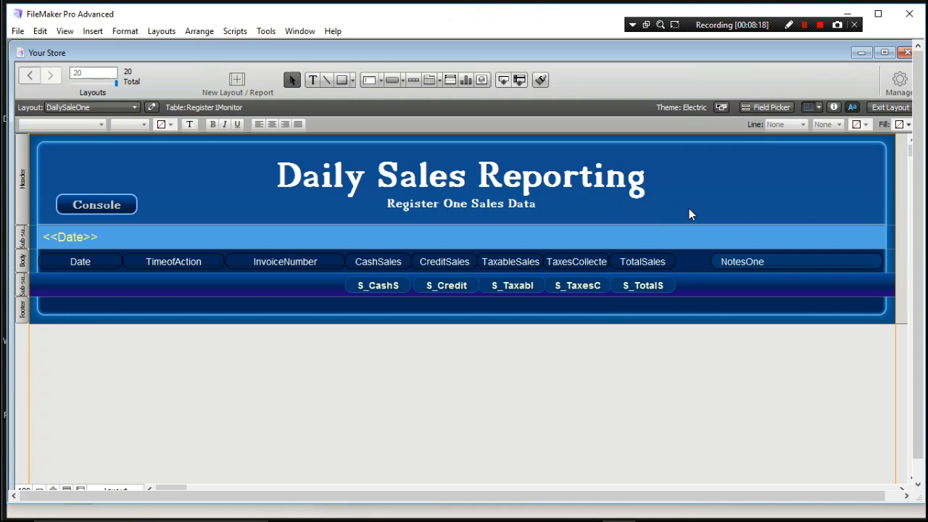
pyautogui.moveTo(684, 223)
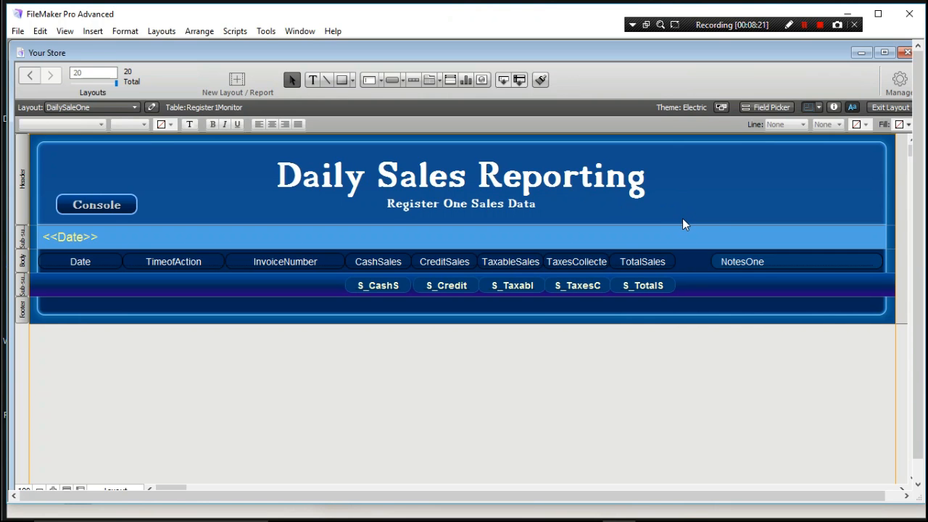
pyautogui.moveTo(716, 201)
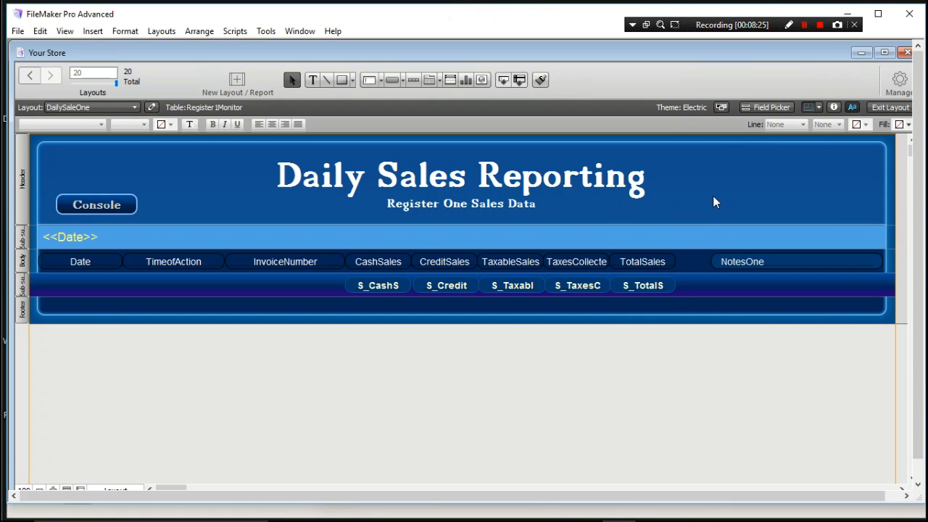
pyautogui.moveTo(733, 202)
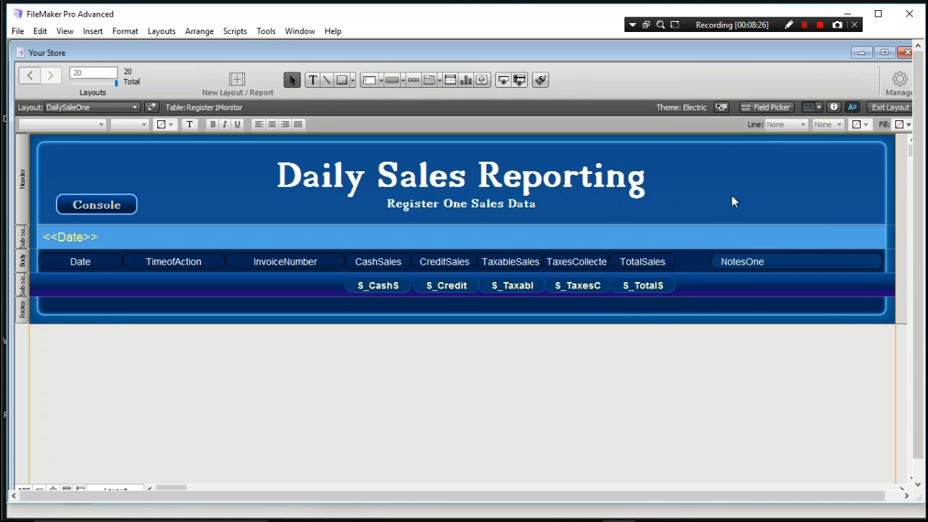
pyautogui.moveTo(803, 169)
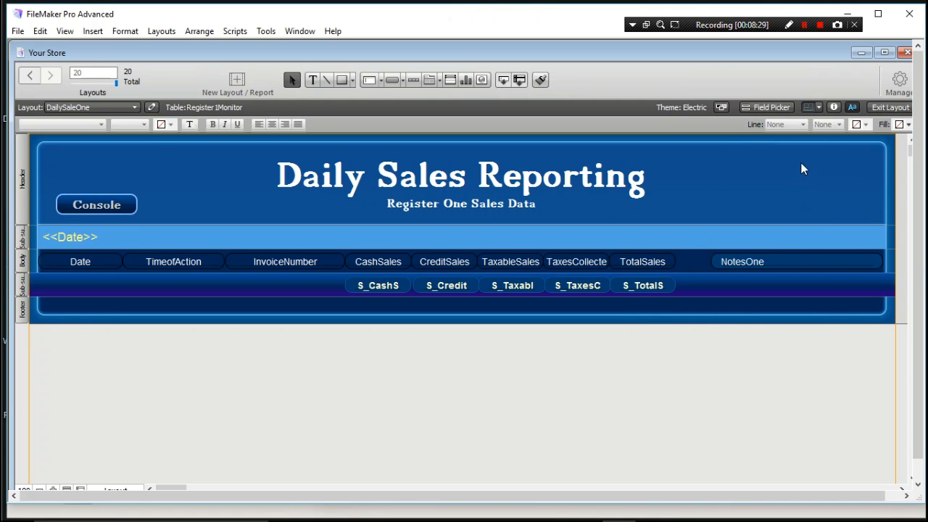
pyautogui.moveTo(659, 215)
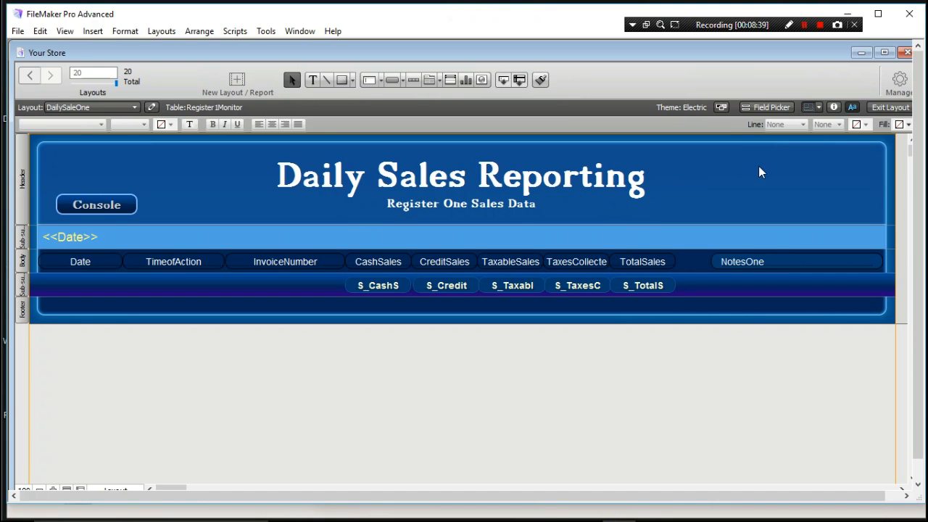
pyautogui.click(14, 30)
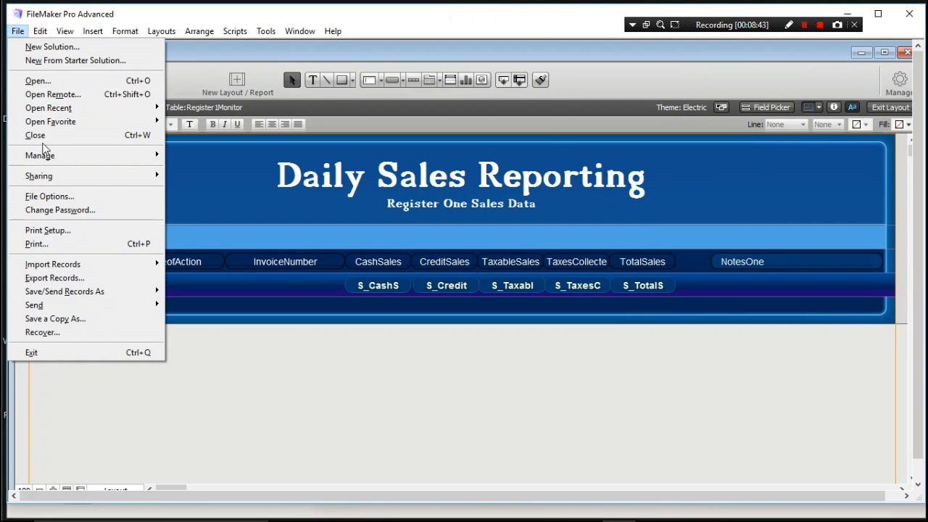
# - Close the Your Store solution and bring up the recent solutions list
pyautogui.click(35, 135)
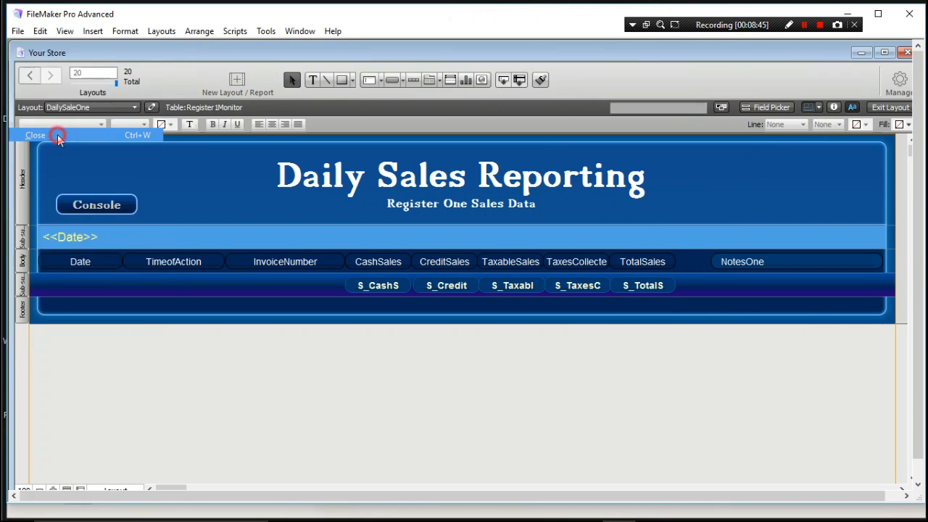
pyautogui.click(18, 31)
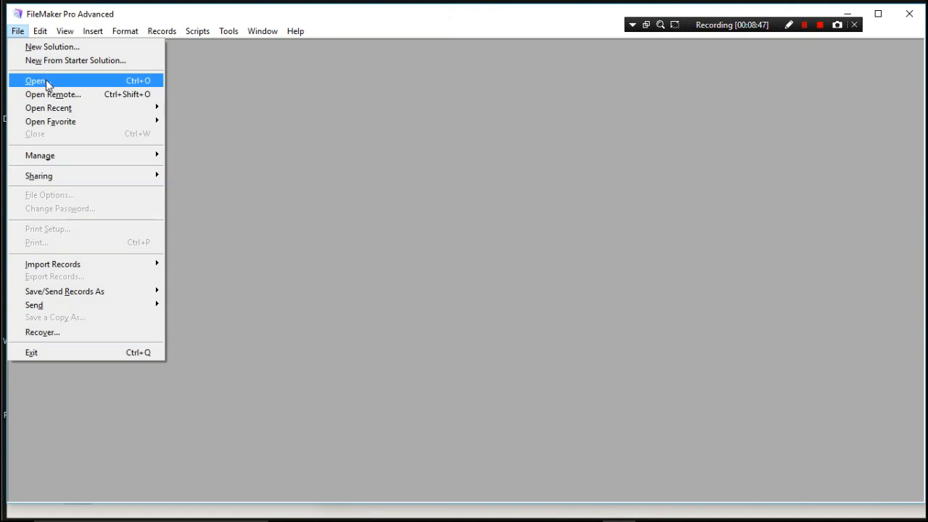
pyautogui.click(32, 81)
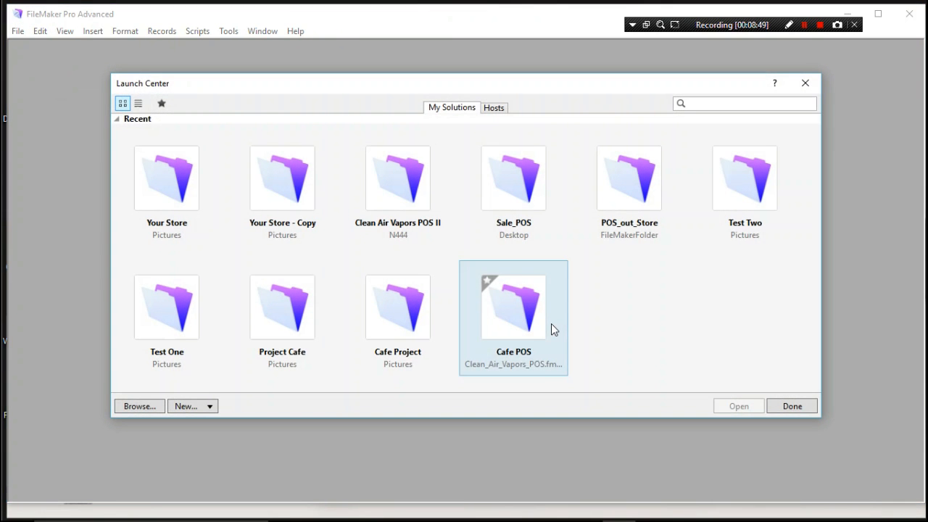
pyautogui.moveTo(680, 305)
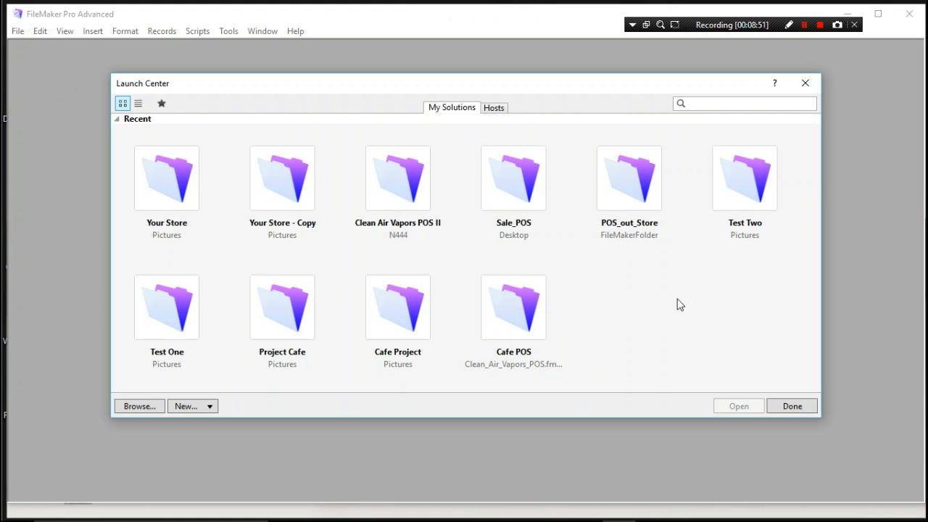
pyautogui.moveTo(647, 258)
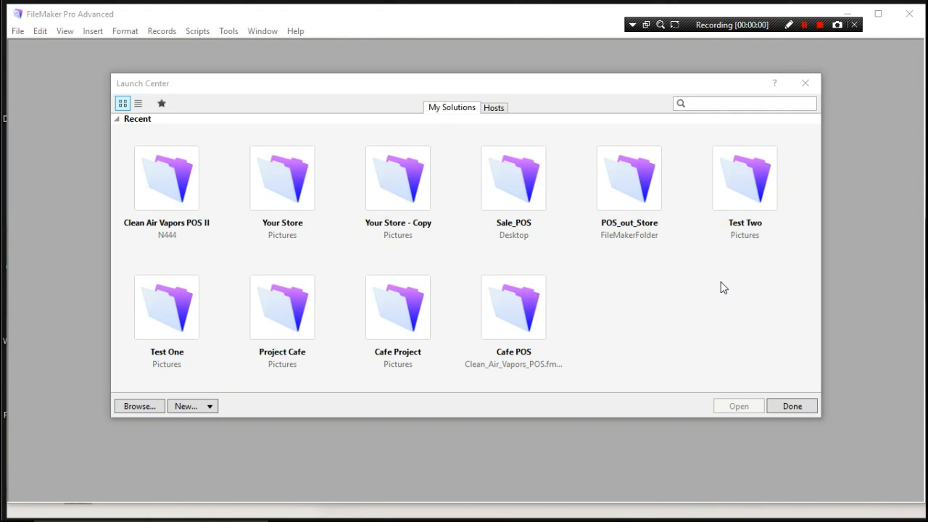
# - Browse Cafe POS and Sale_POS, then select Your Store in the Launch Center
pyautogui.click(512, 307)
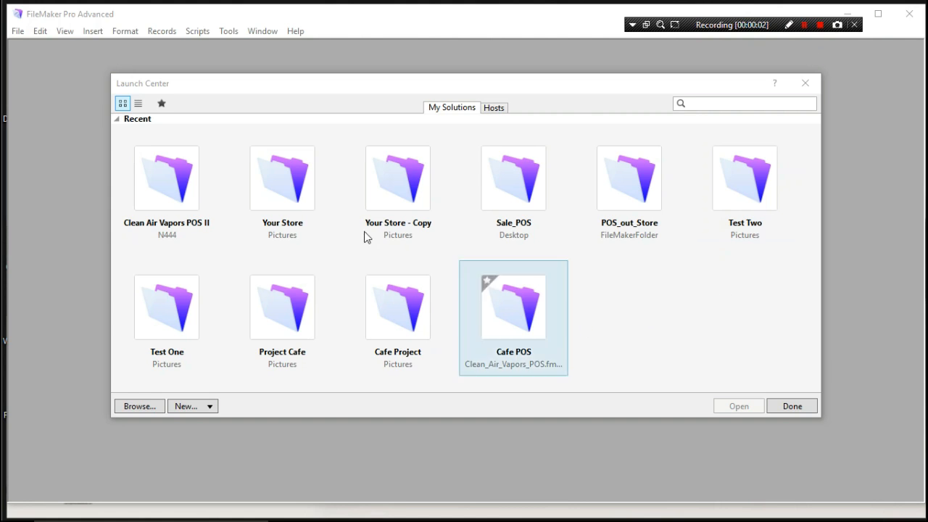
pyautogui.moveTo(160, 185)
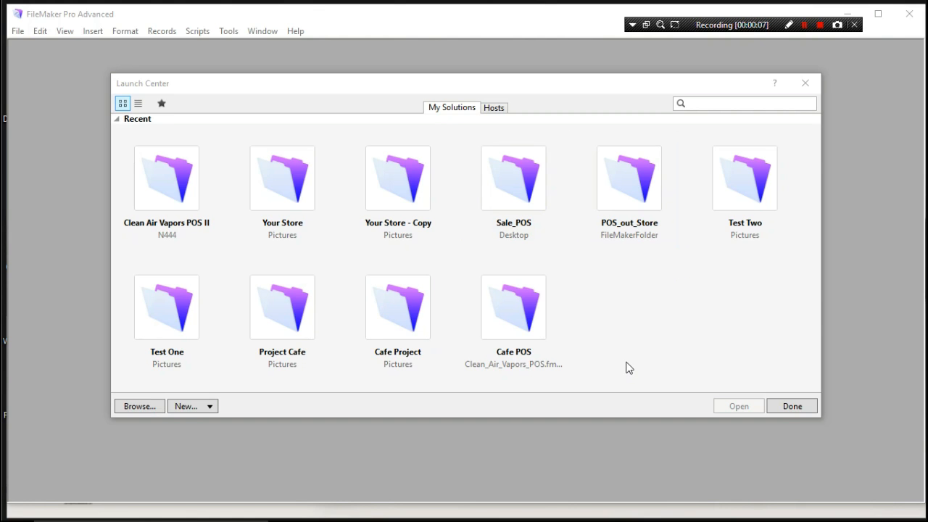
pyautogui.moveTo(783, 308)
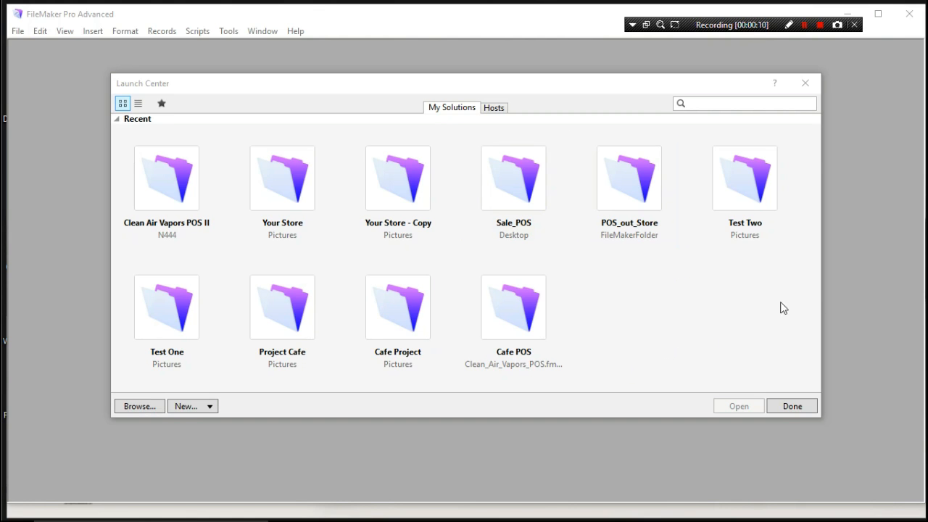
pyautogui.moveTo(777, 308)
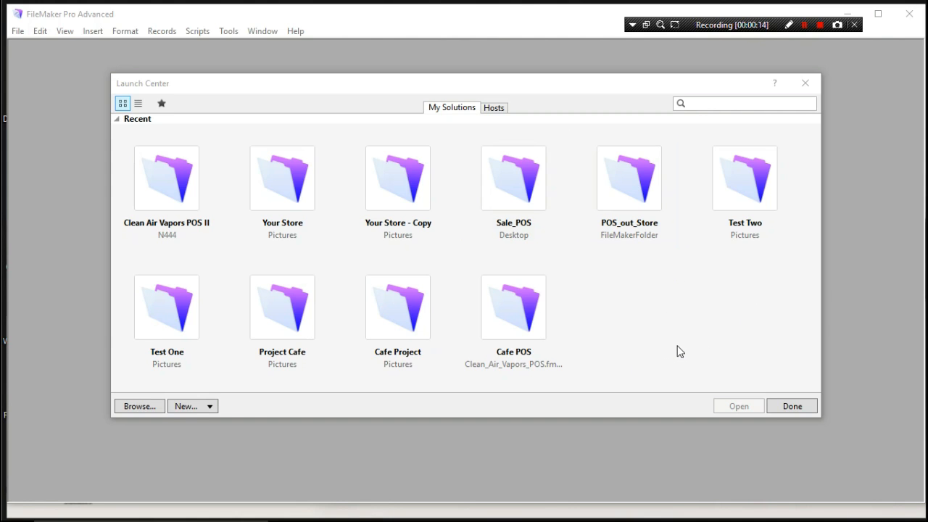
pyautogui.moveTo(632, 289)
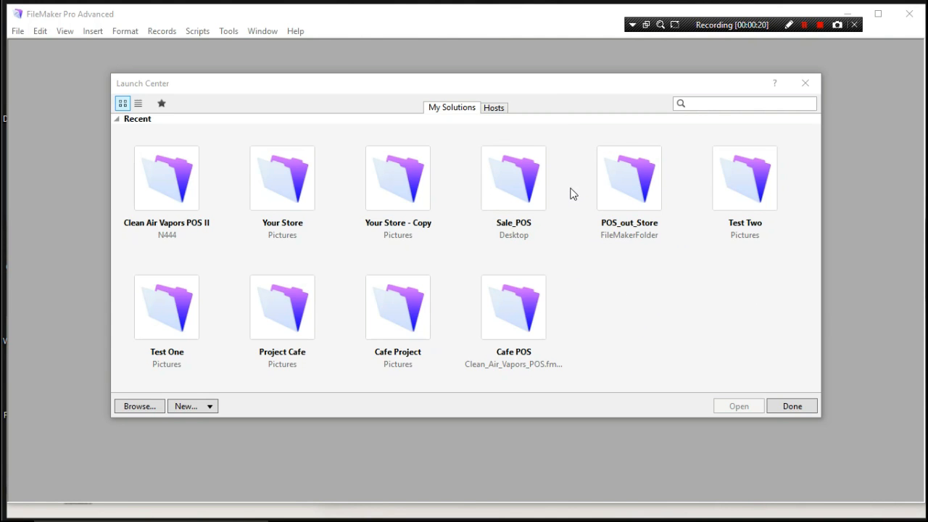
pyautogui.moveTo(550, 98)
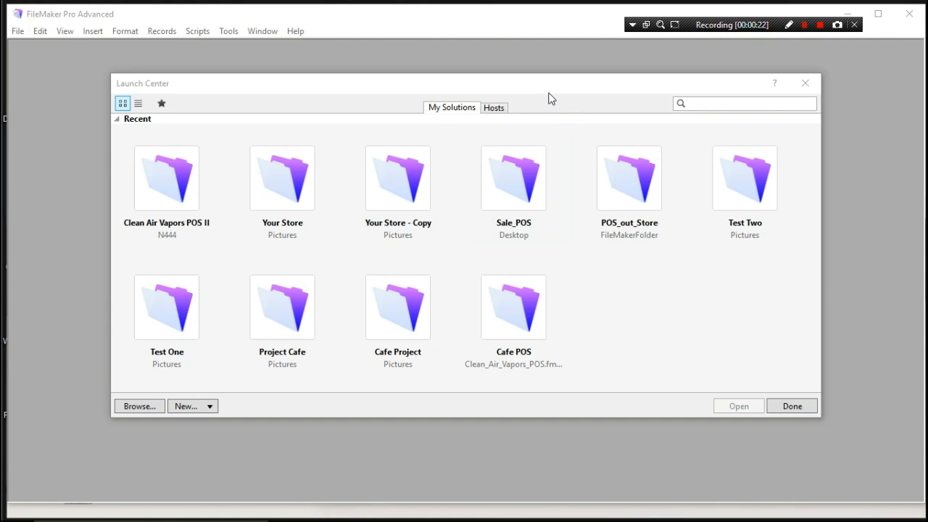
pyautogui.moveTo(560, 108)
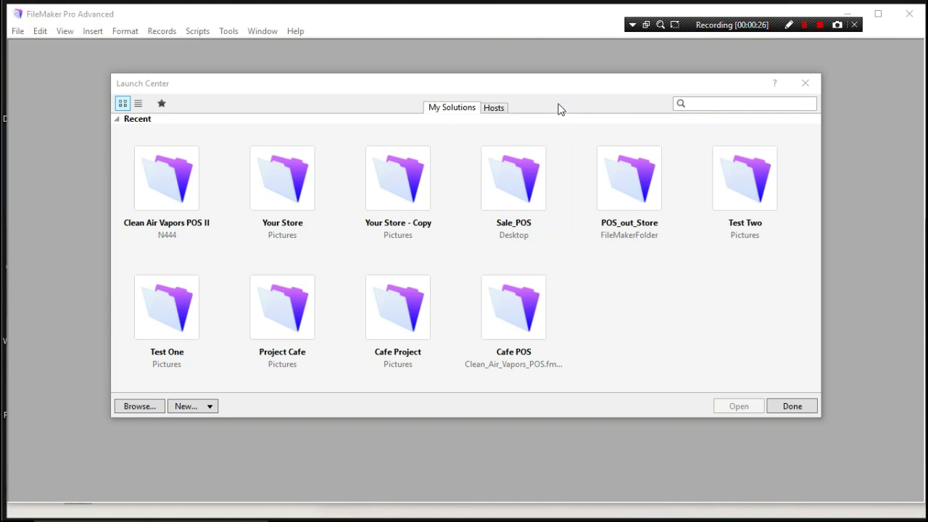
pyautogui.click(513, 178)
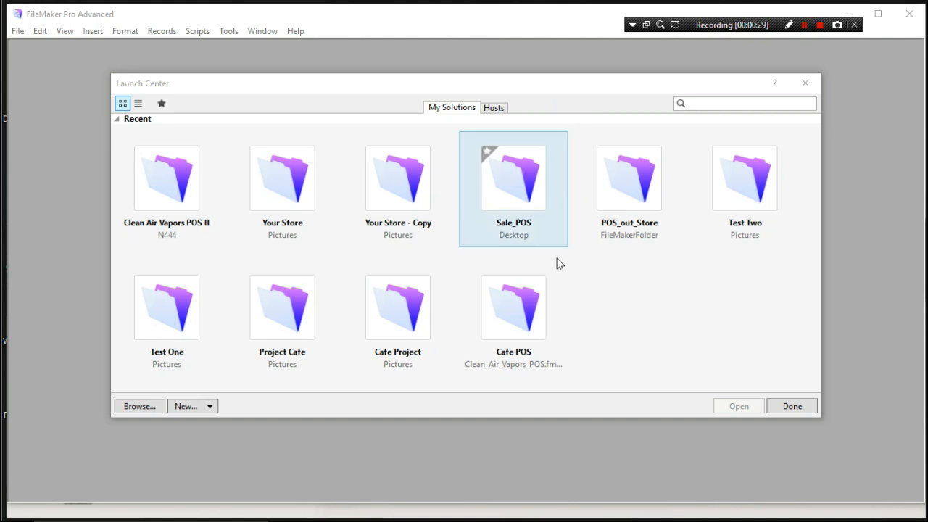
pyautogui.click(281, 179)
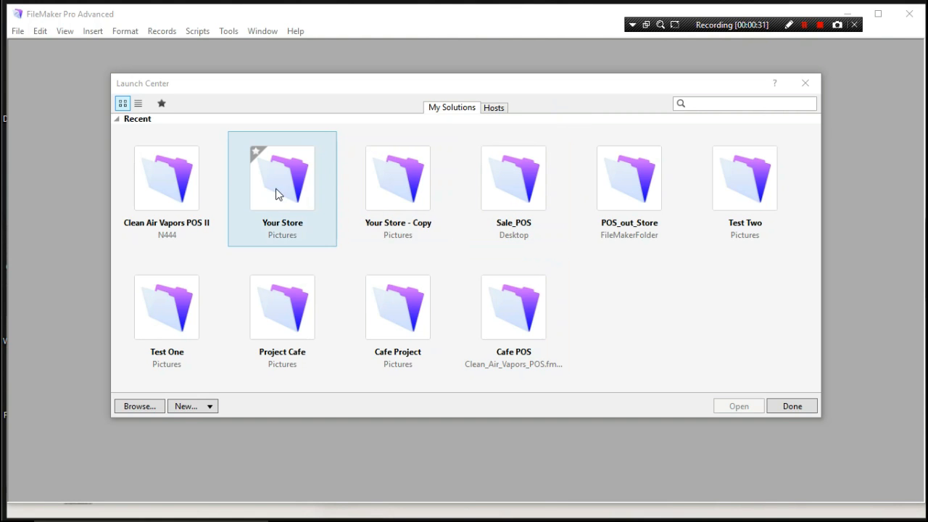
pyautogui.click(278, 181)
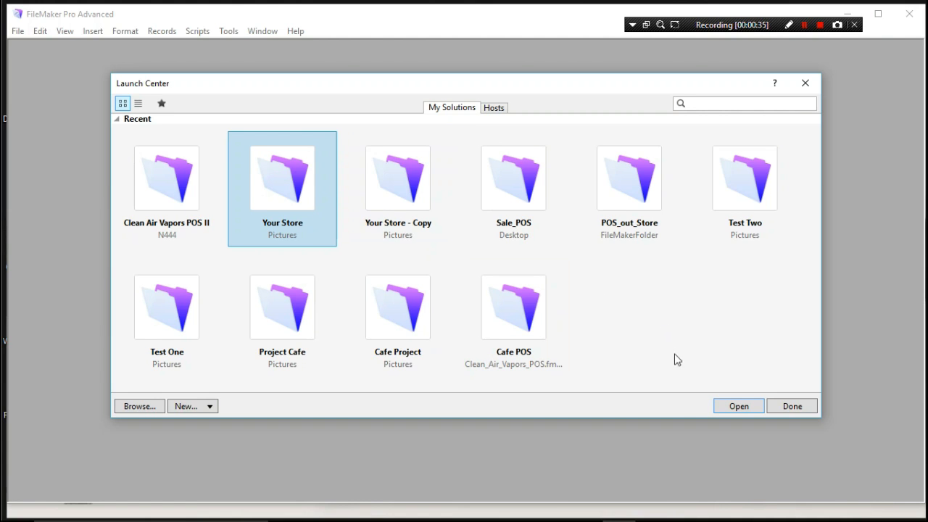
pyautogui.moveTo(685, 403)
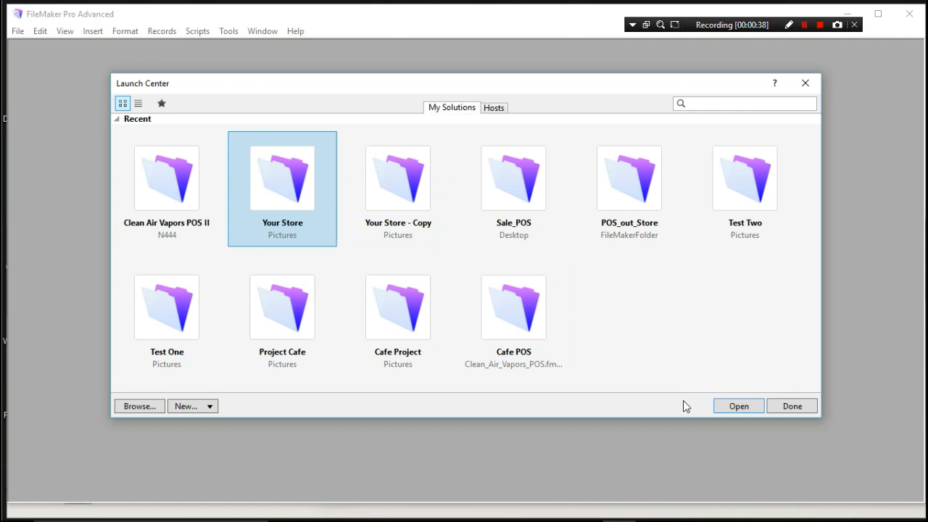
pyautogui.moveTo(722, 406)
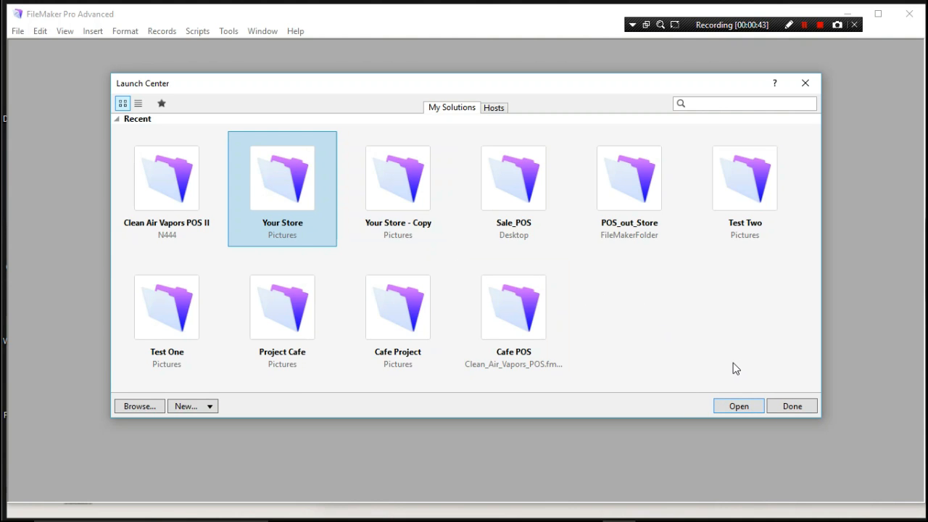
pyautogui.moveTo(729, 406)
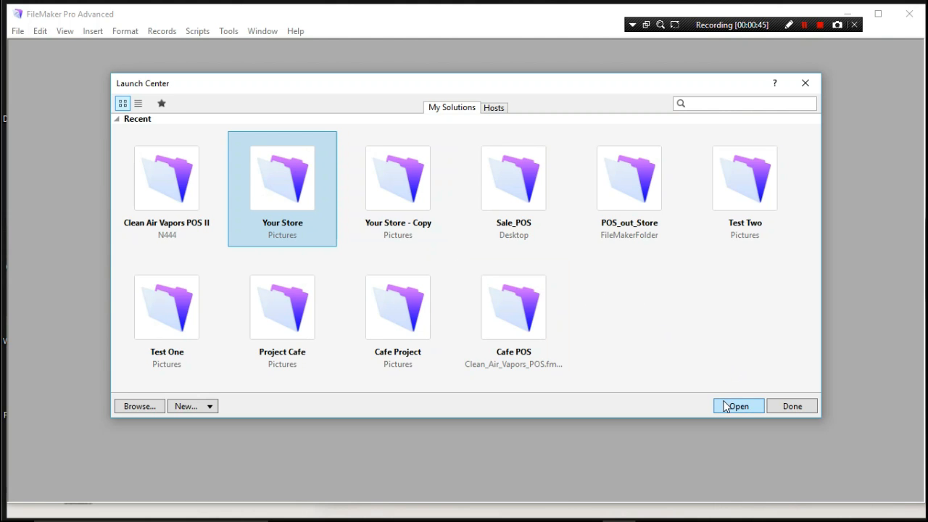